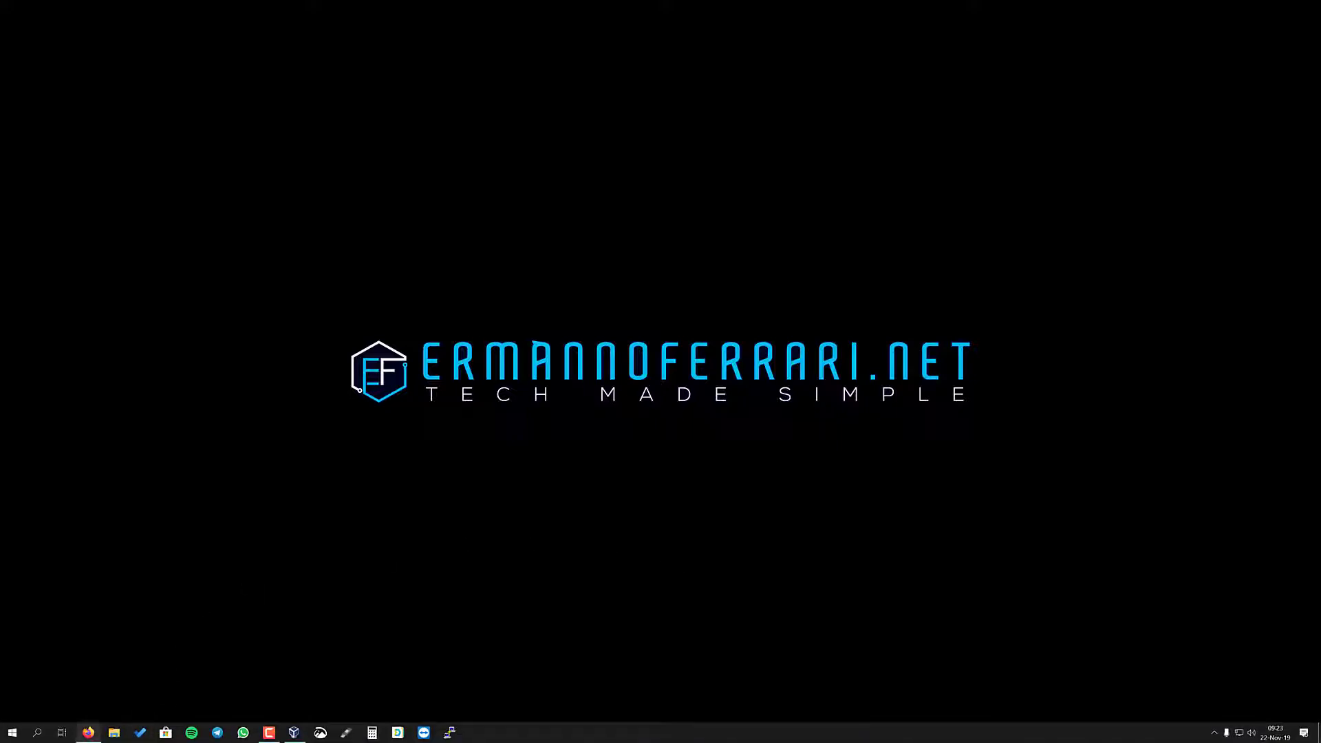
- Bring up Firefox on mxlinux.org and head to the Download MX Linux page
left_click(88, 733)
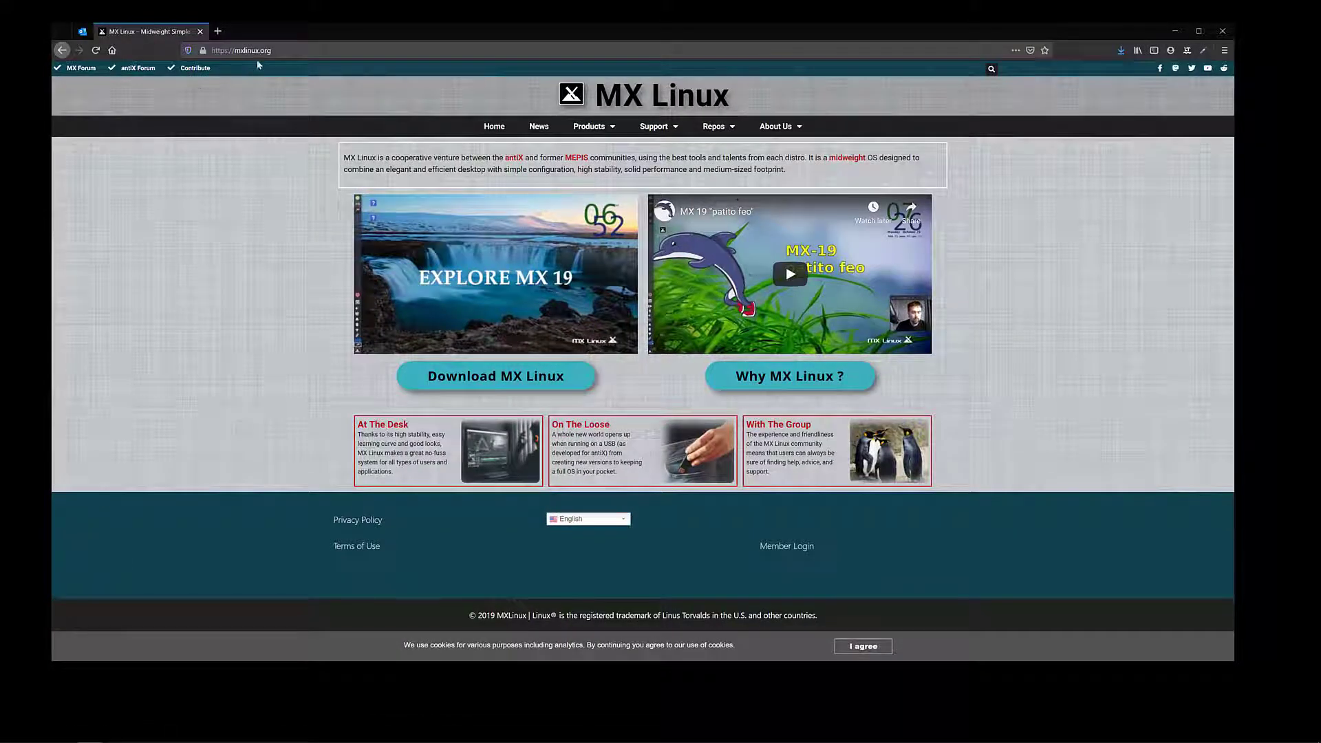
mouse_move(270, 412)
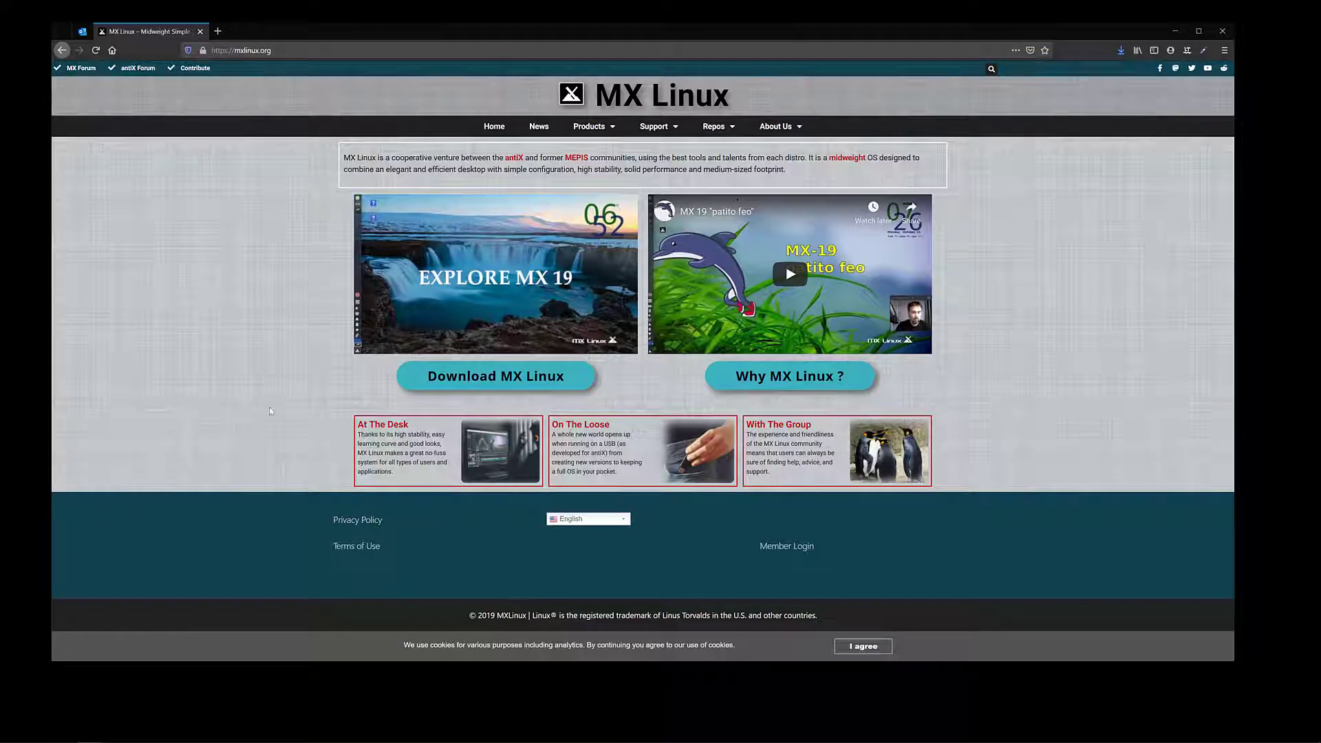
left_click(496, 376)
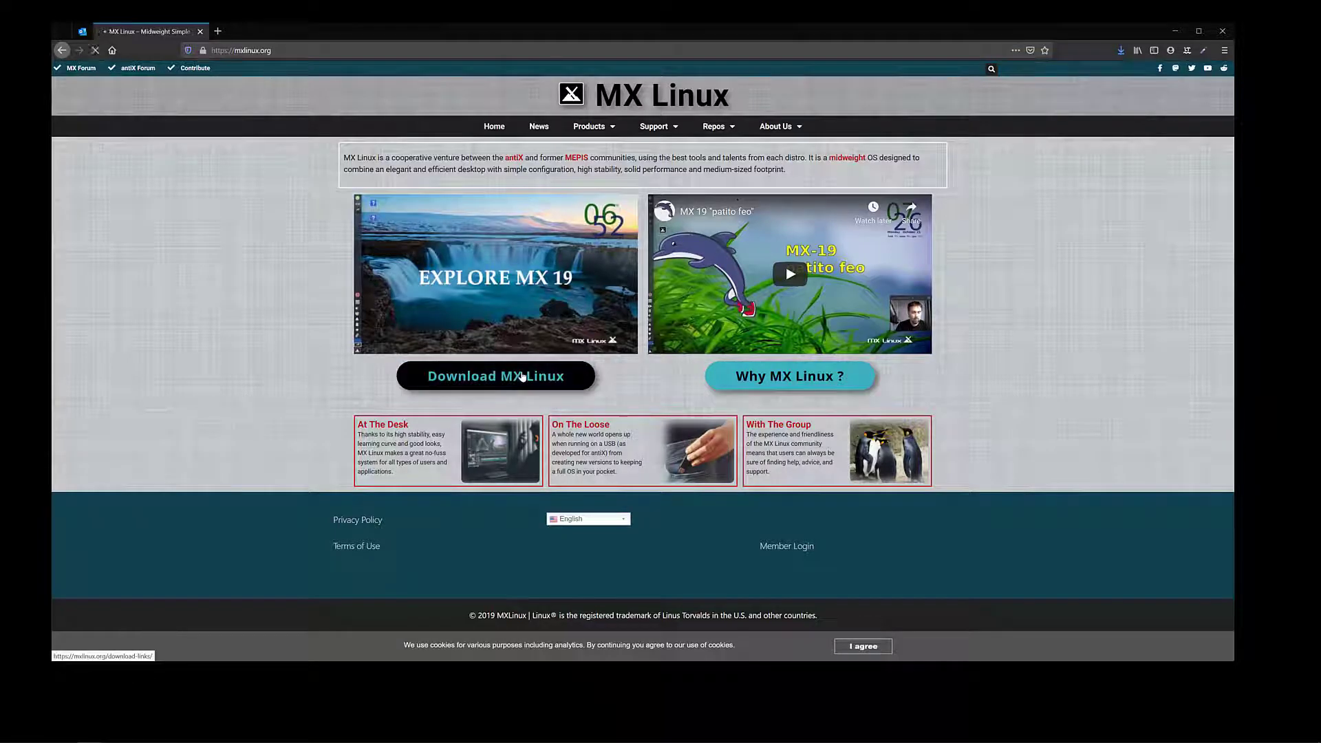
- Reach the ISO download mirrors list and scroll its country table toward a nearby x64 link
left_click(496, 376)
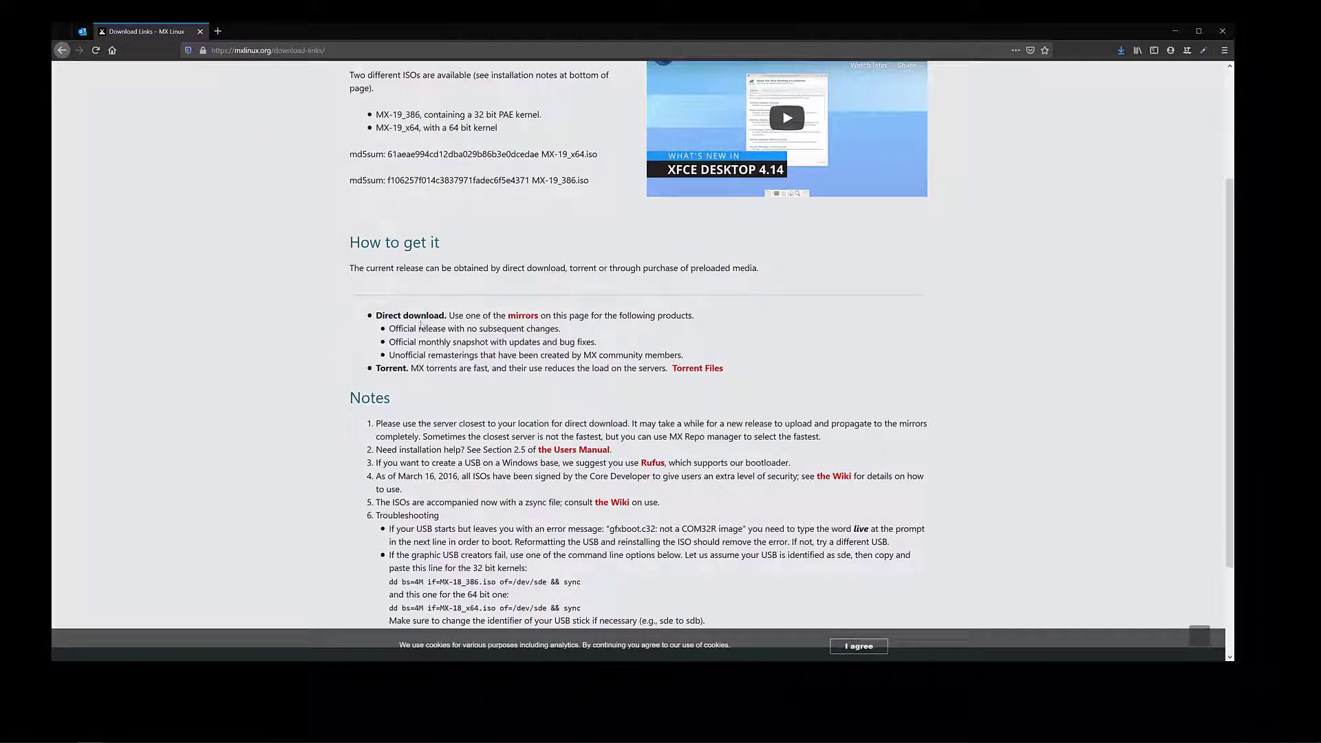
mouse_move(470, 359)
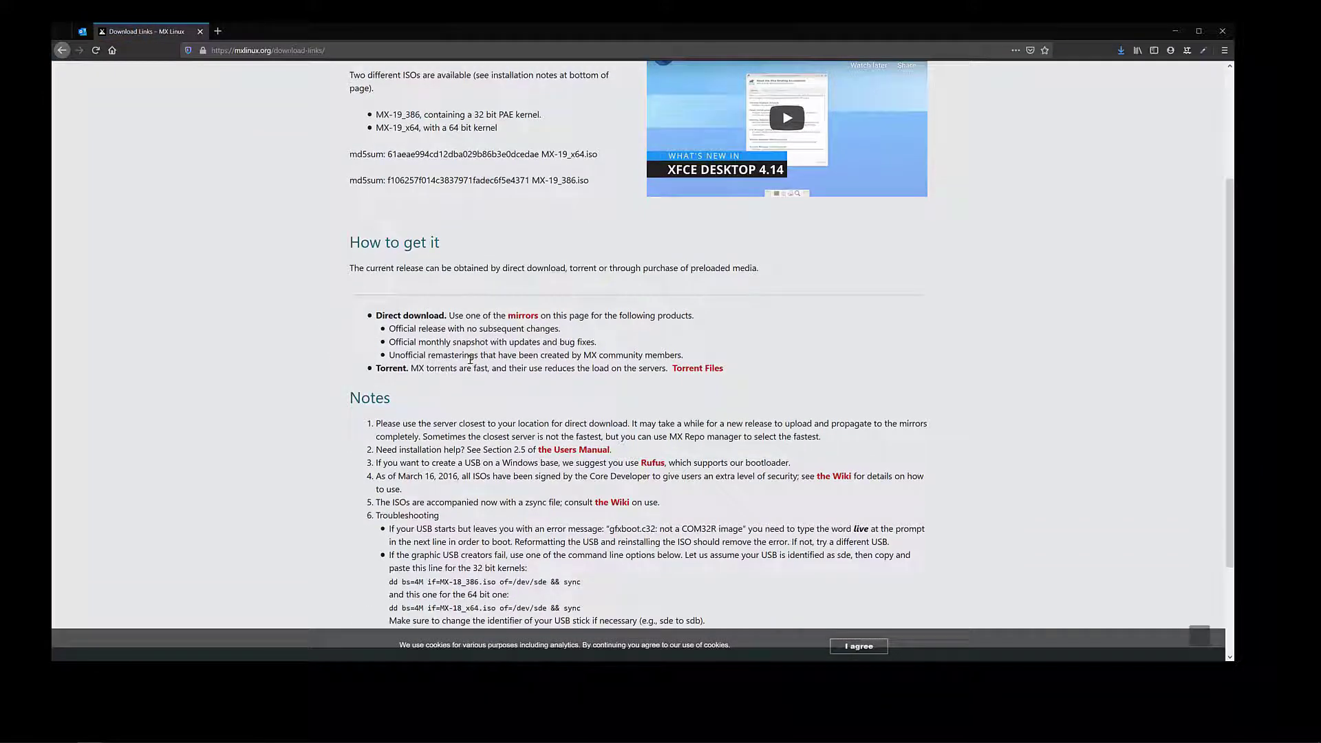
left_click(523, 315)
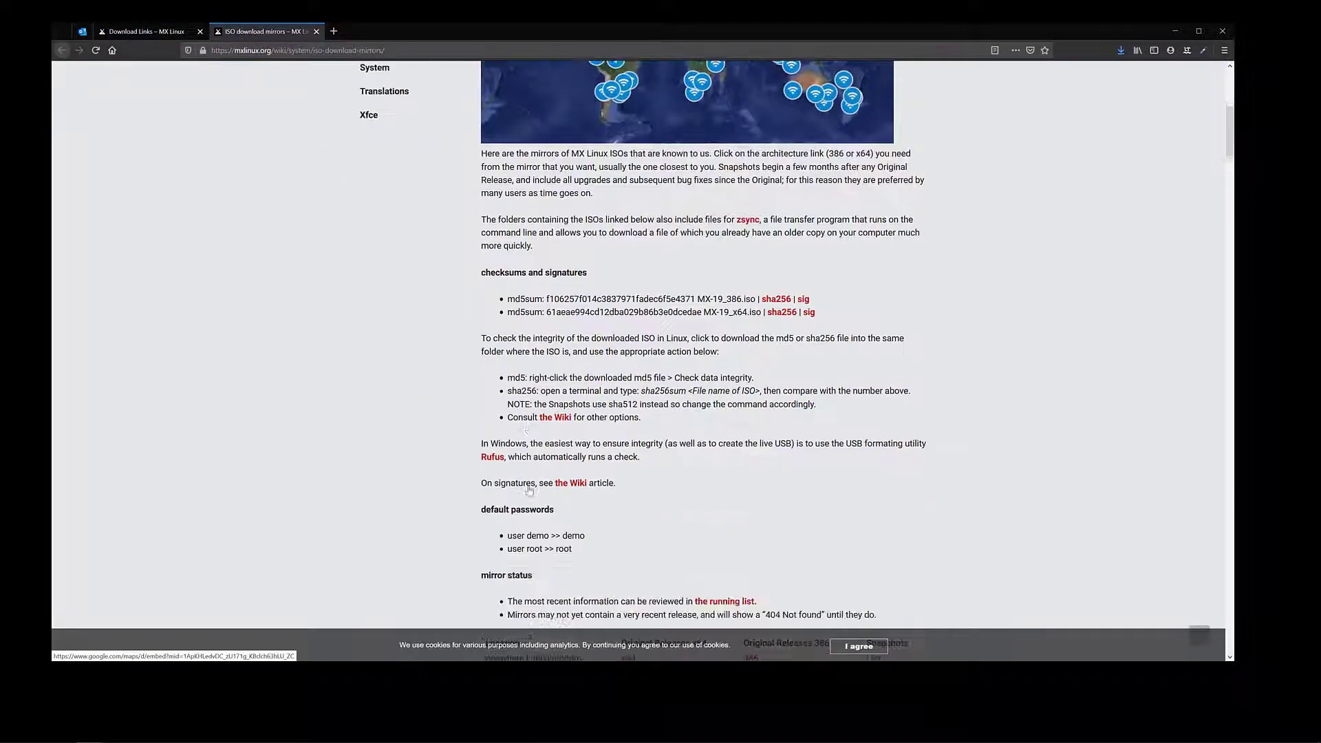
scroll("down", 3)
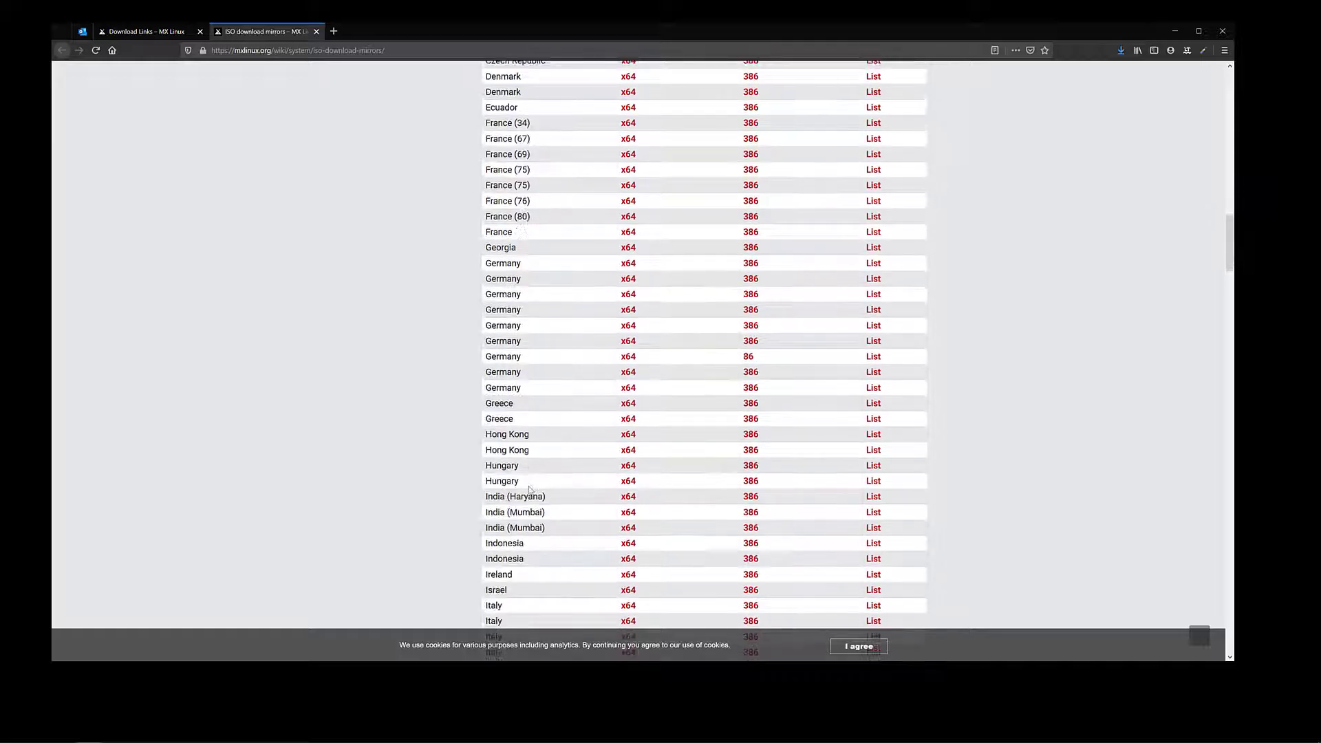
scroll("down", 3)
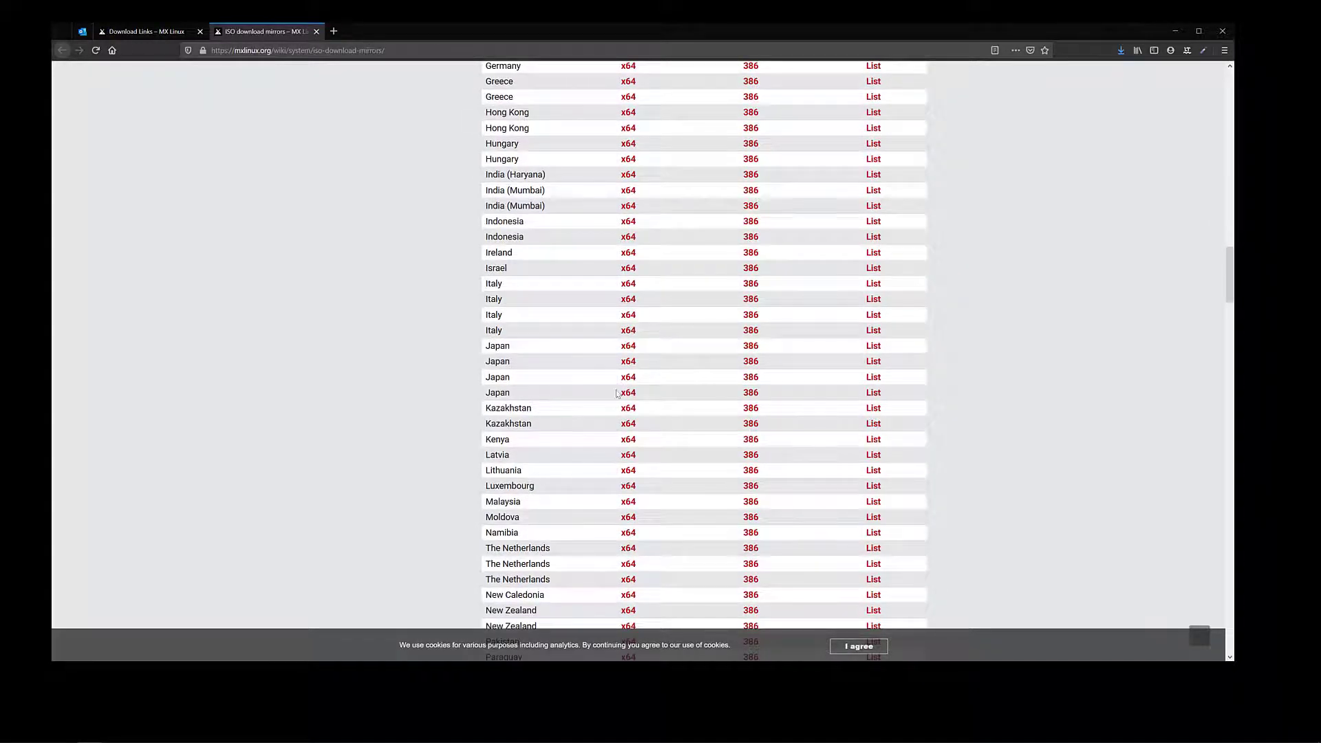
mouse_move(536, 486)
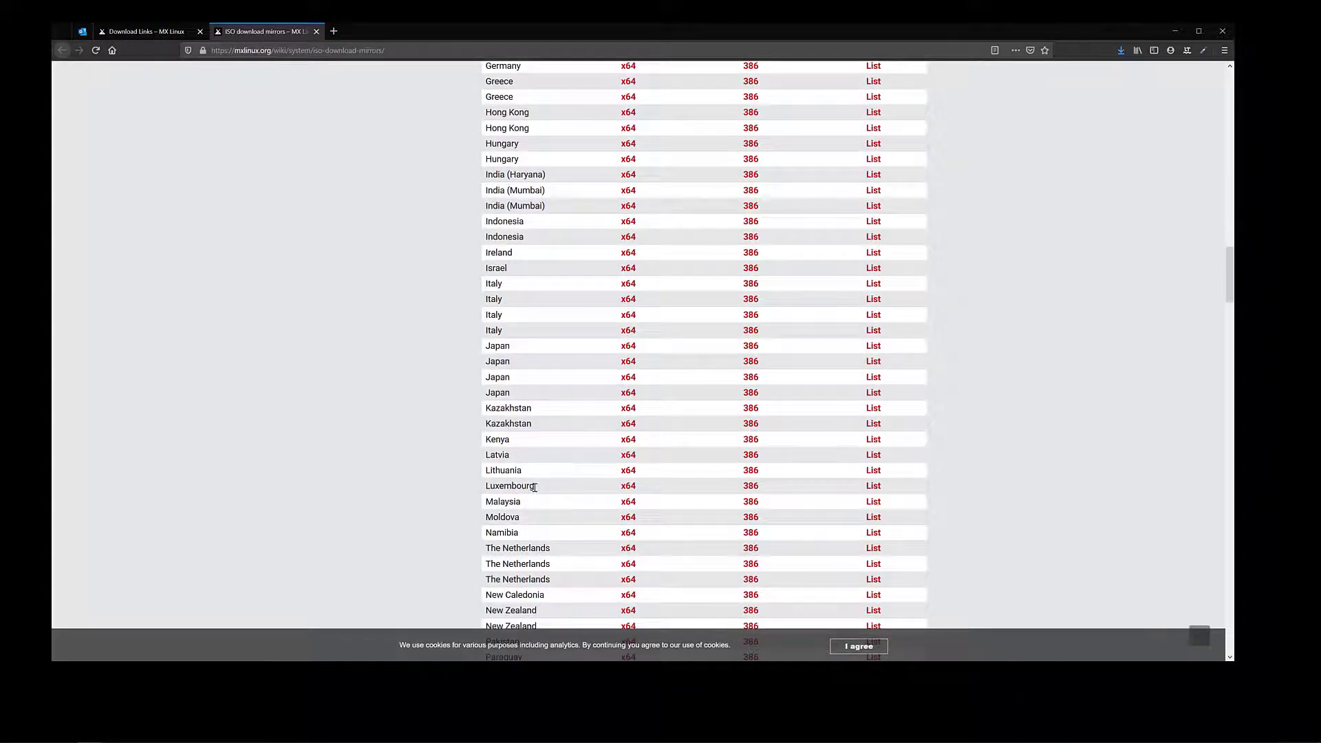
scroll("down", 3)
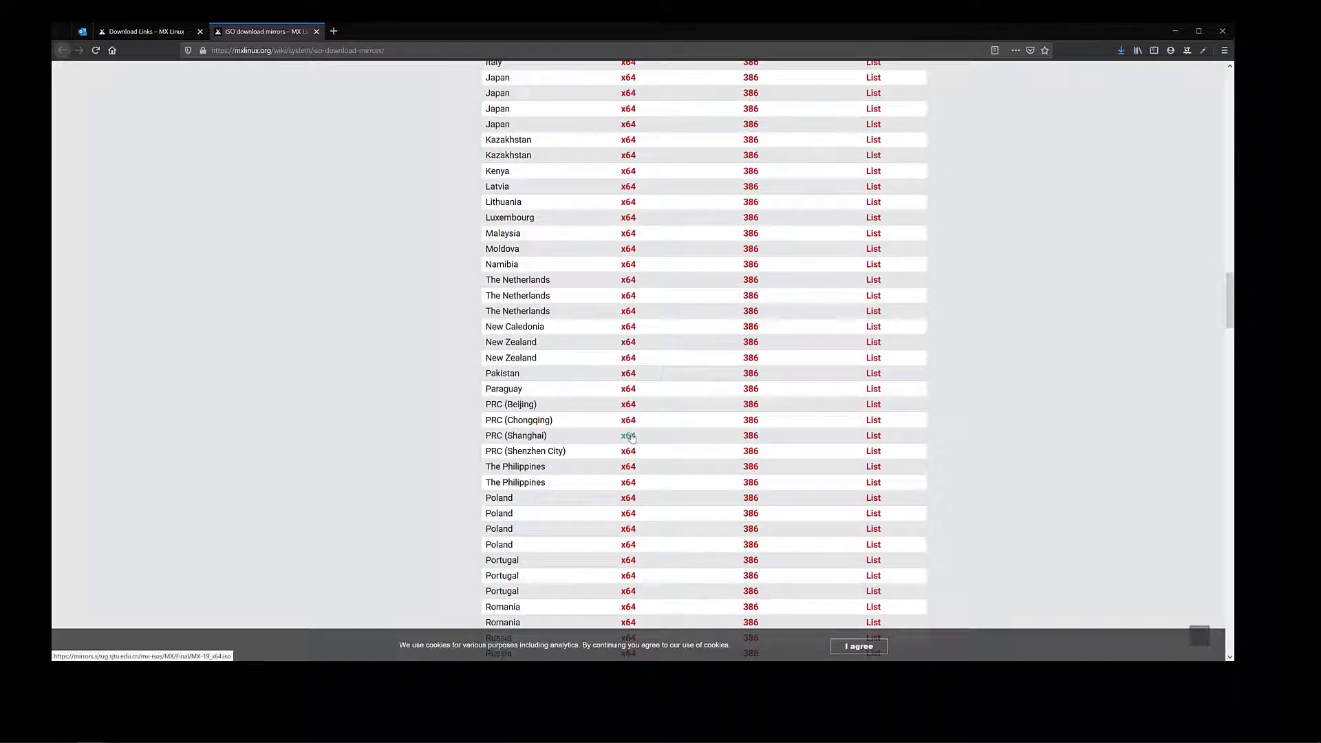
mouse_move(377, 385)
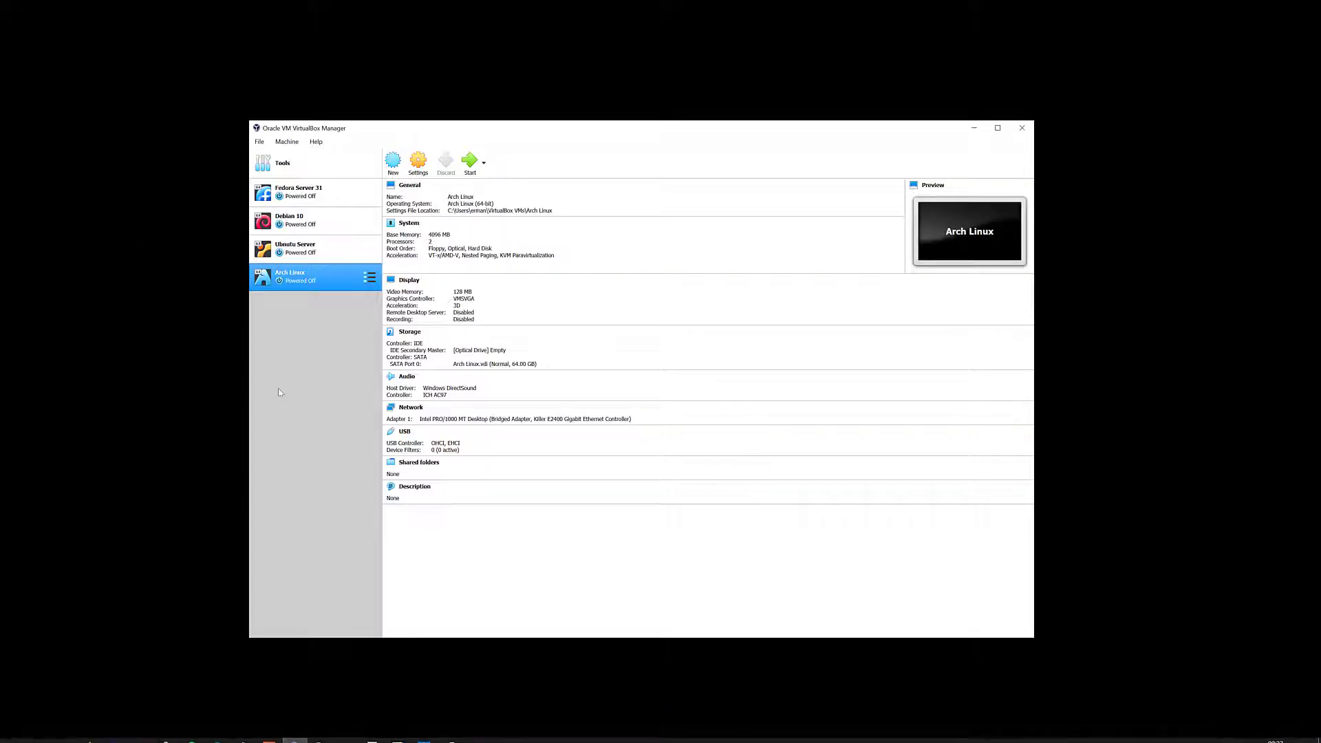
- Start a new VM named 'MX Linux' with type Linux and version Debian (64-bit)
left_click(996, 128)
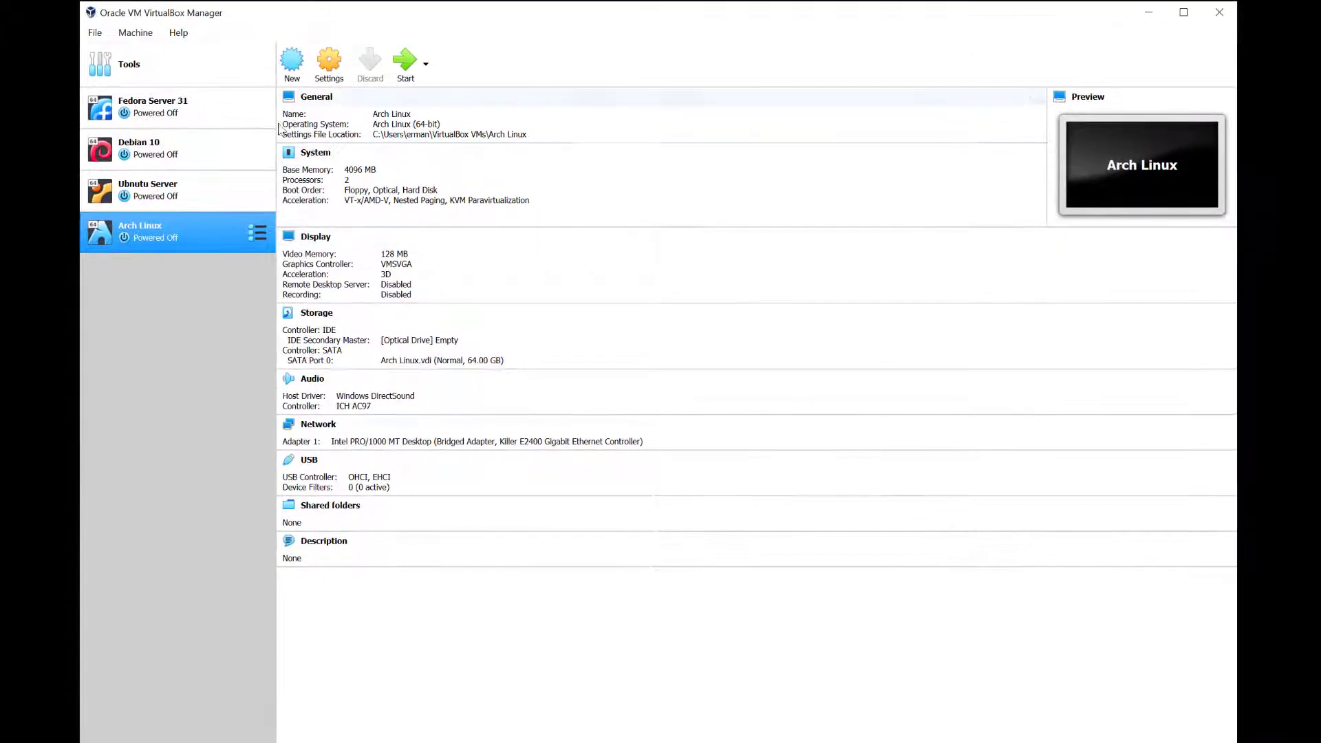
left_click(292, 58)
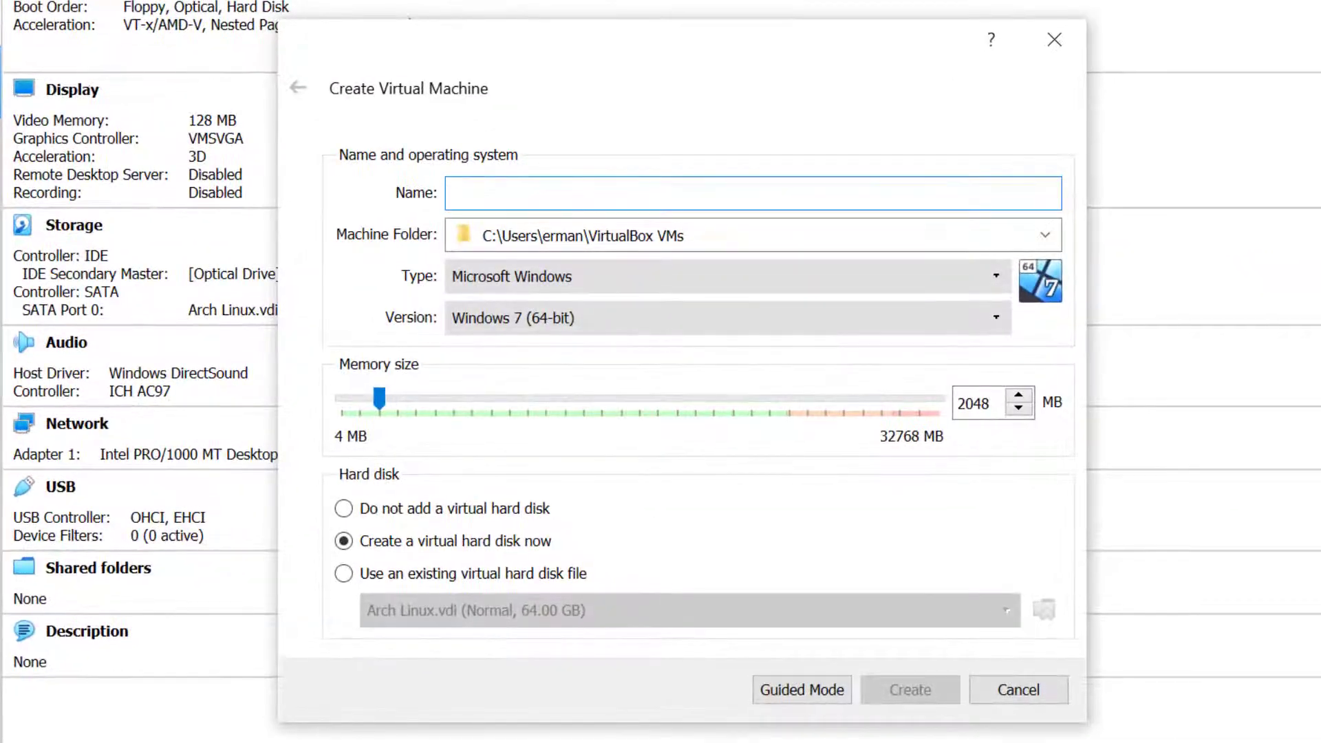
type("MX")
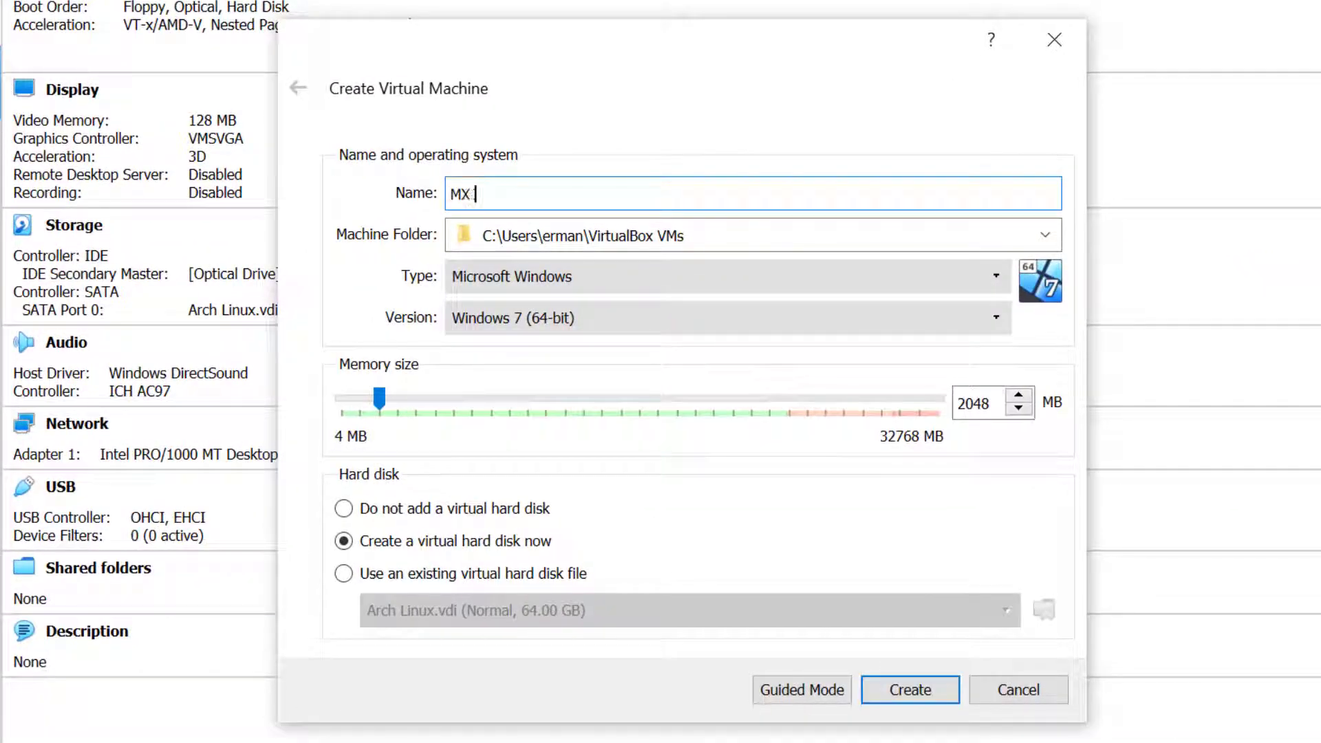
type("Linux")
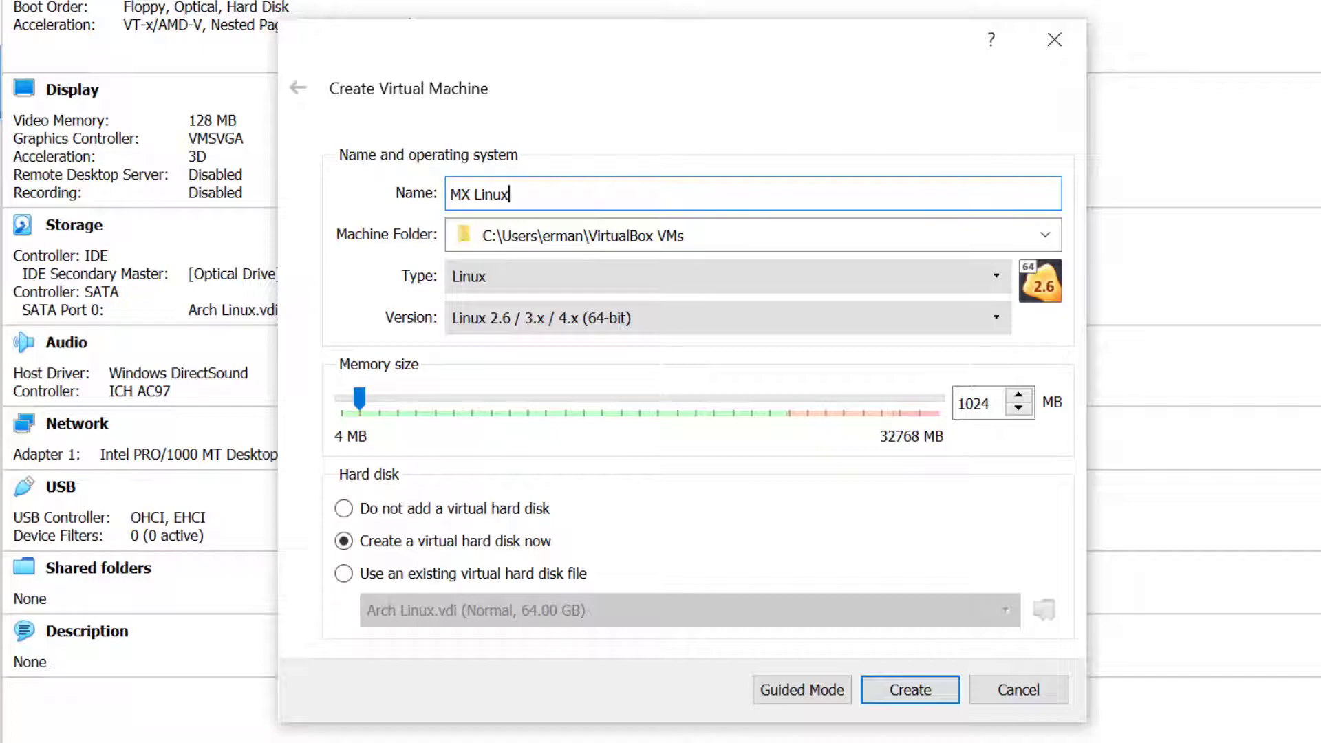
left_click(682, 318)
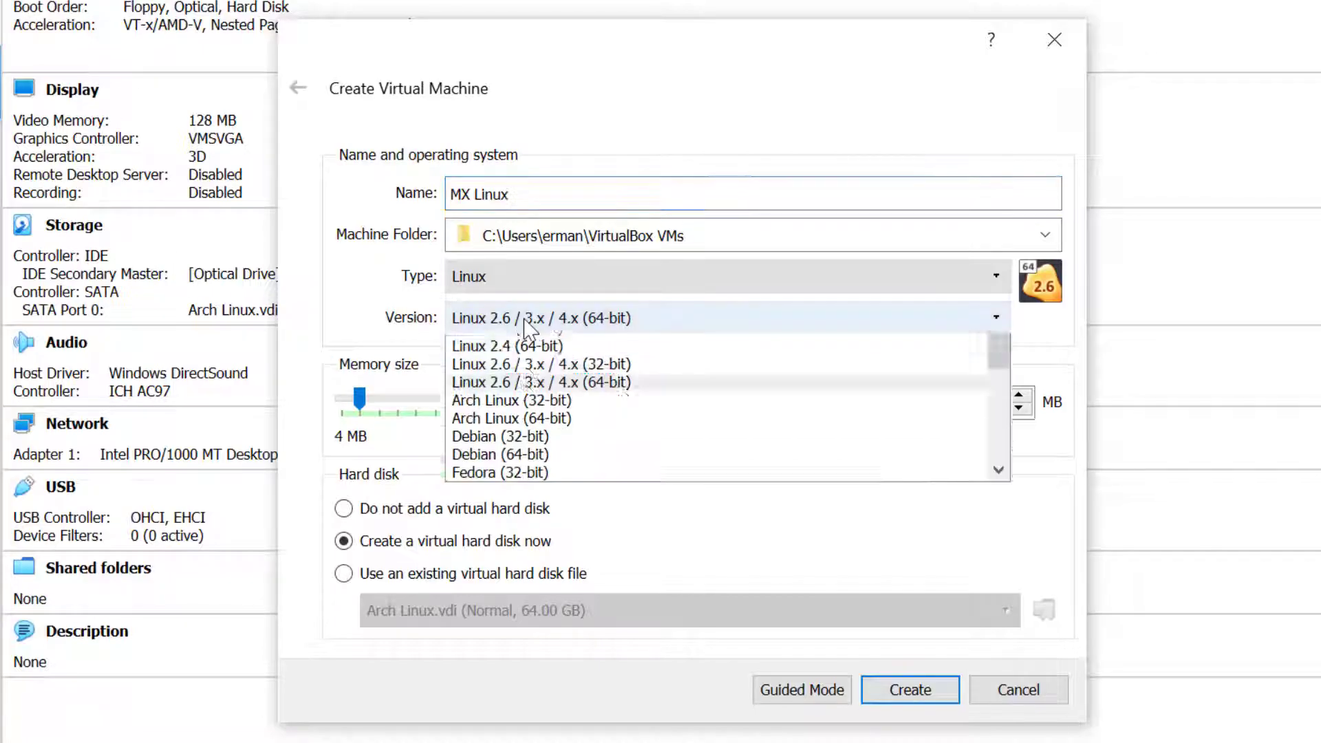
left_click(500, 454)
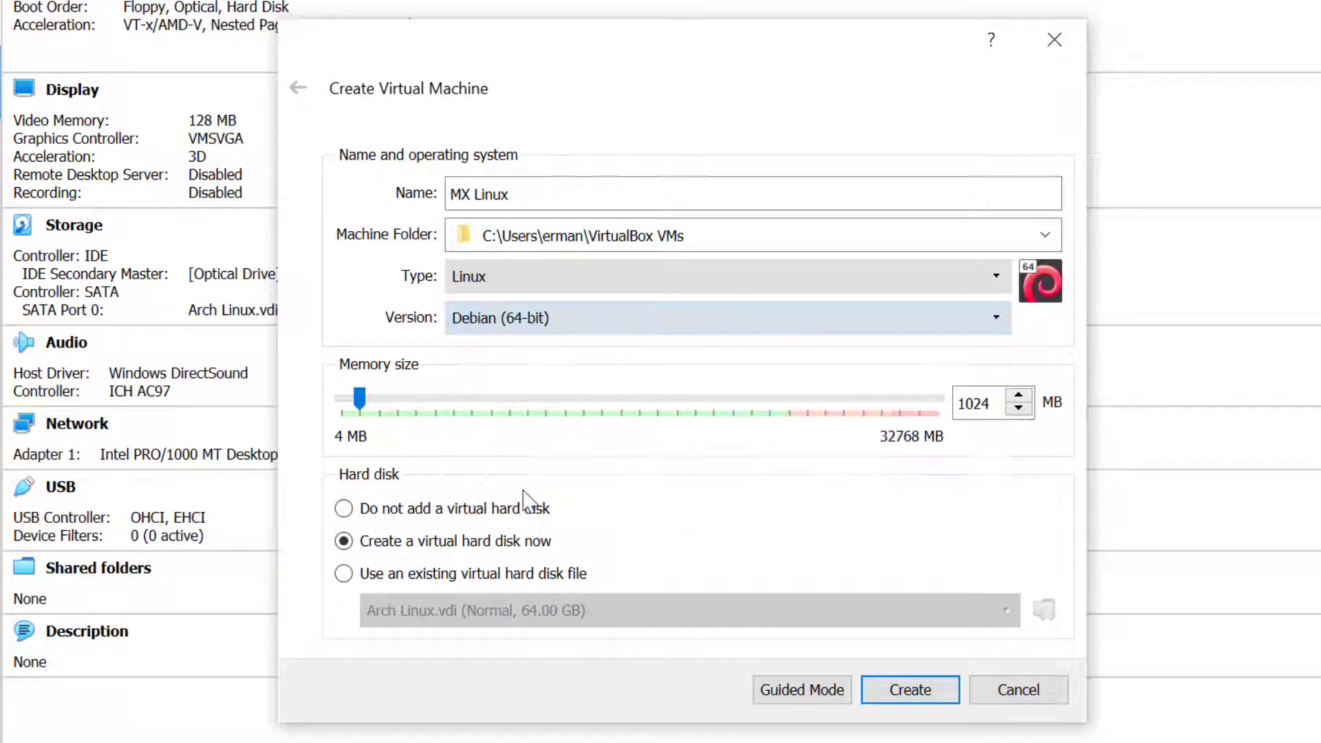
- Raise the machine's memory size to 4096 MB
left_click_drag(358, 396, 378, 396)
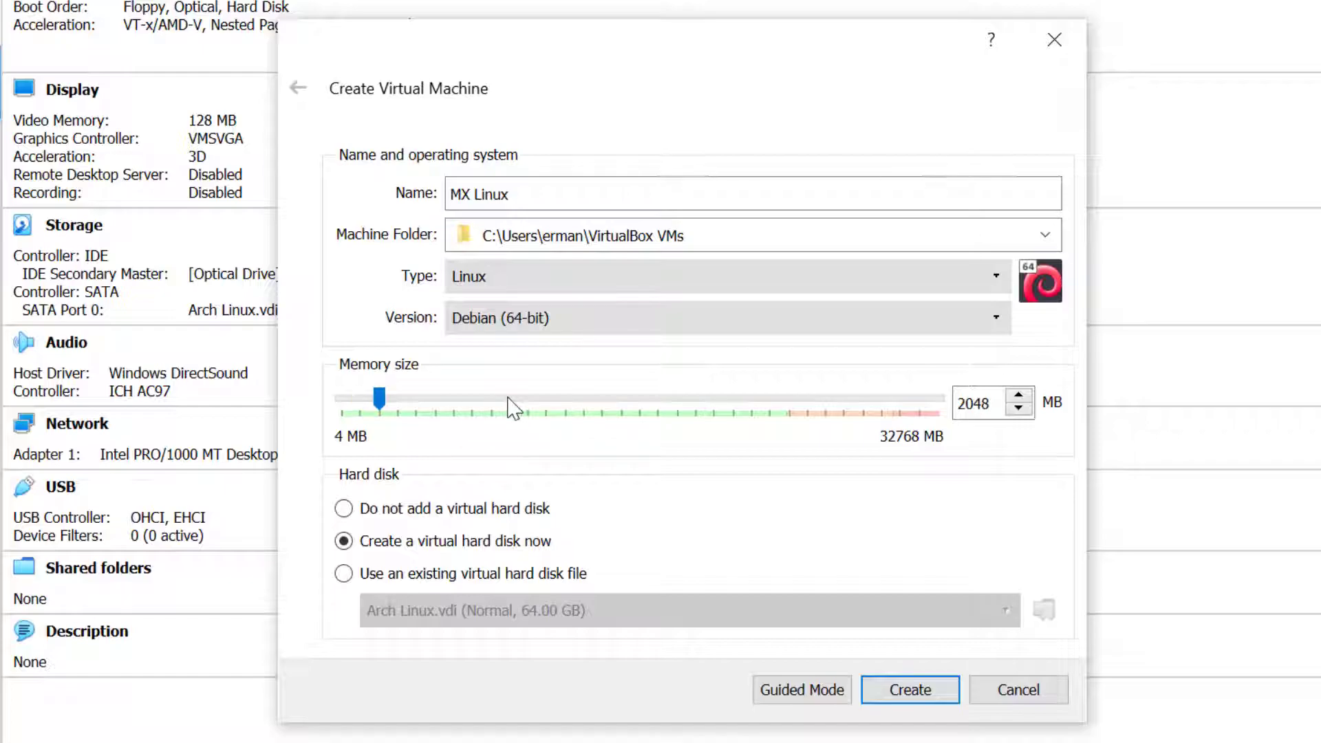
left_click_drag(377, 399, 415, 399)
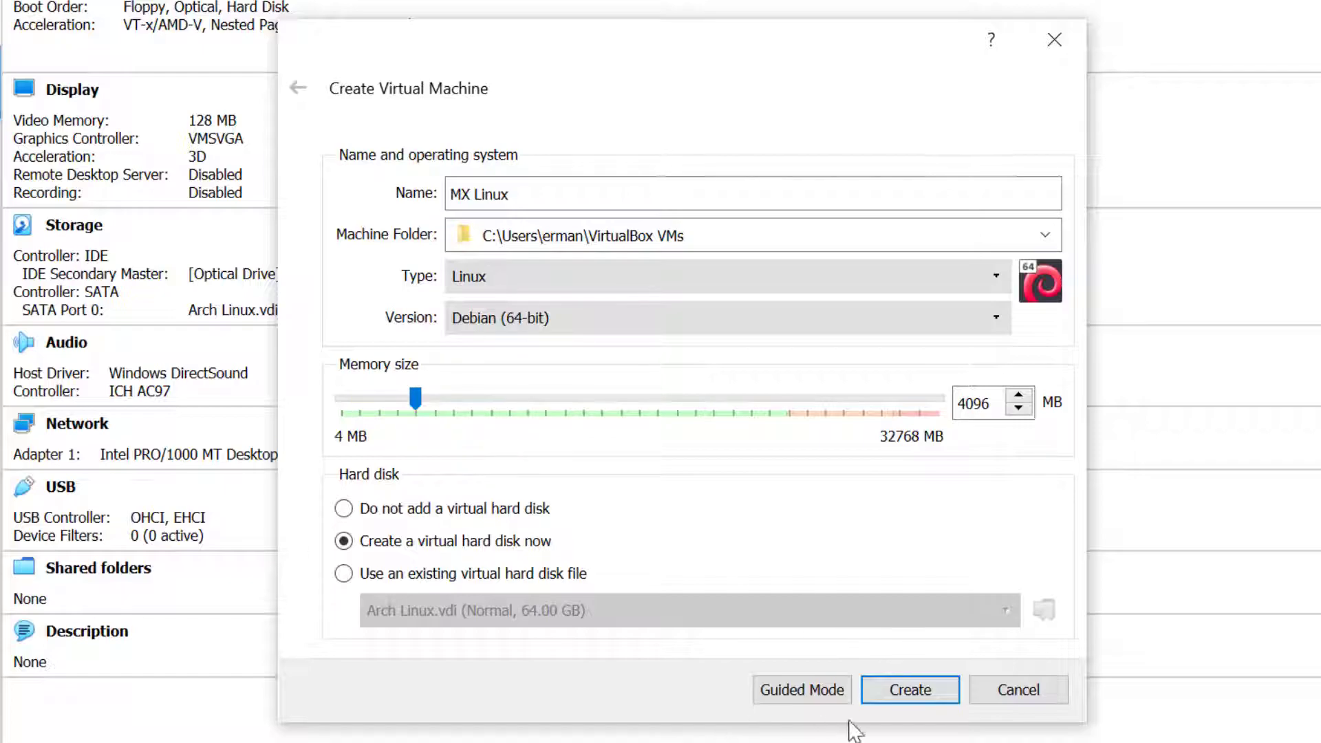
- Create the machine with a 64 GB dynamically allocated MX Linux.vdi disk
left_click(908, 689)
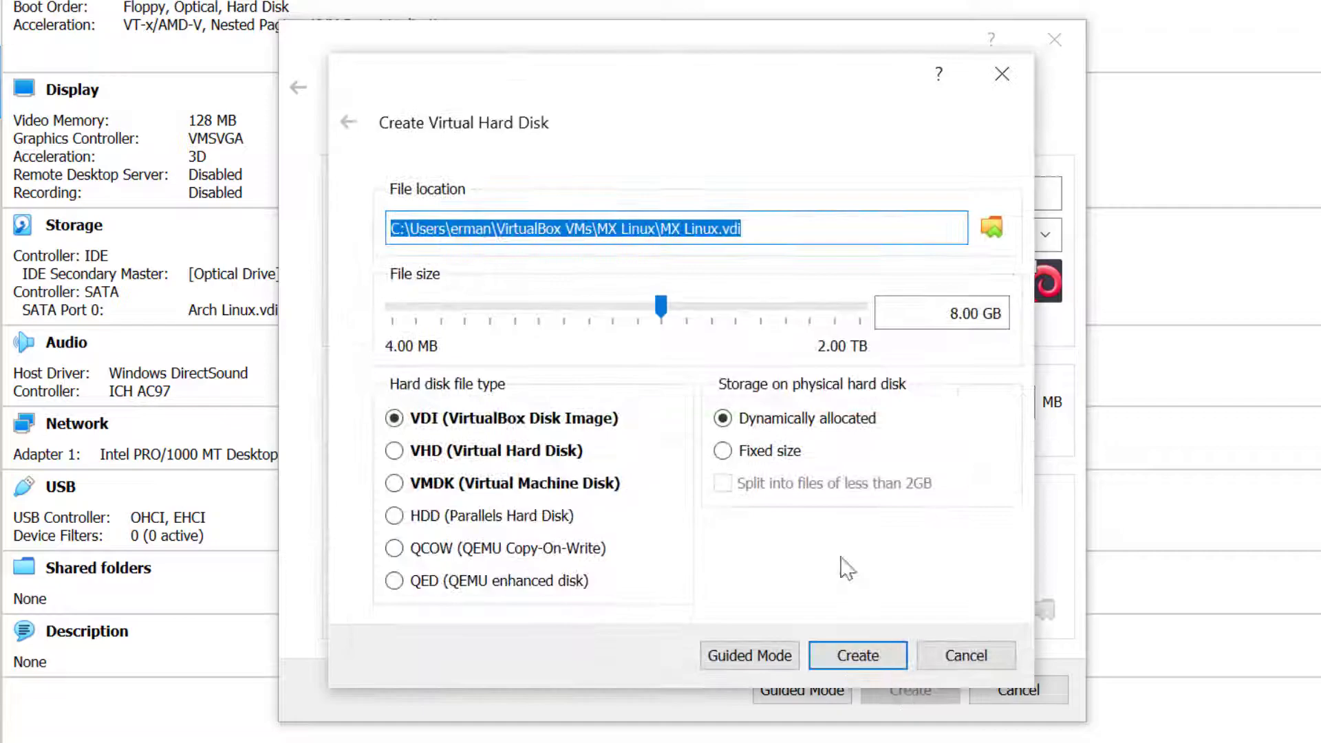
left_click_drag(662, 307, 734, 307)
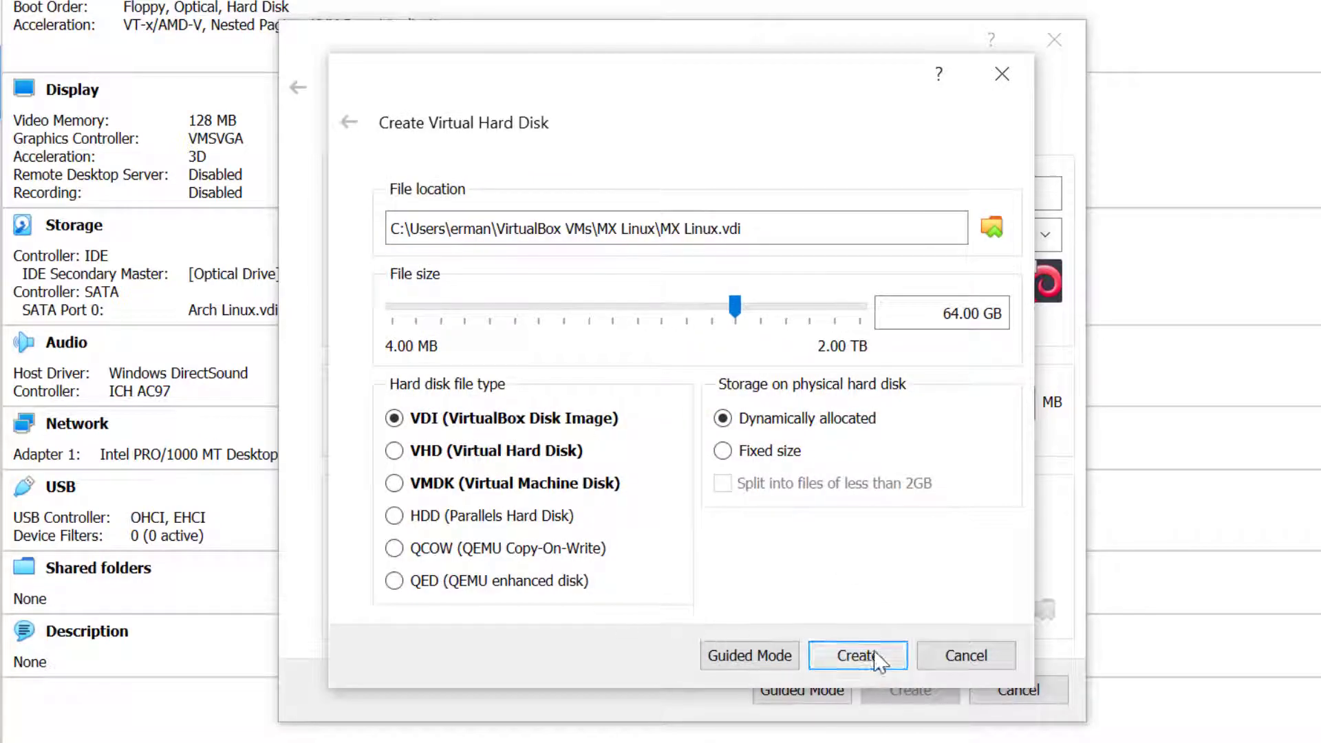
left_click(858, 655)
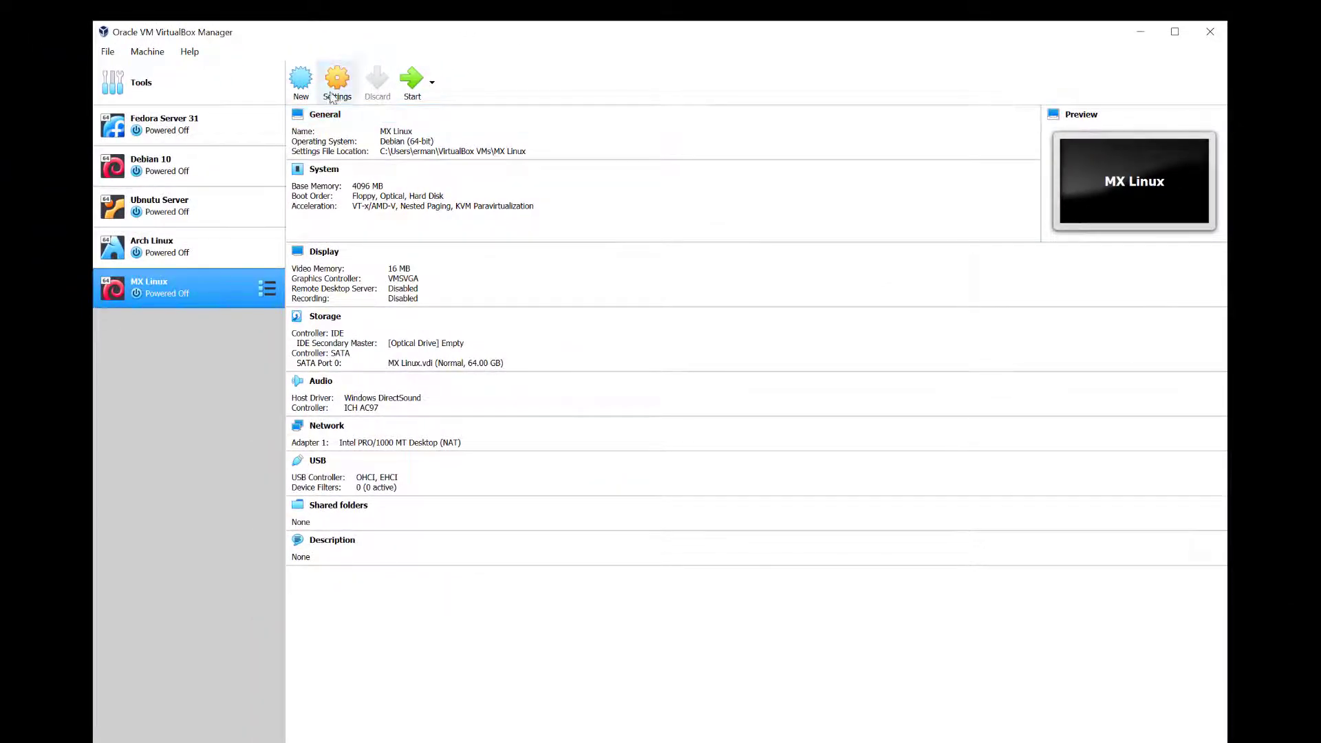
- In the VM's Display settings, set 128 MB video memory, enable 3D acceleration and choose VBoxSVGA
left_click(335, 77)
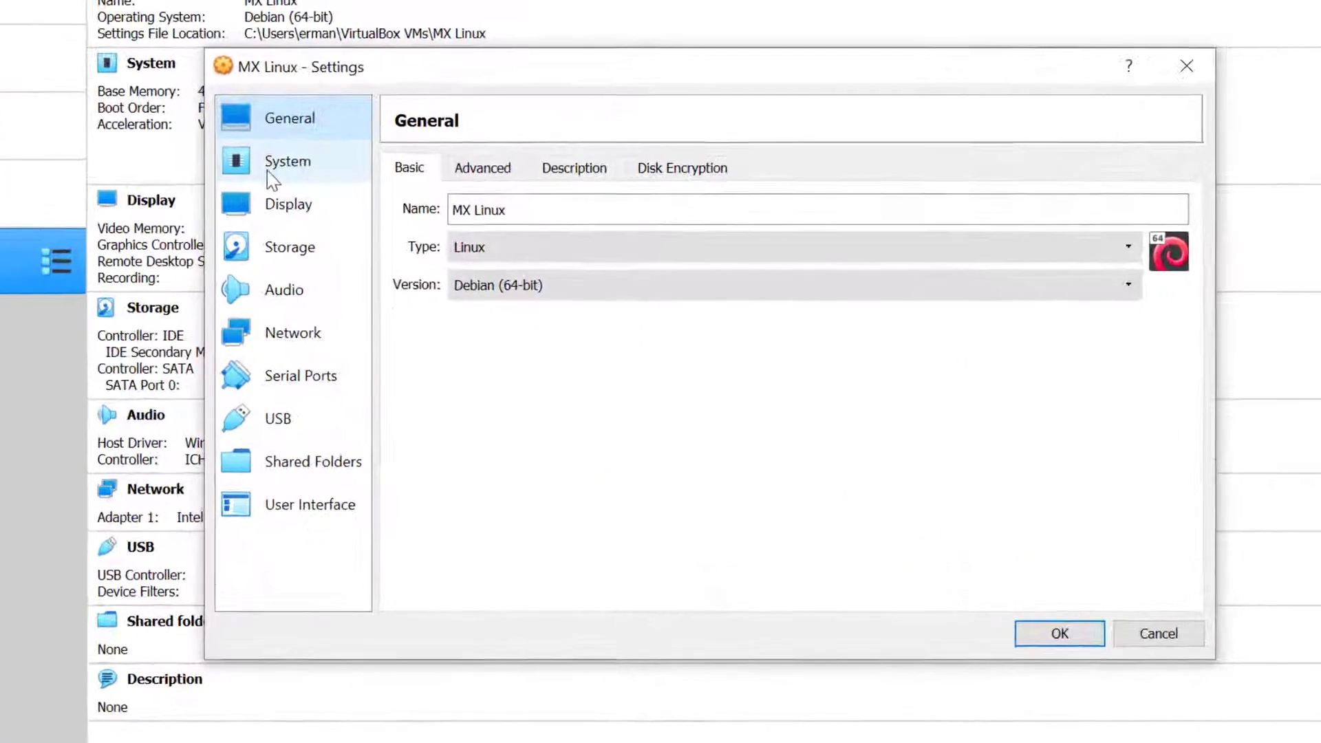
left_click(286, 161)
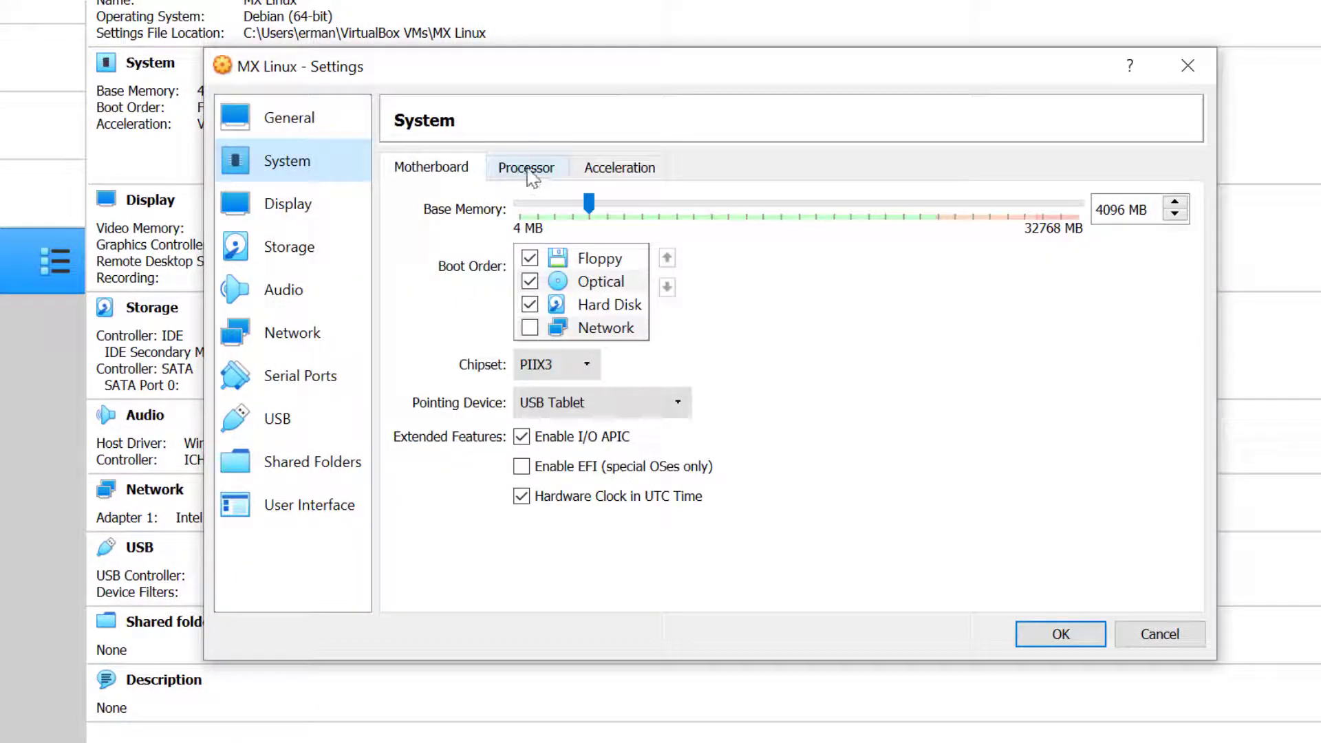
left_click(526, 166)
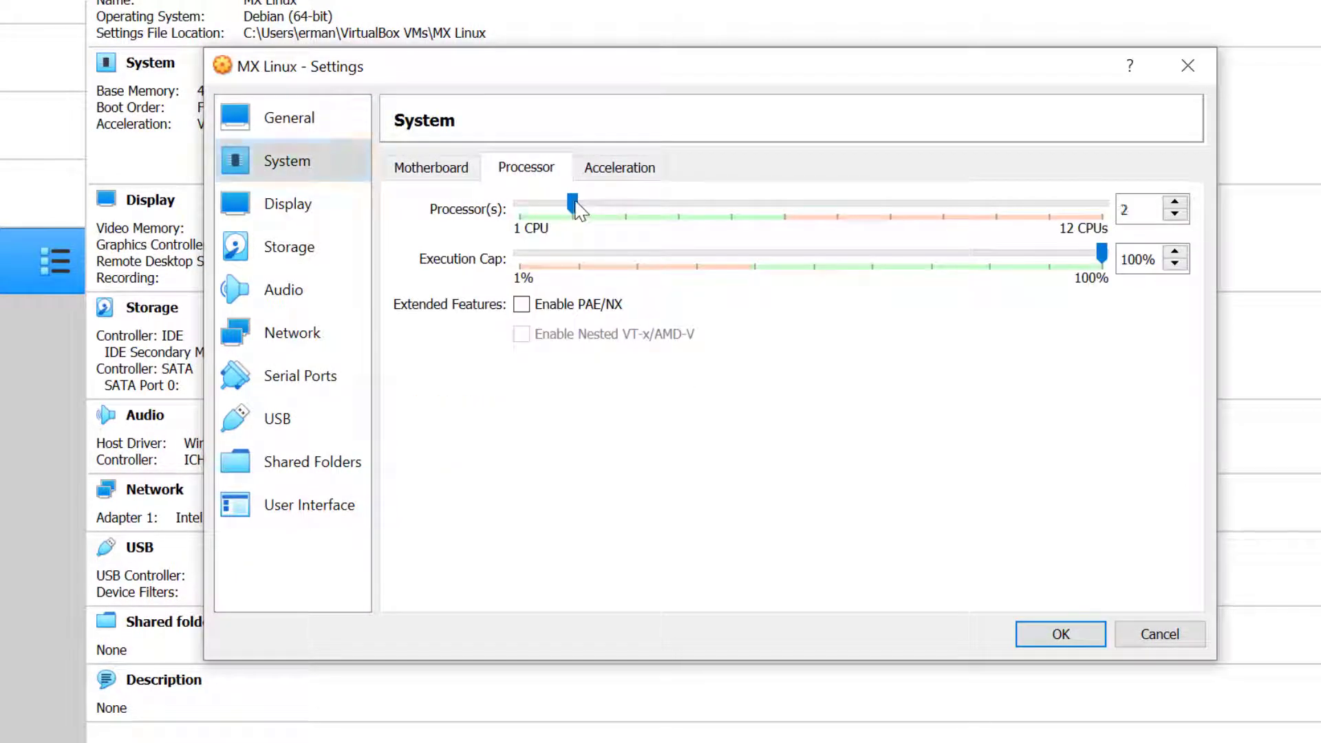
left_click(287, 204)
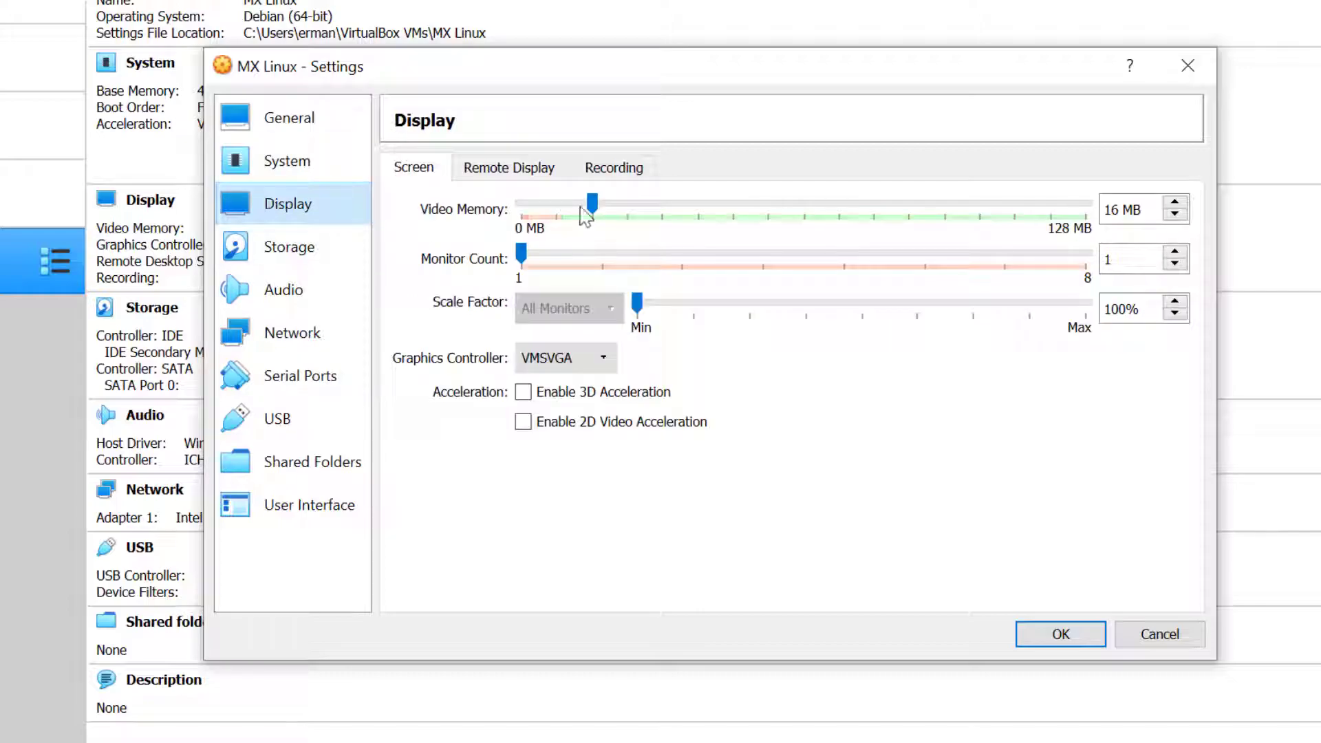
left_click_drag(590, 205, 1079, 205)
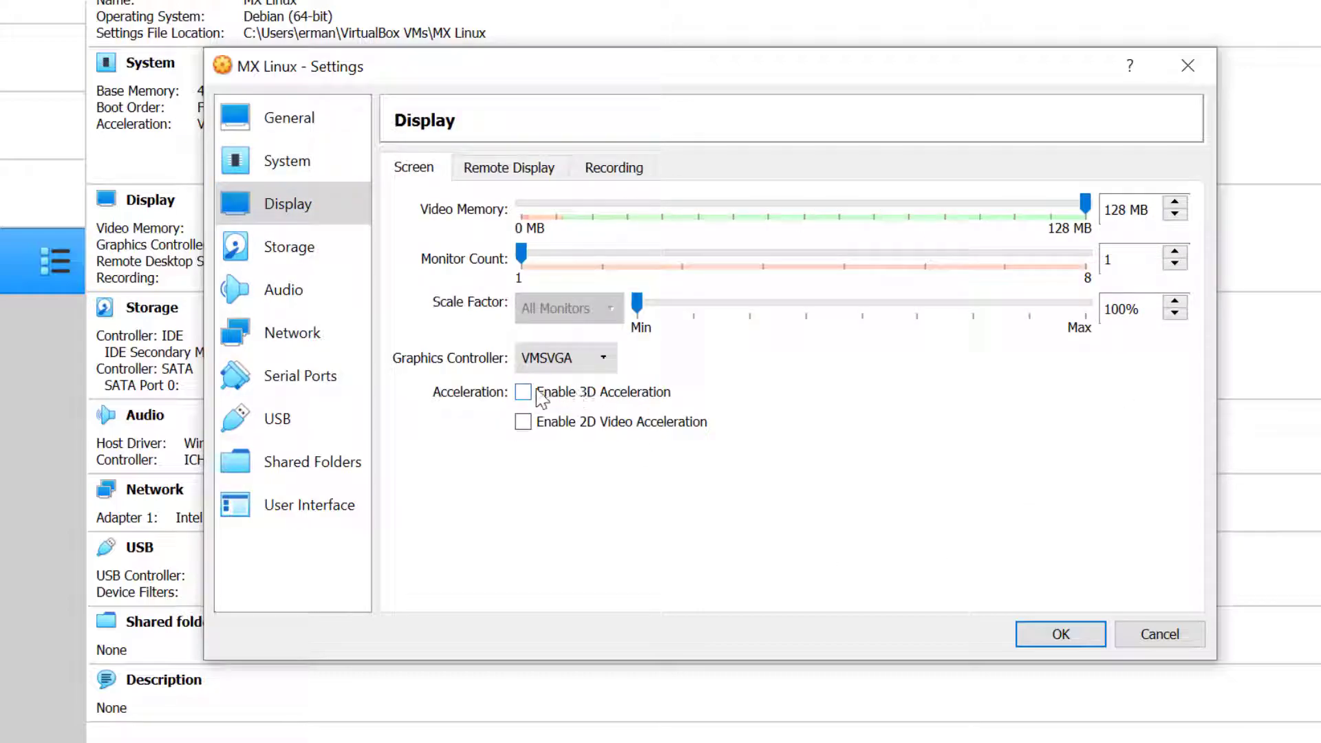
left_click(523, 392)
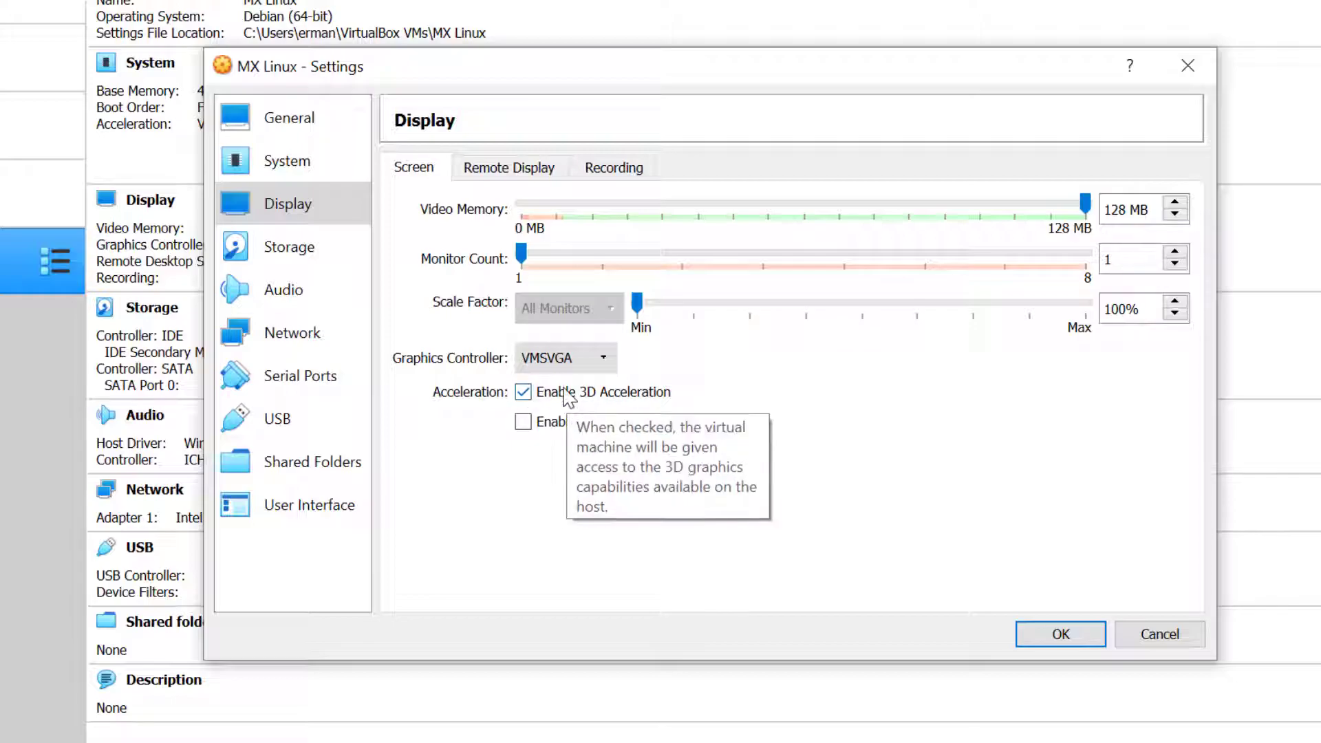
left_click(602, 358)
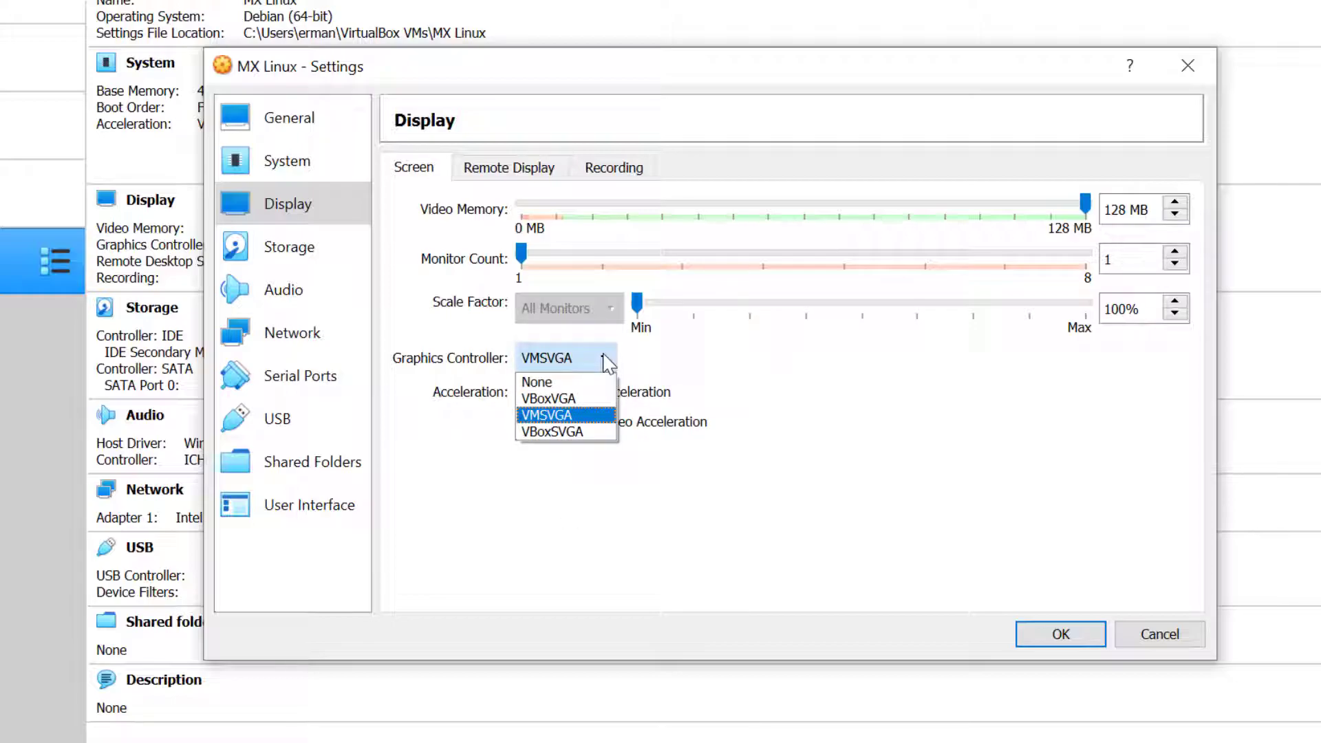
mouse_move(578, 432)
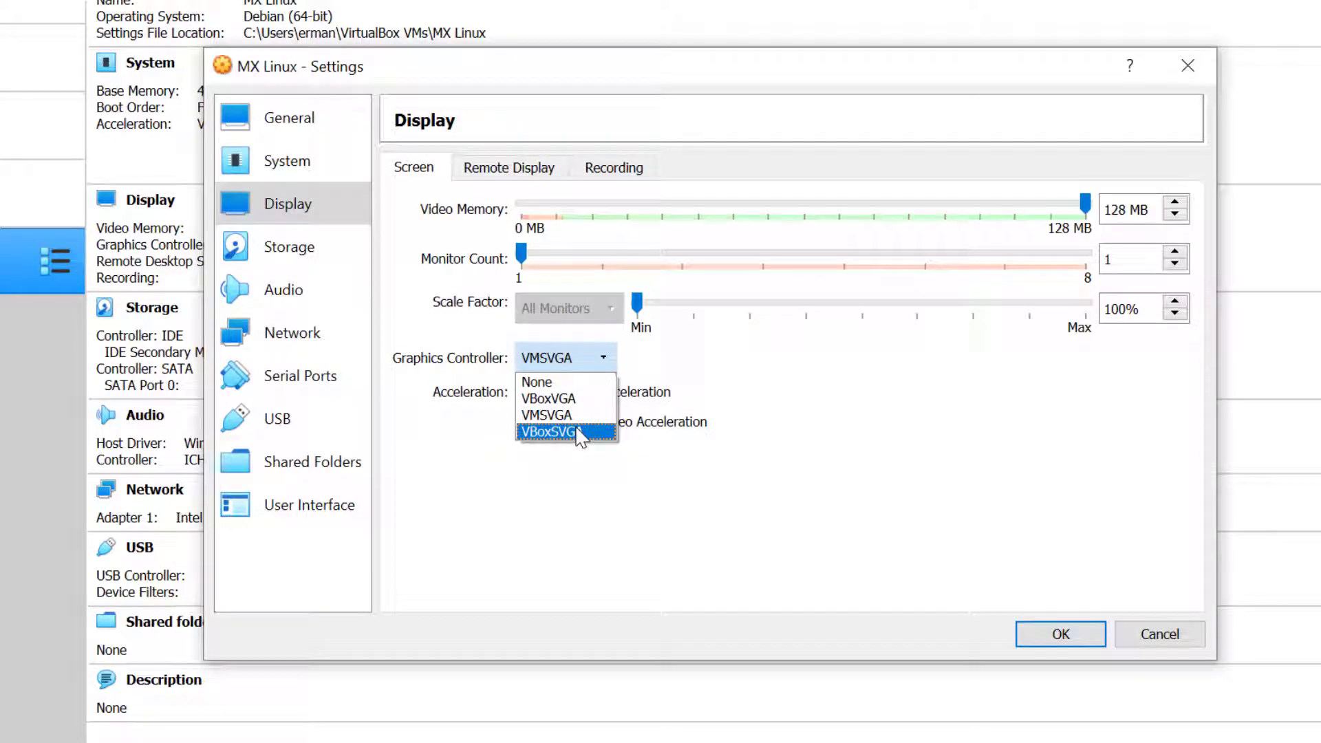
left_click(564, 429)
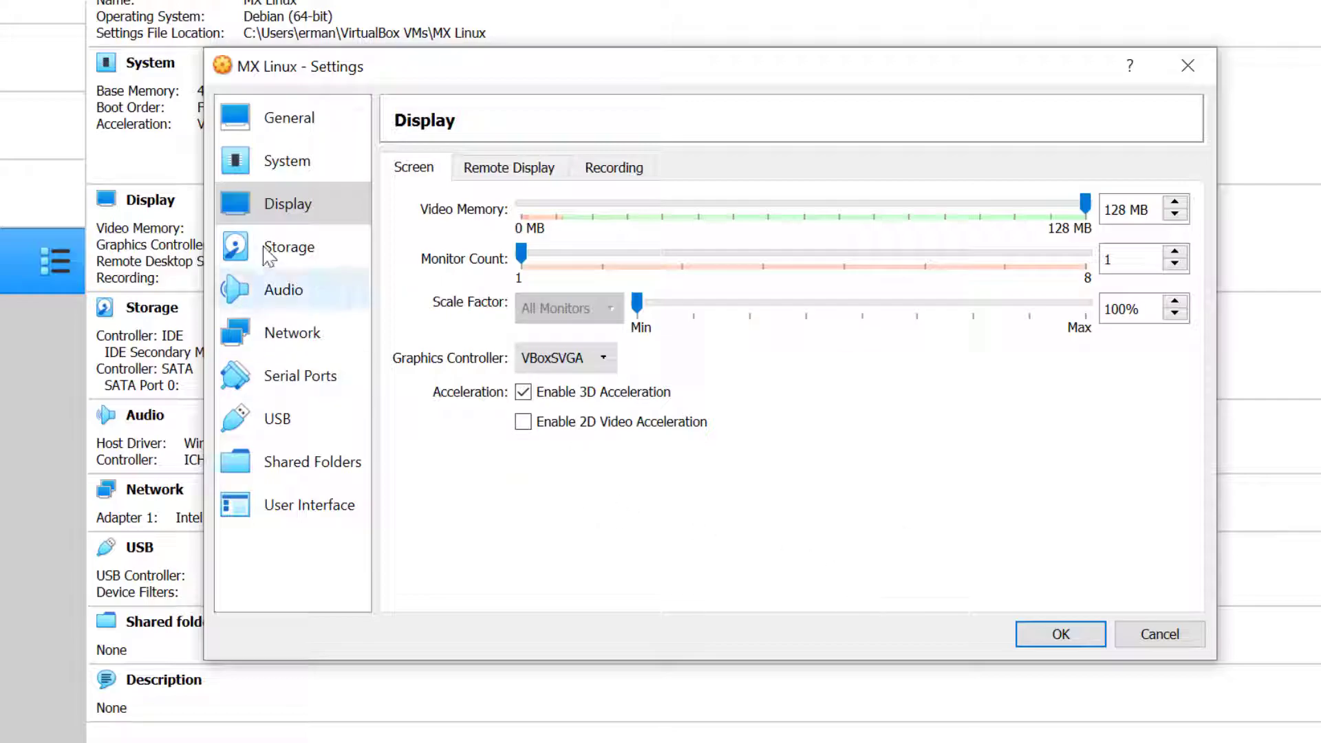
- In Storage, insert MX-19_x64.iso into the empty optical drive
left_click(289, 248)
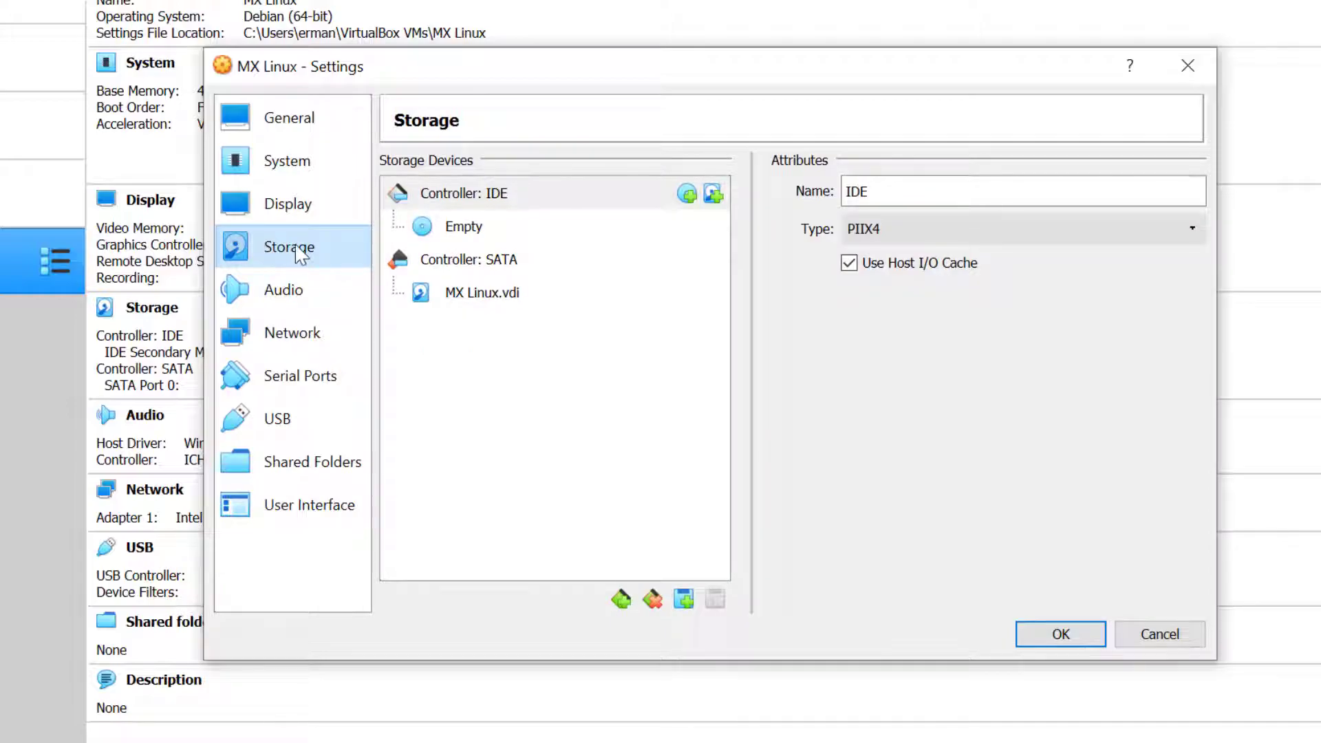
left_click(462, 225)
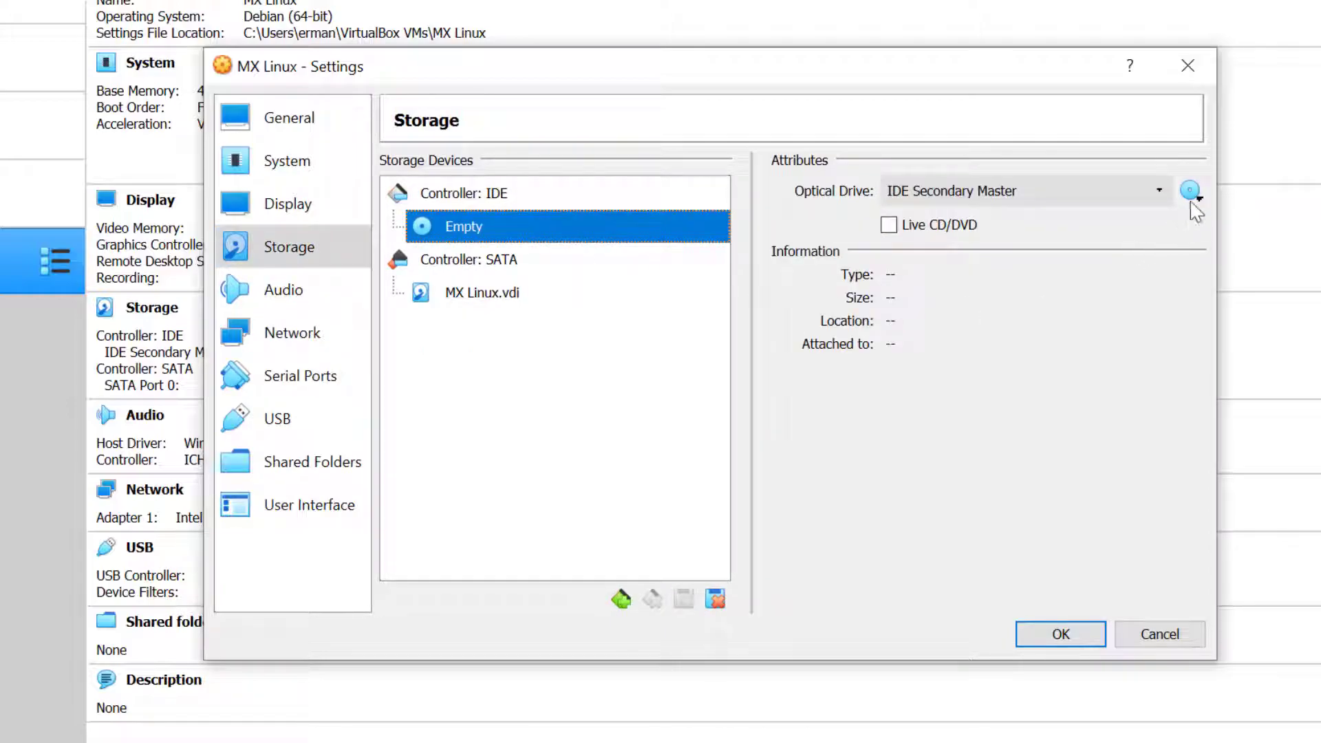
left_click(1191, 191)
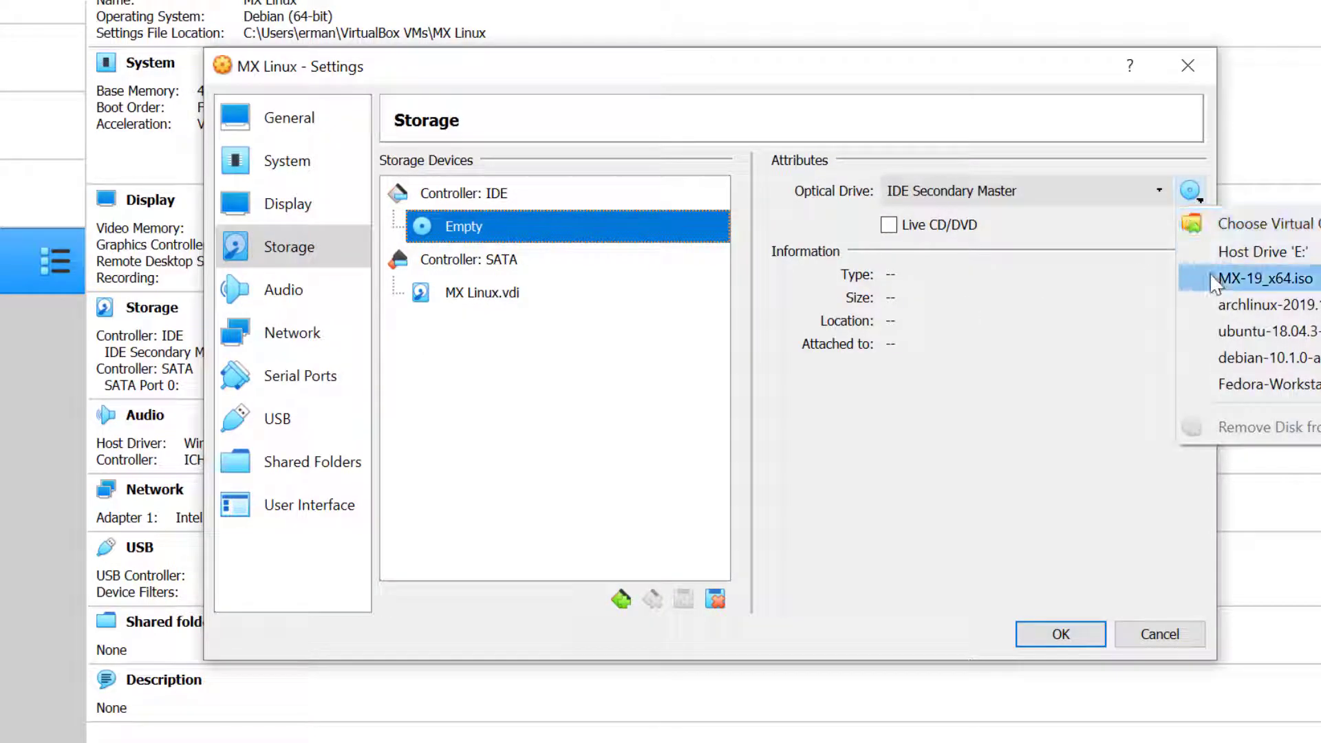
left_click(1263, 278)
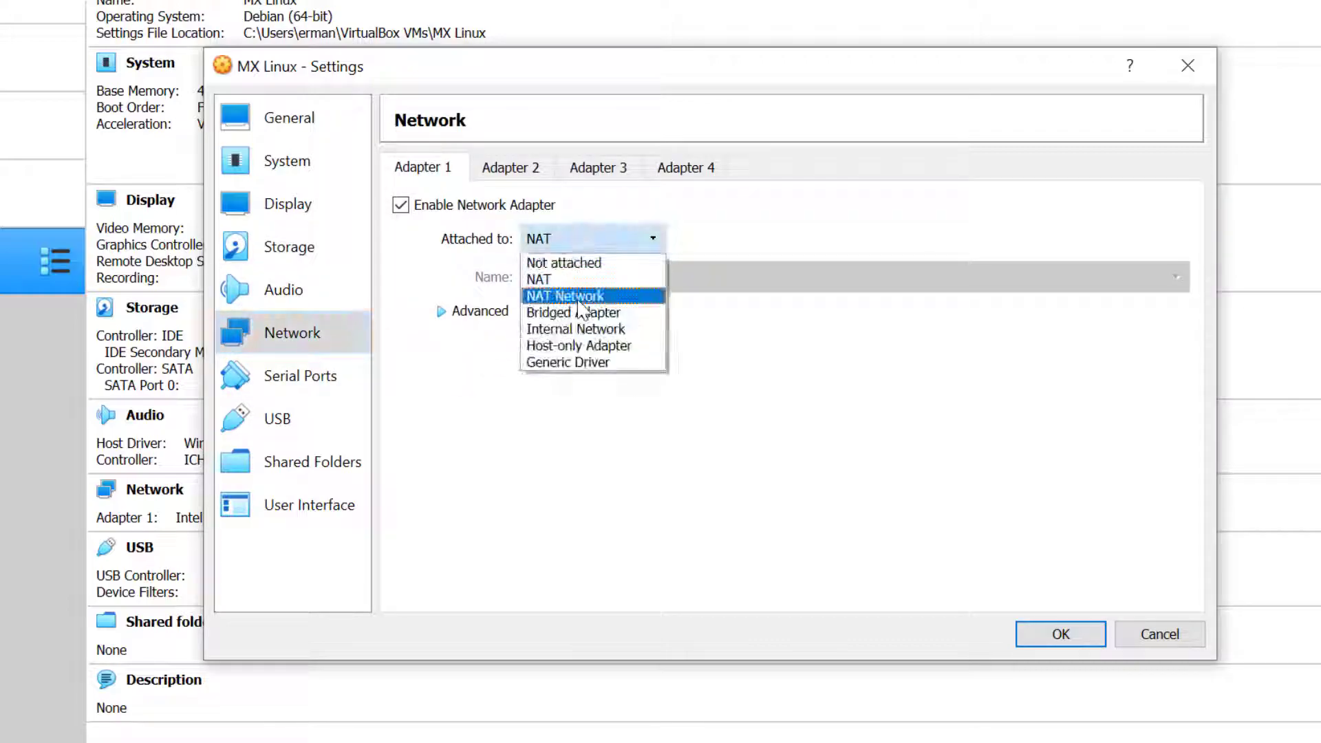
- Attach the network adapter as Bridged Adapter and save the VM settings
left_click(571, 313)
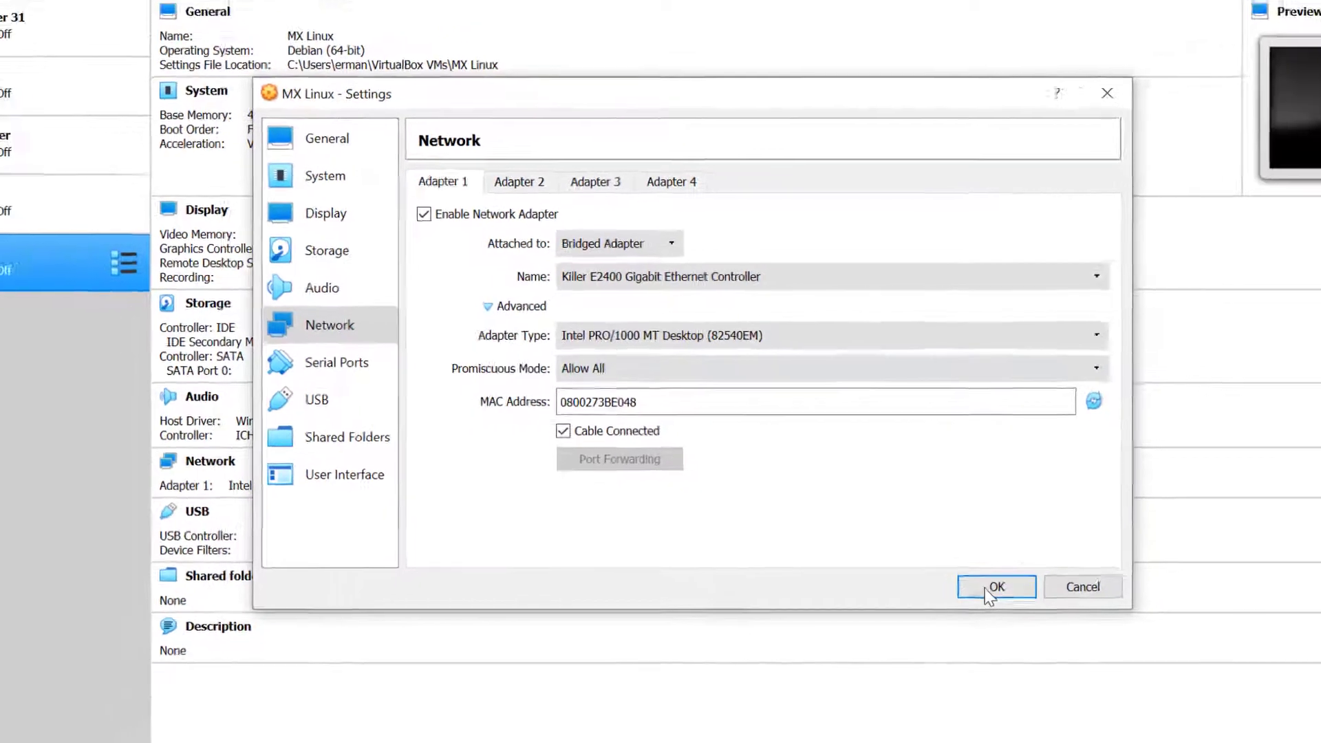
left_click(994, 586)
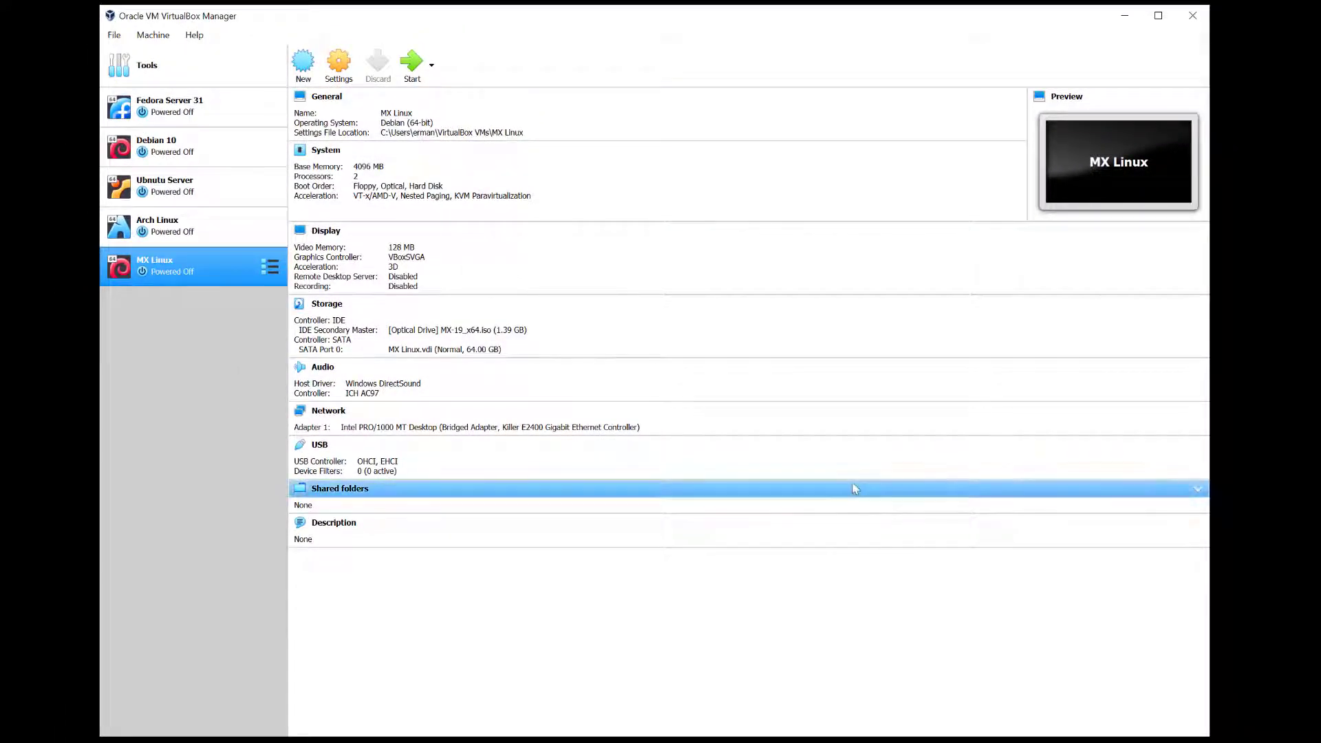
mouse_move(413, 65)
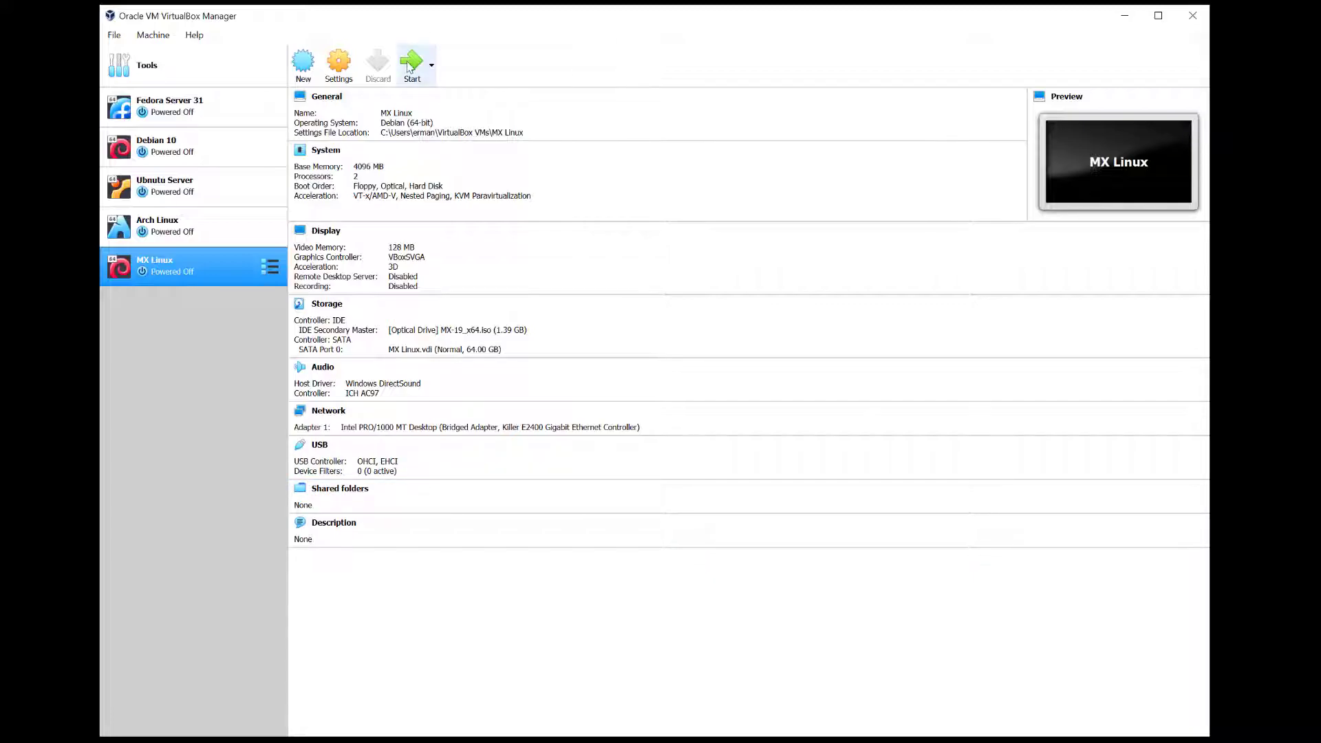
- Start the VM, boot the default MX-19 x64 entry and close the MX Welcome window
left_click(411, 62)
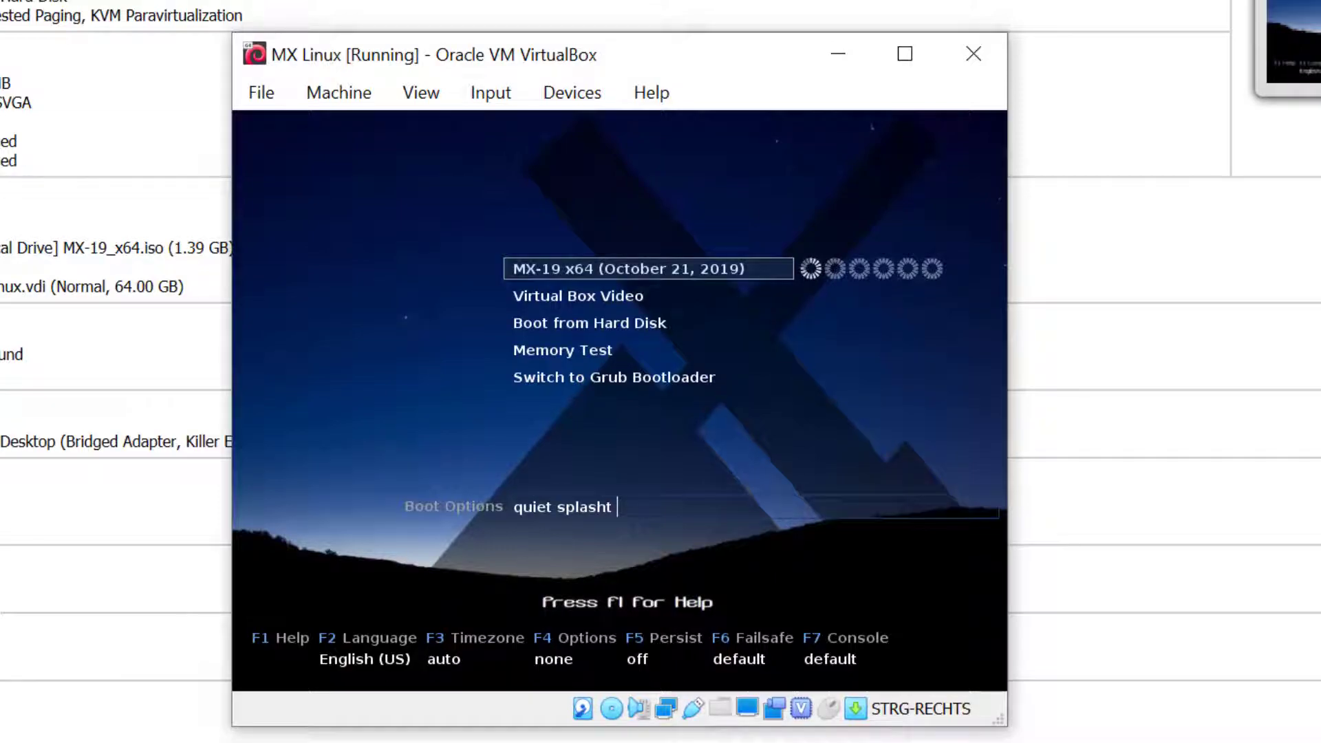
key("enter")
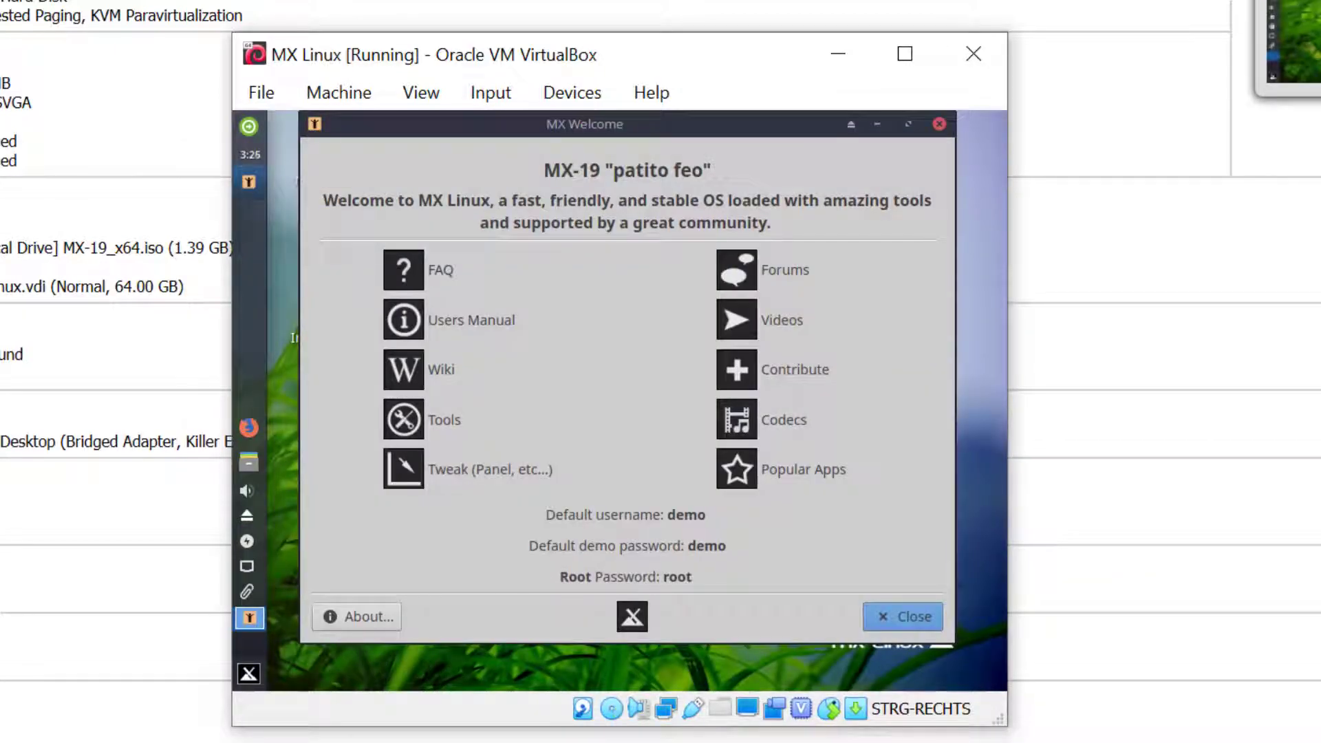
mouse_move(407, 509)
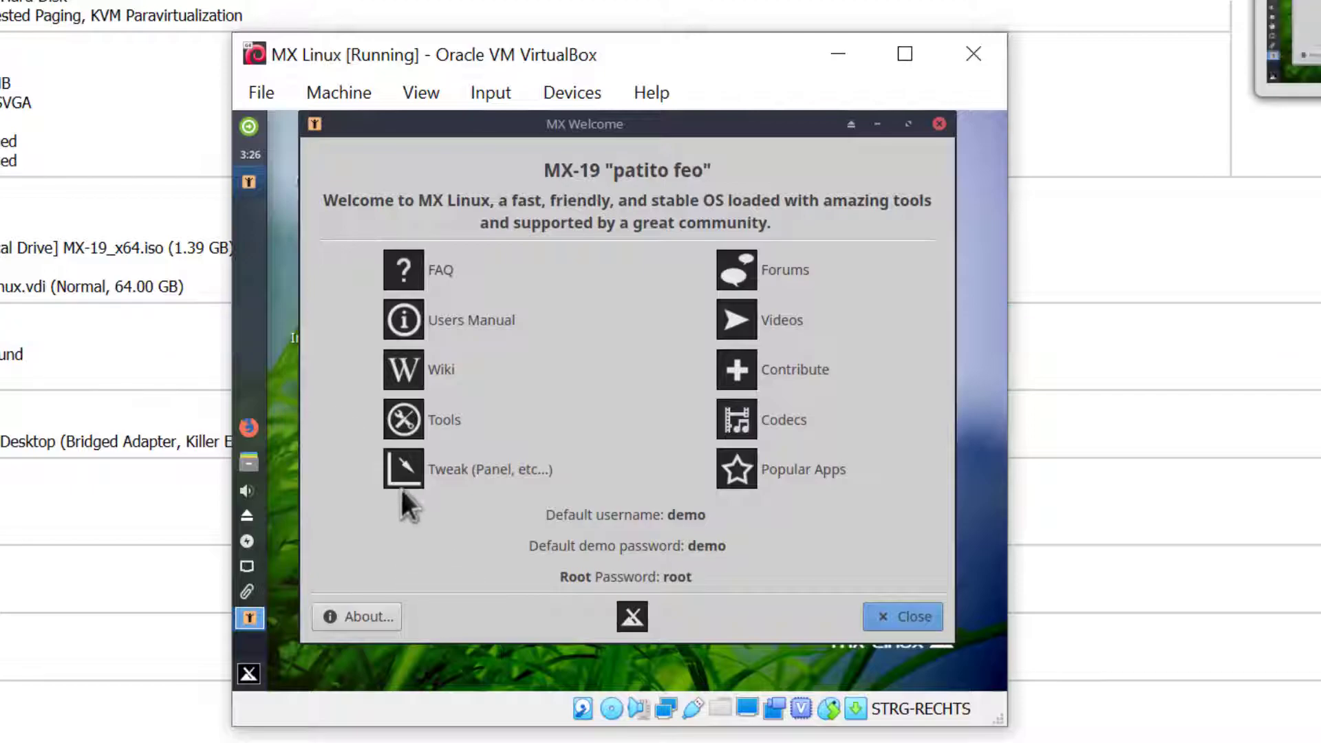
left_click(902, 616)
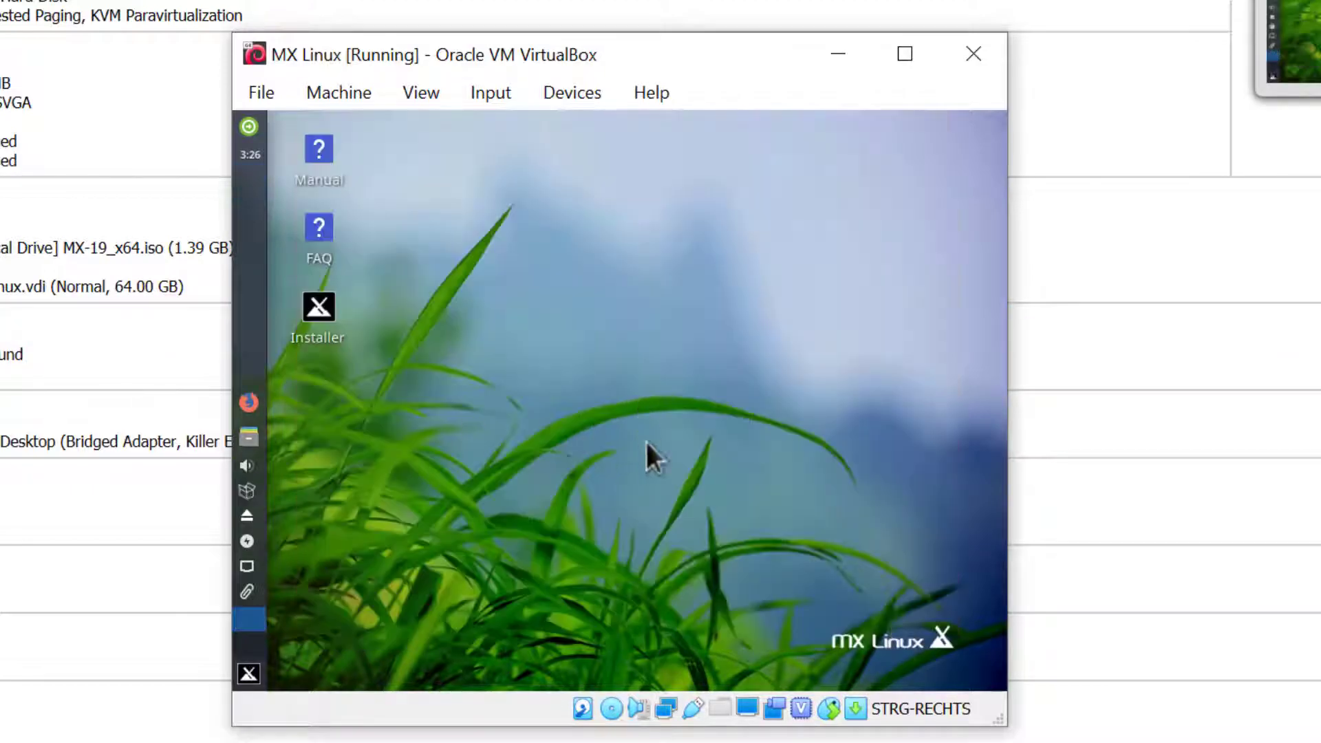
mouse_move(320, 308)
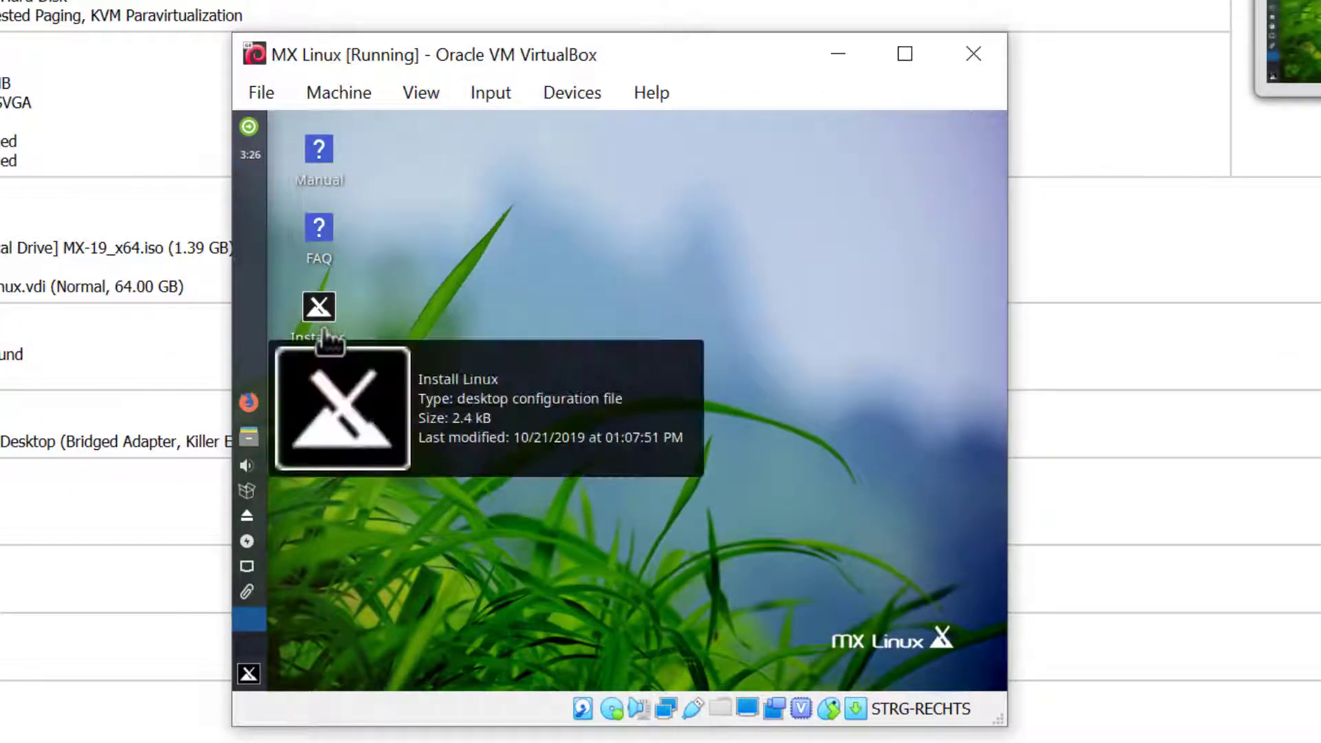
- Launch the MX Linux Installer, accept the terms and proceed with auto-install on the entire disk
double_click(319, 307)
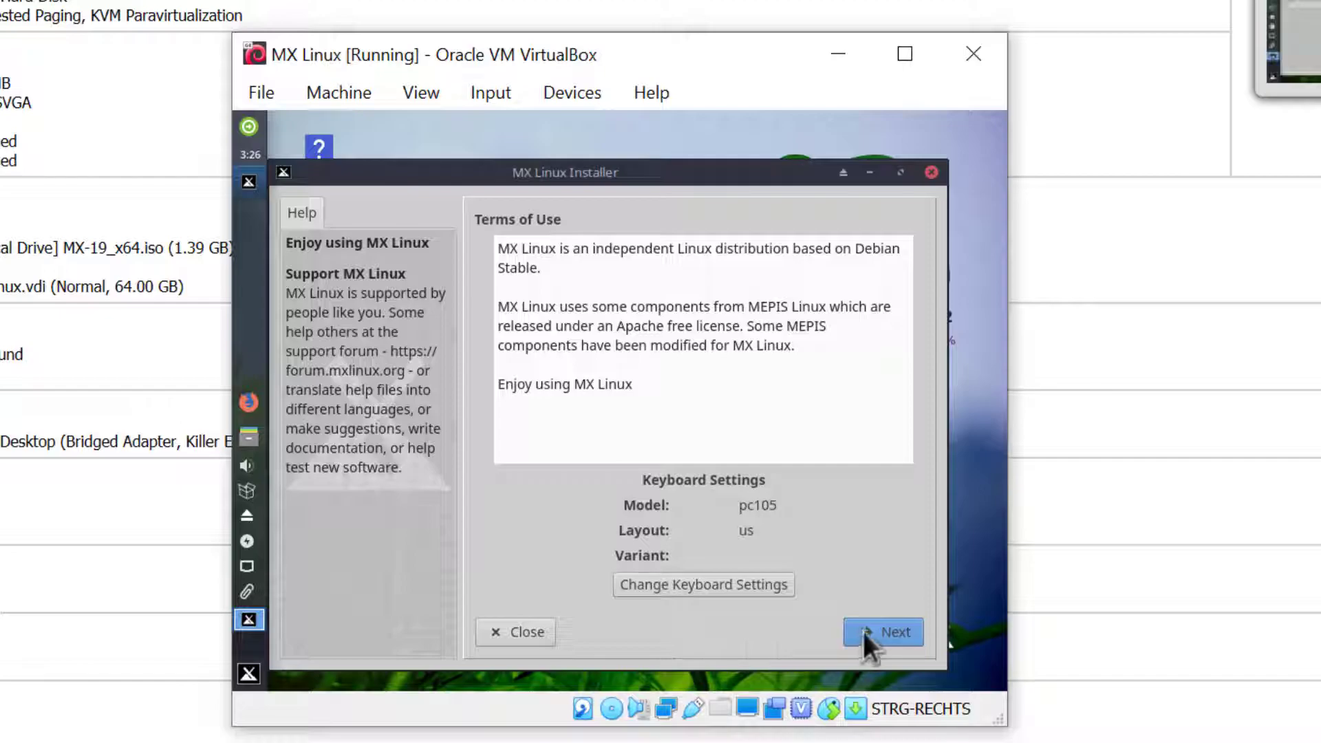
left_click(883, 631)
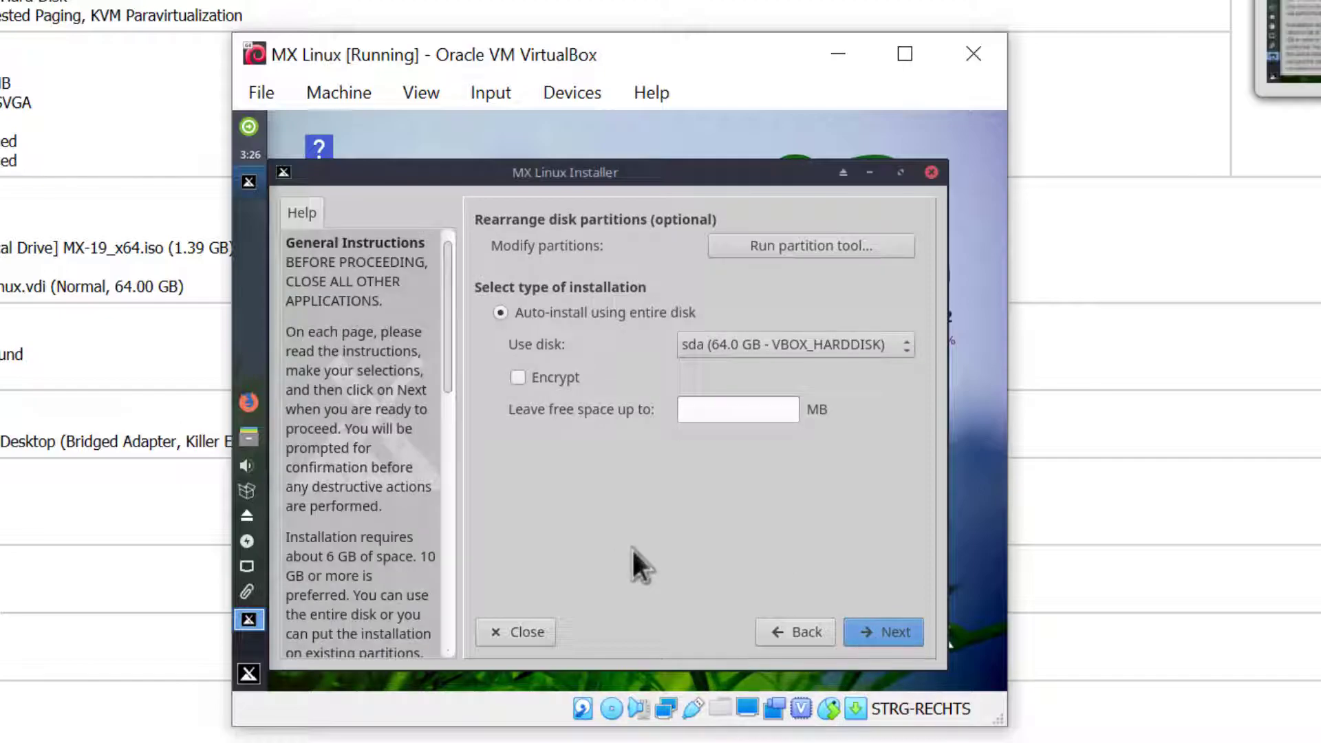
mouse_move(860, 295)
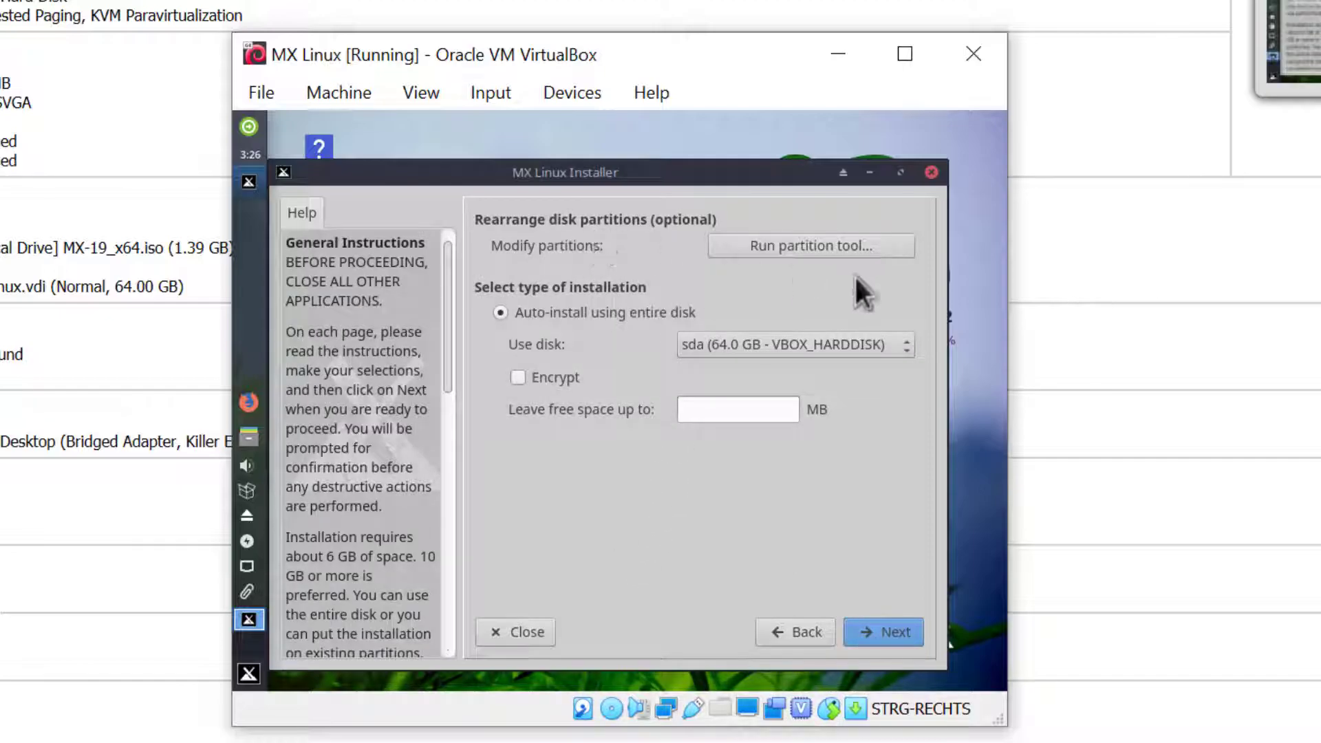
mouse_move(624, 297)
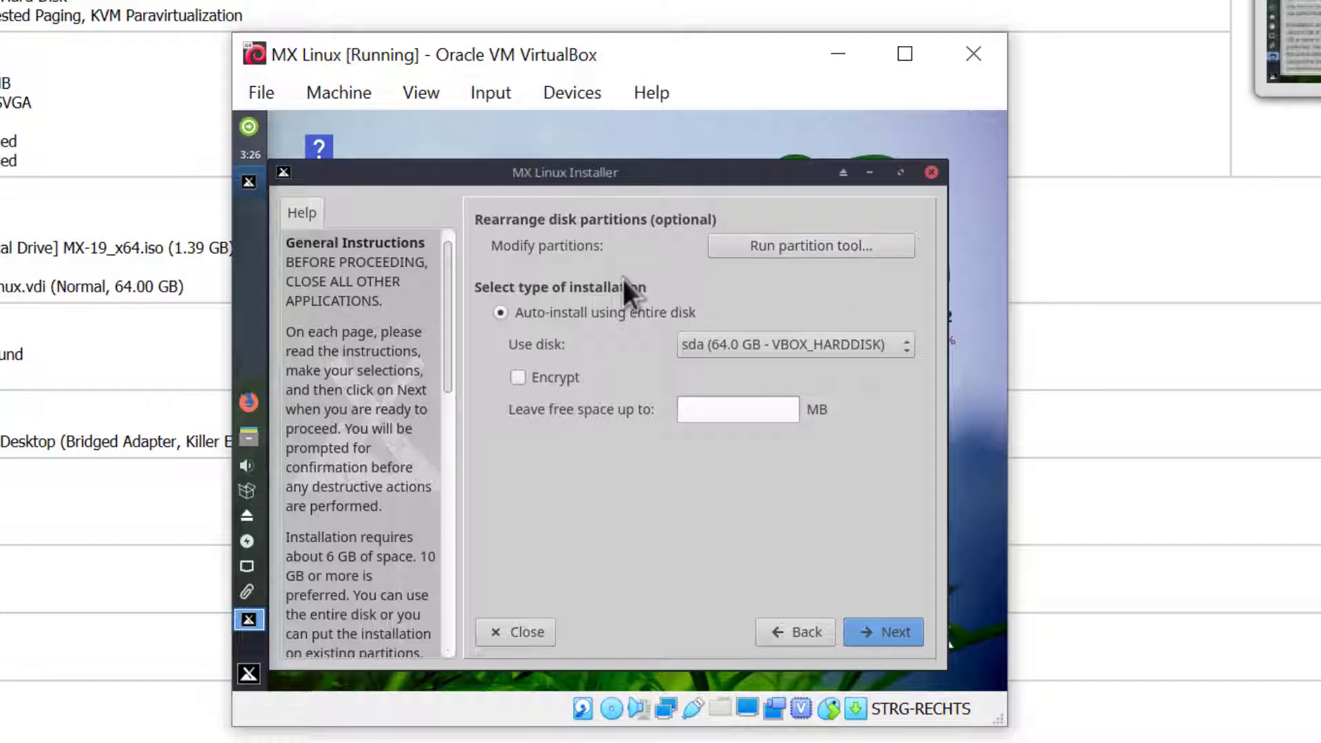
mouse_move(623, 381)
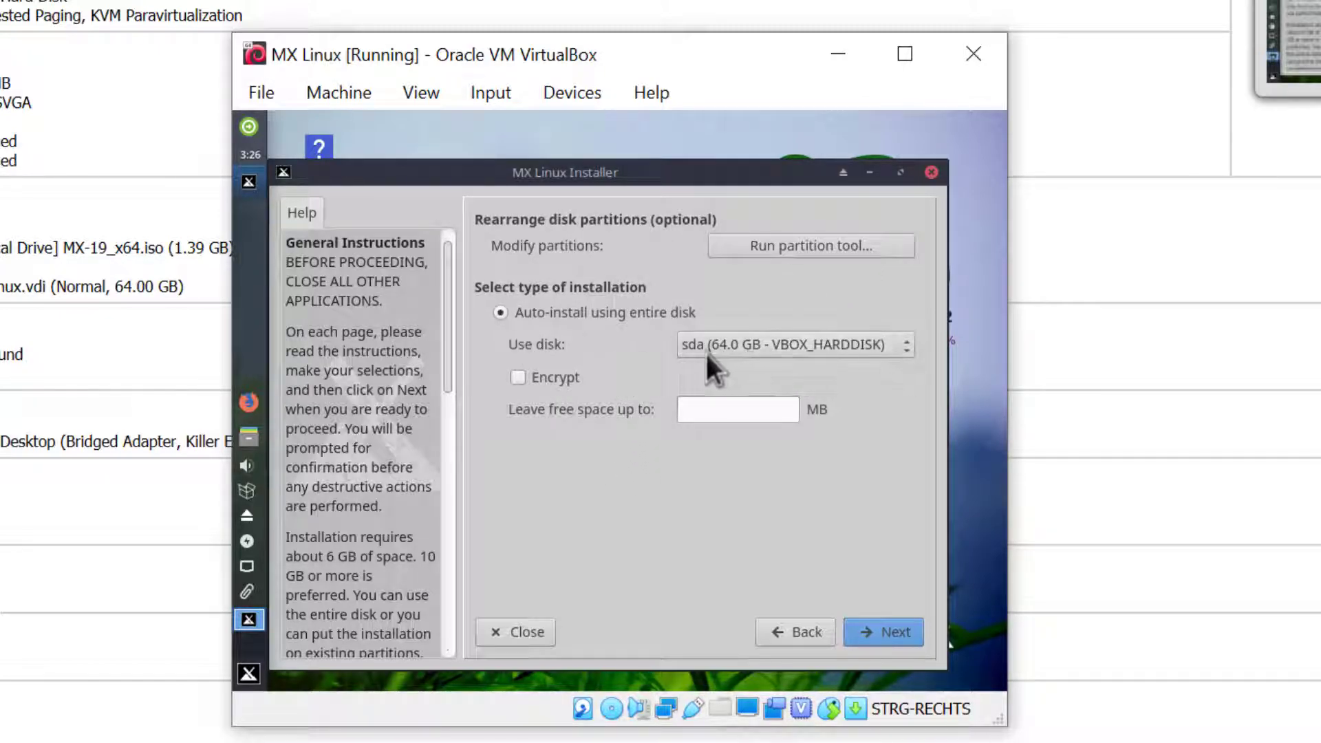
mouse_move(543, 404)
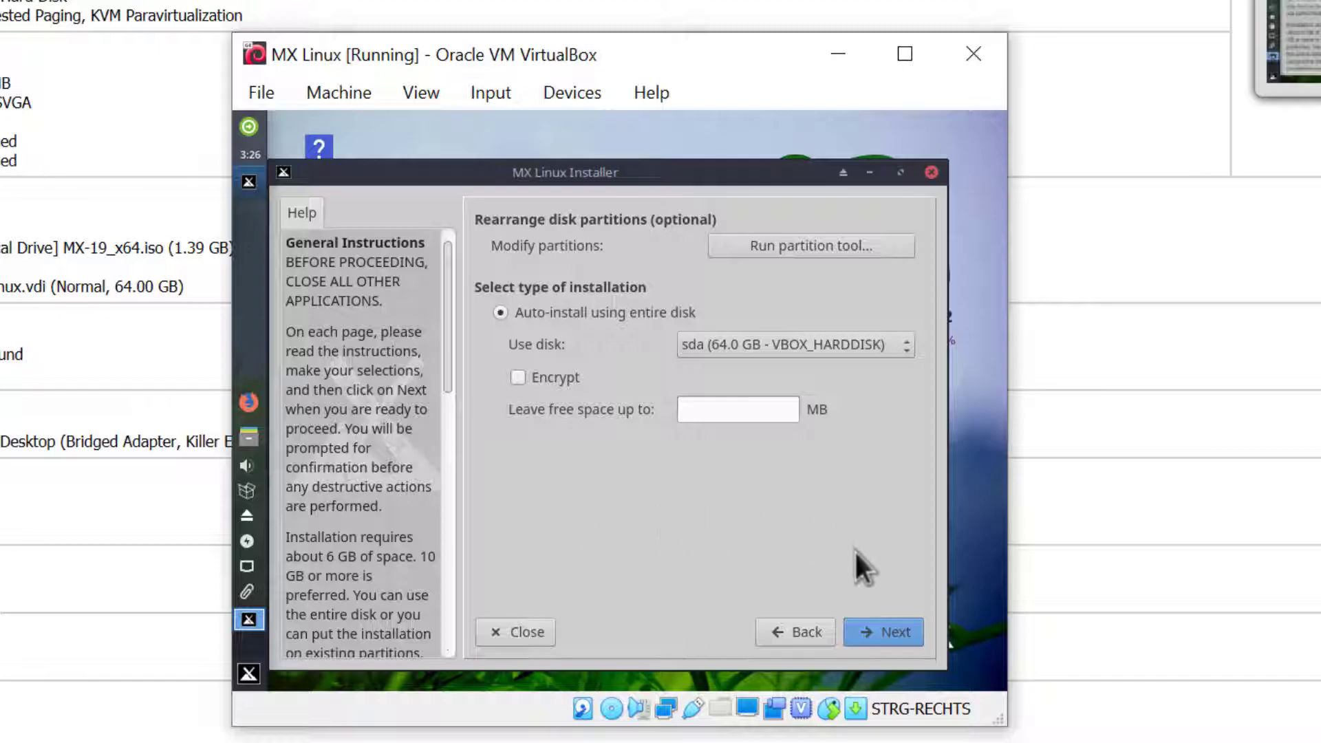
left_click(894, 631)
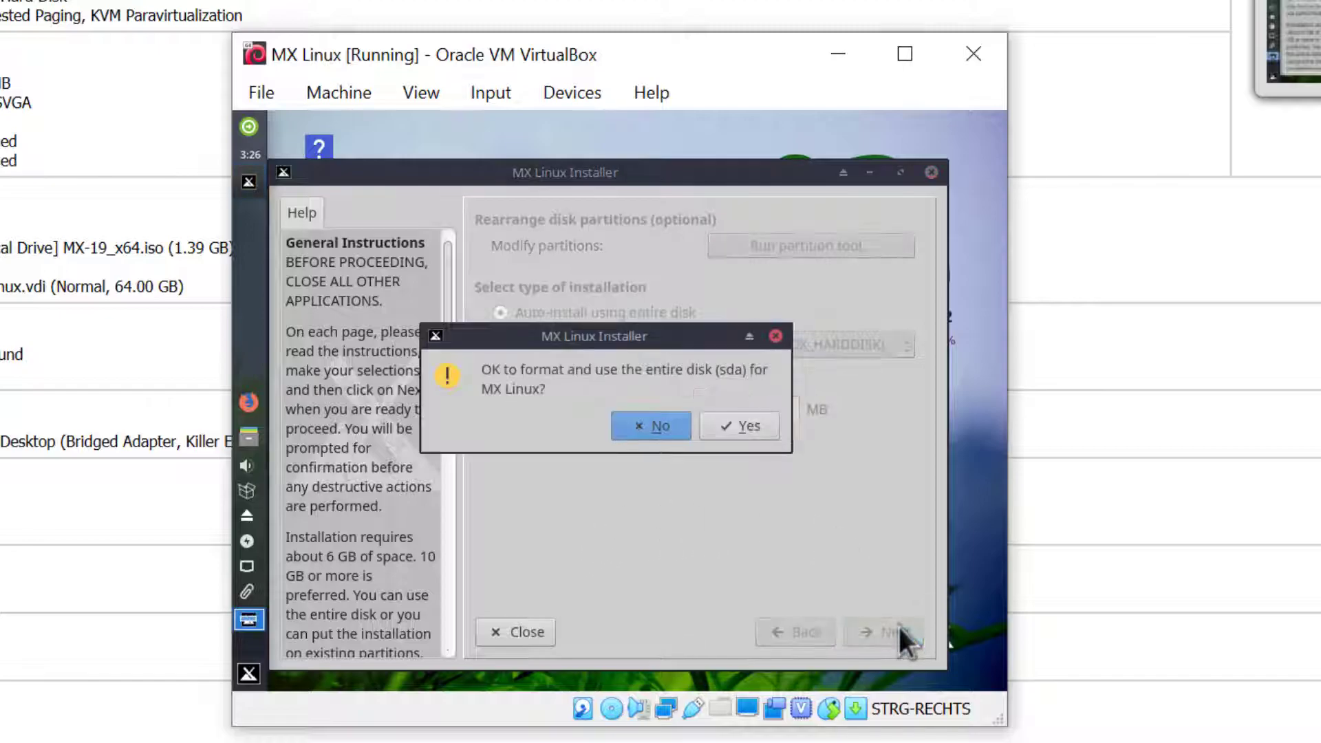
mouse_move(712, 565)
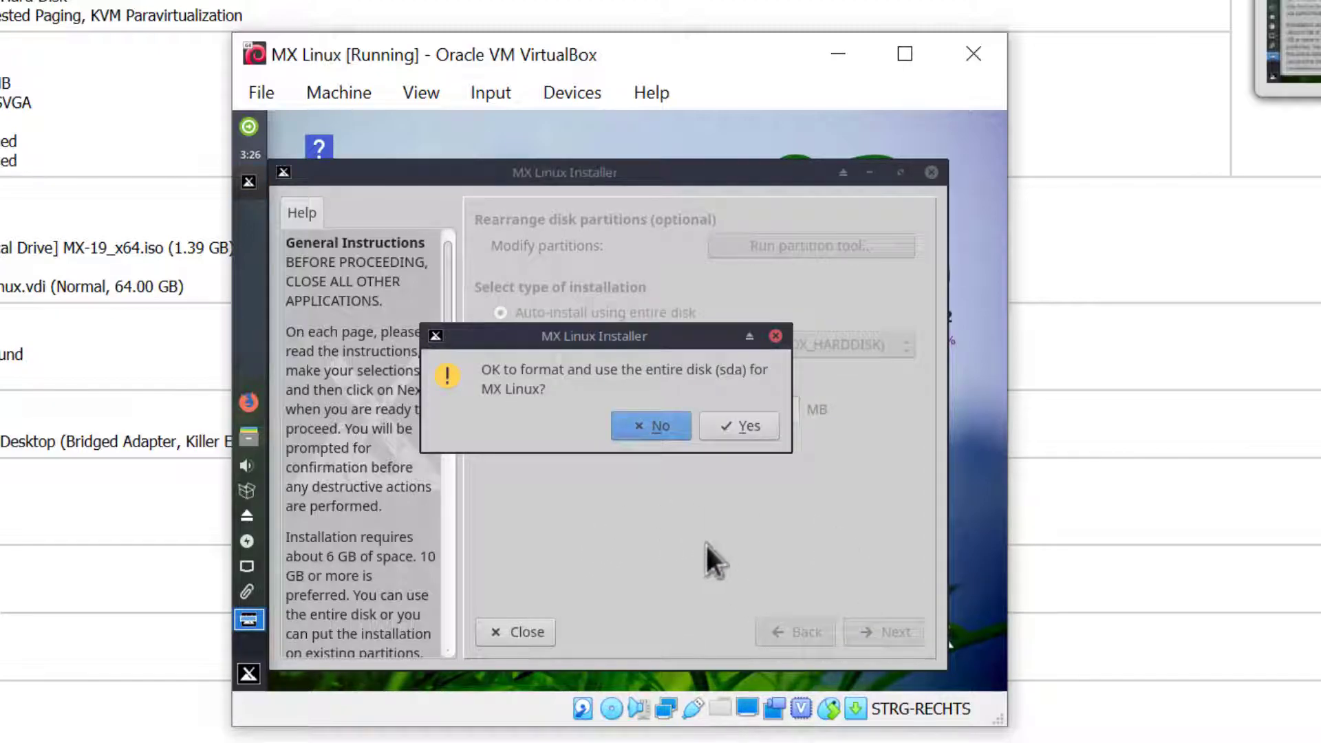
mouse_move(745, 446)
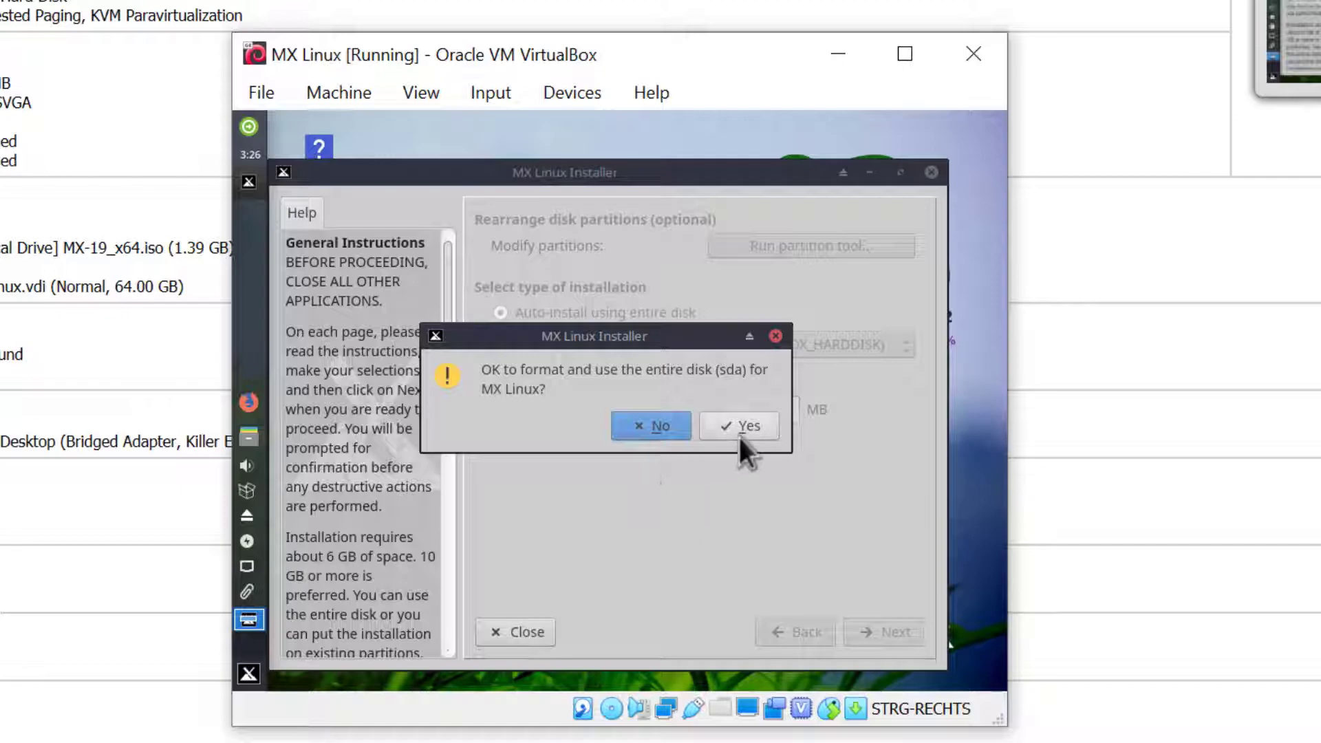
- Confirm formatting the whole sda disk and accept GRUB on the MBR of sda
left_click(739, 427)
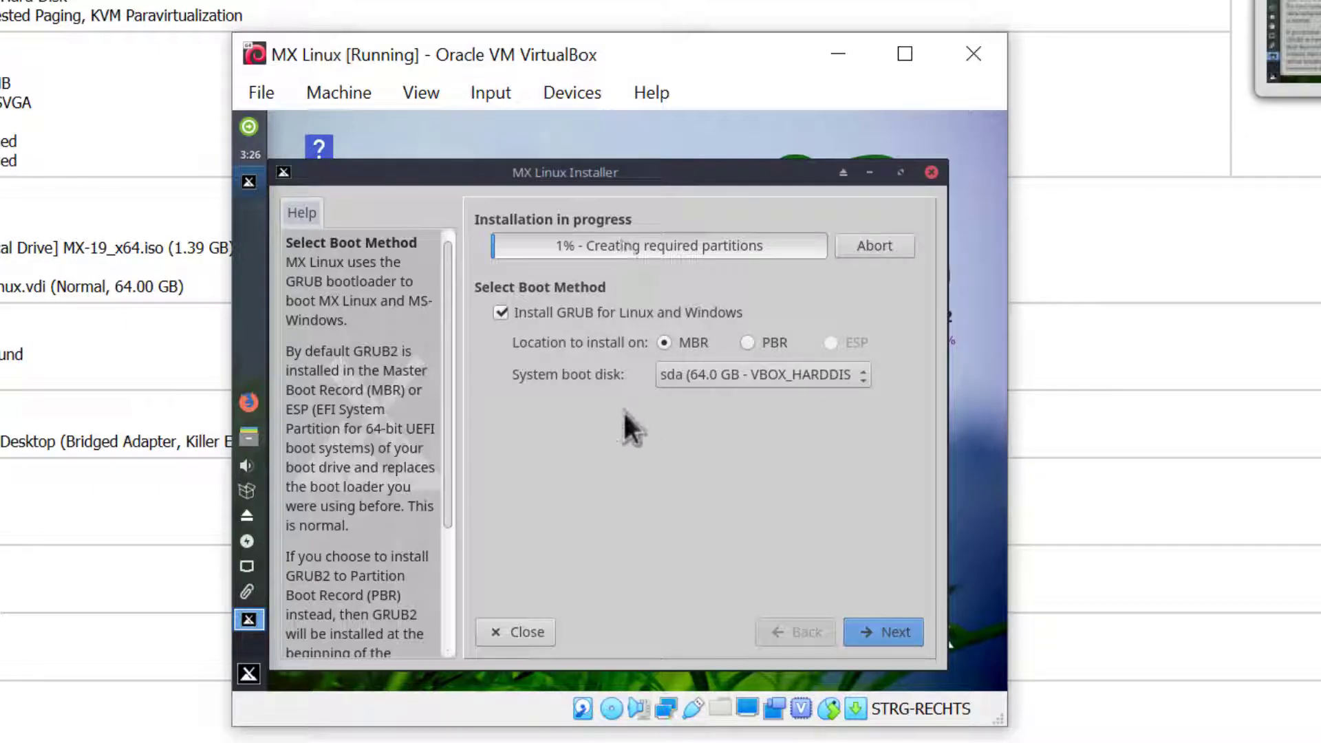
mouse_move(562, 539)
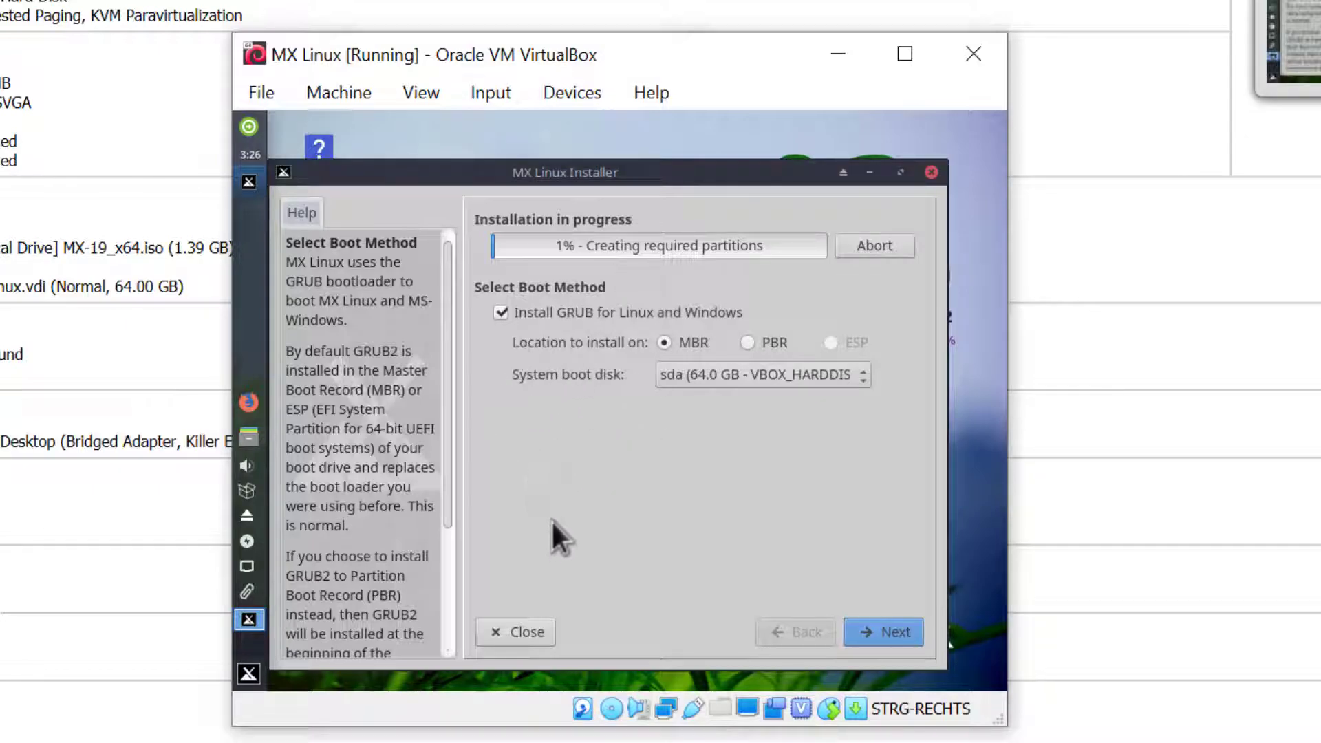
mouse_move(596, 520)
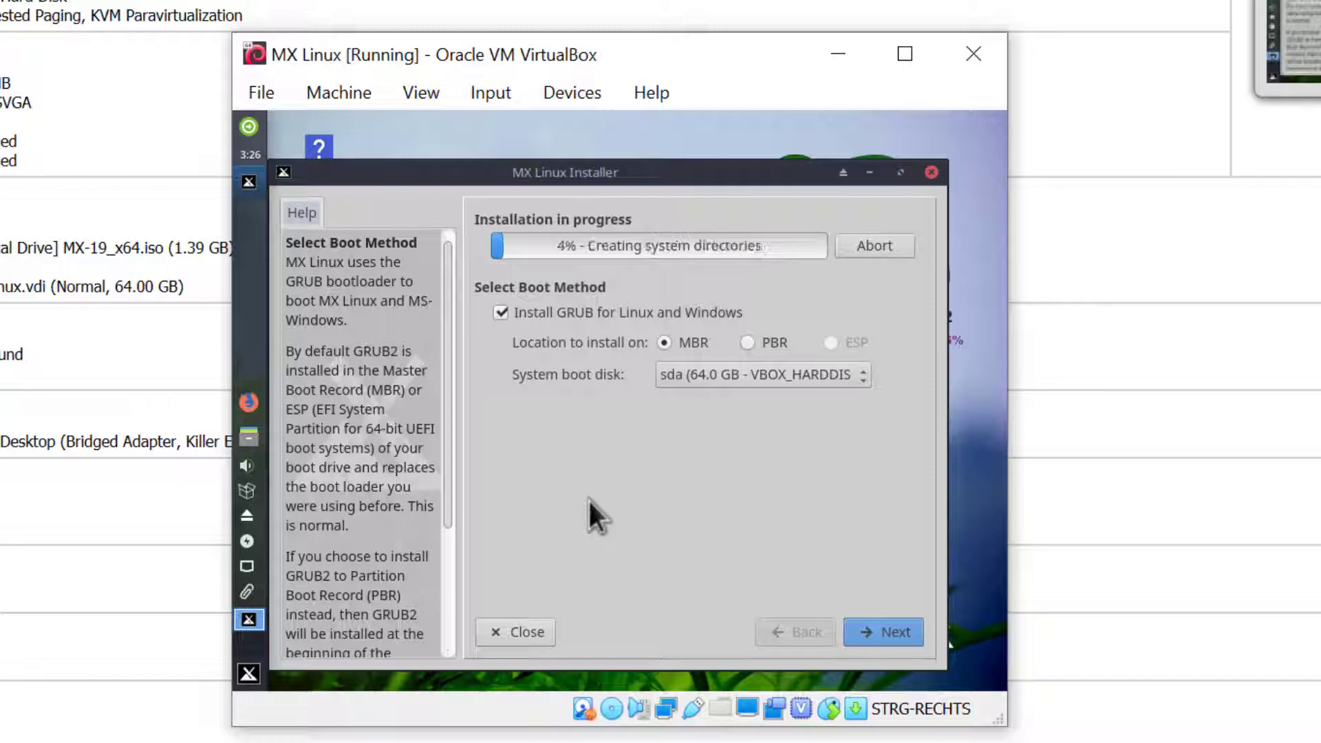
mouse_move(605, 376)
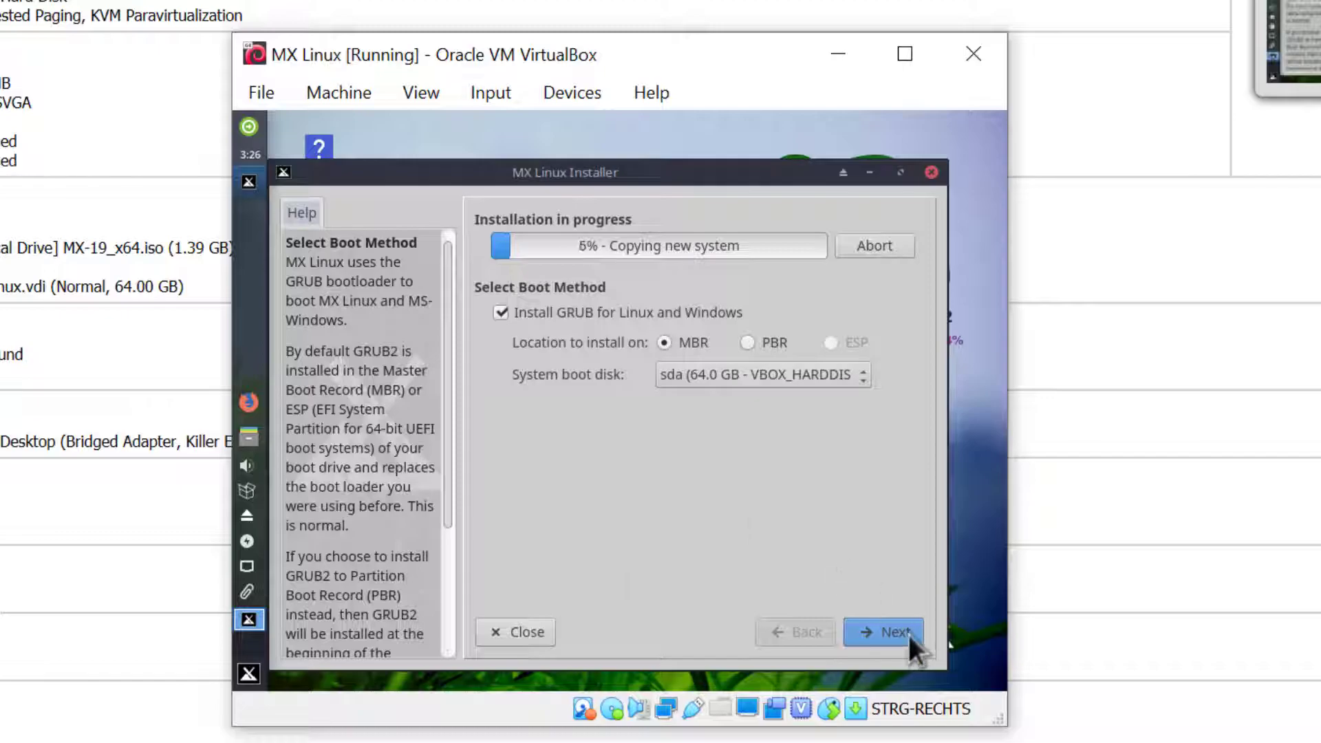
left_click(885, 633)
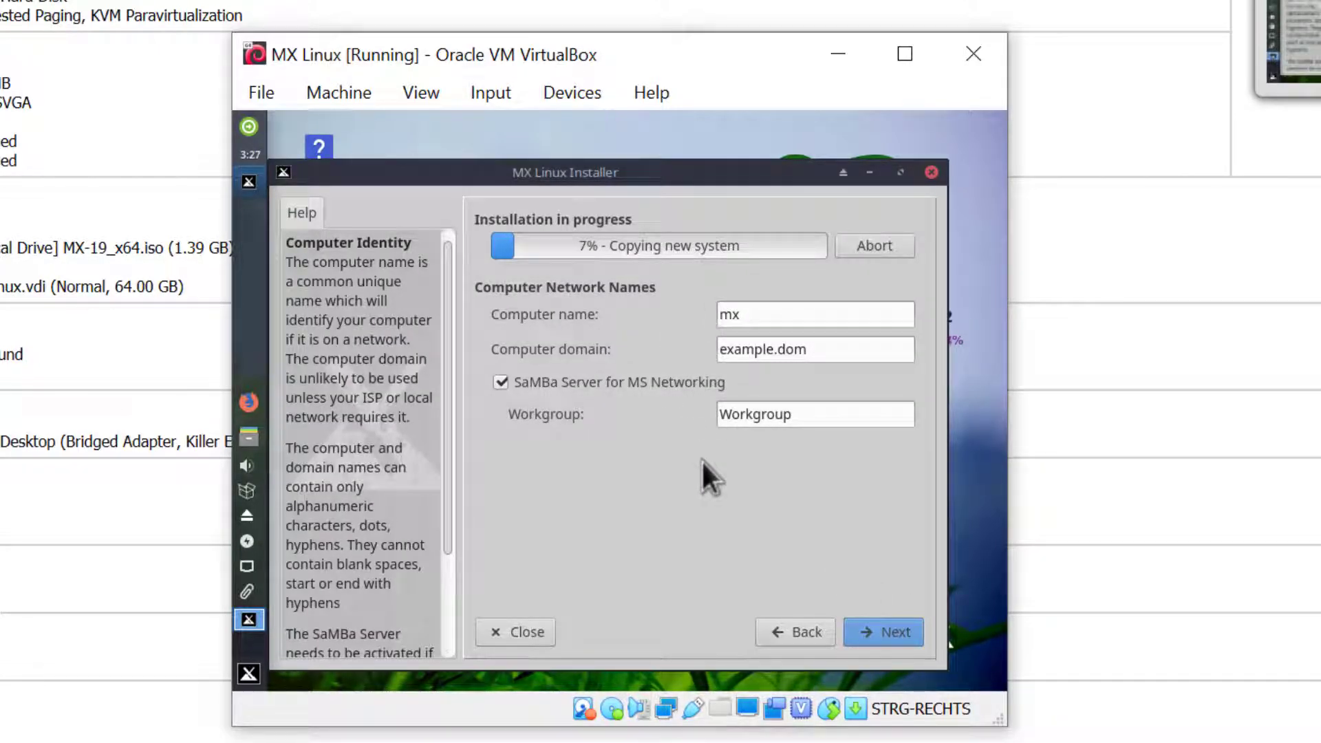
mouse_move(621, 655)
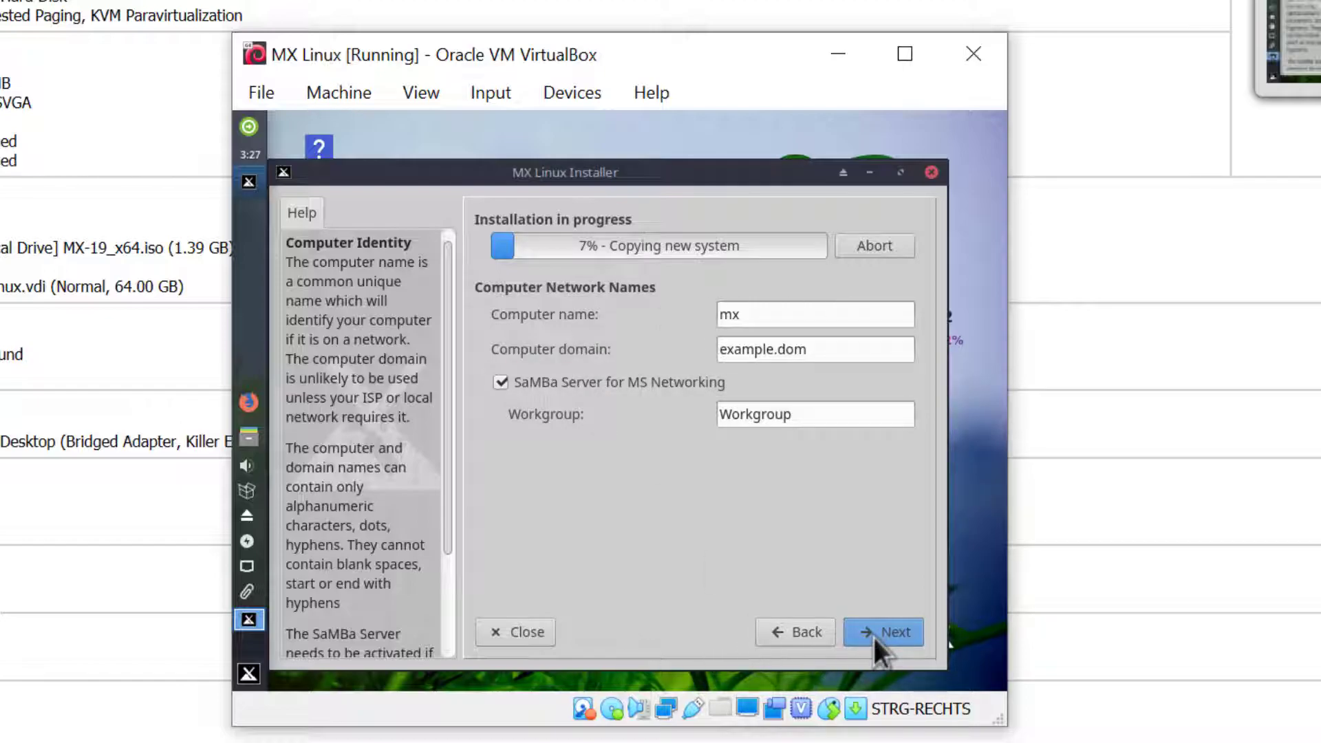
- Keep the default computer names and set the timezone to Europe / Zurich
left_click(892, 631)
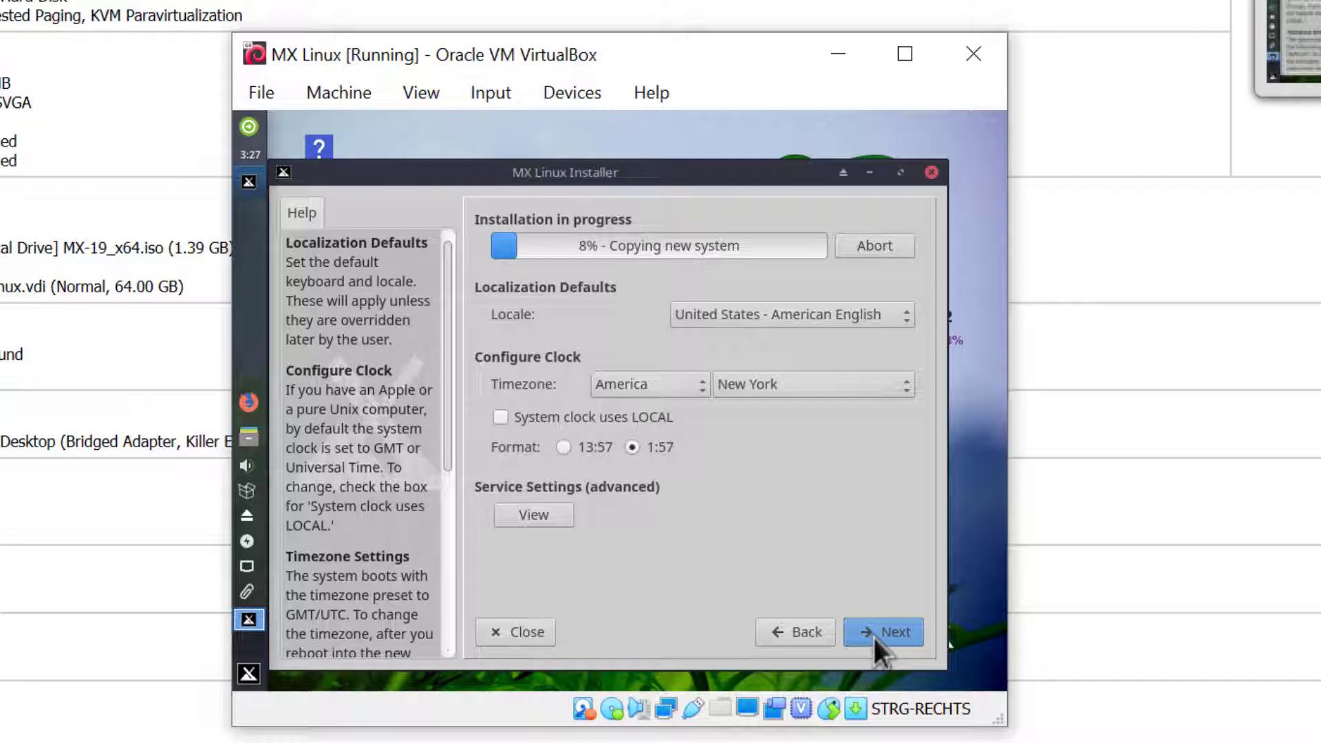
mouse_move(839, 352)
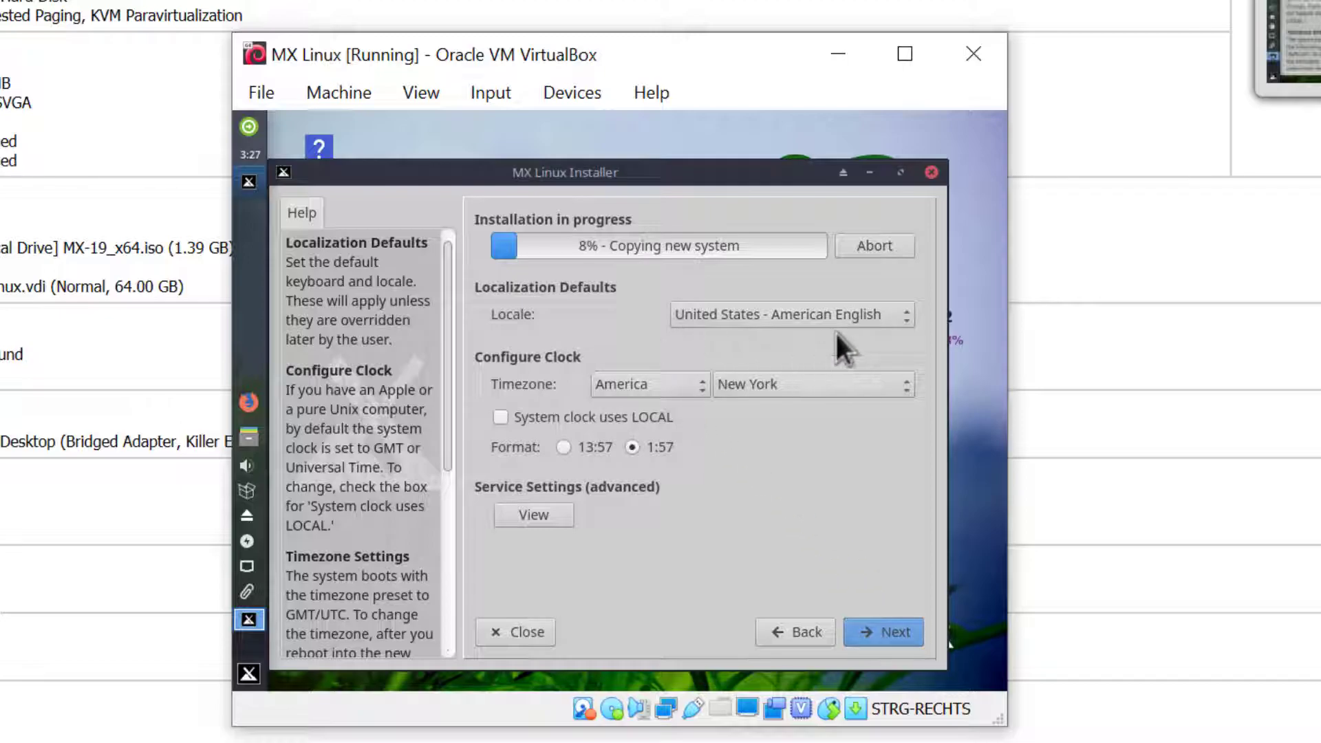
mouse_move(642, 396)
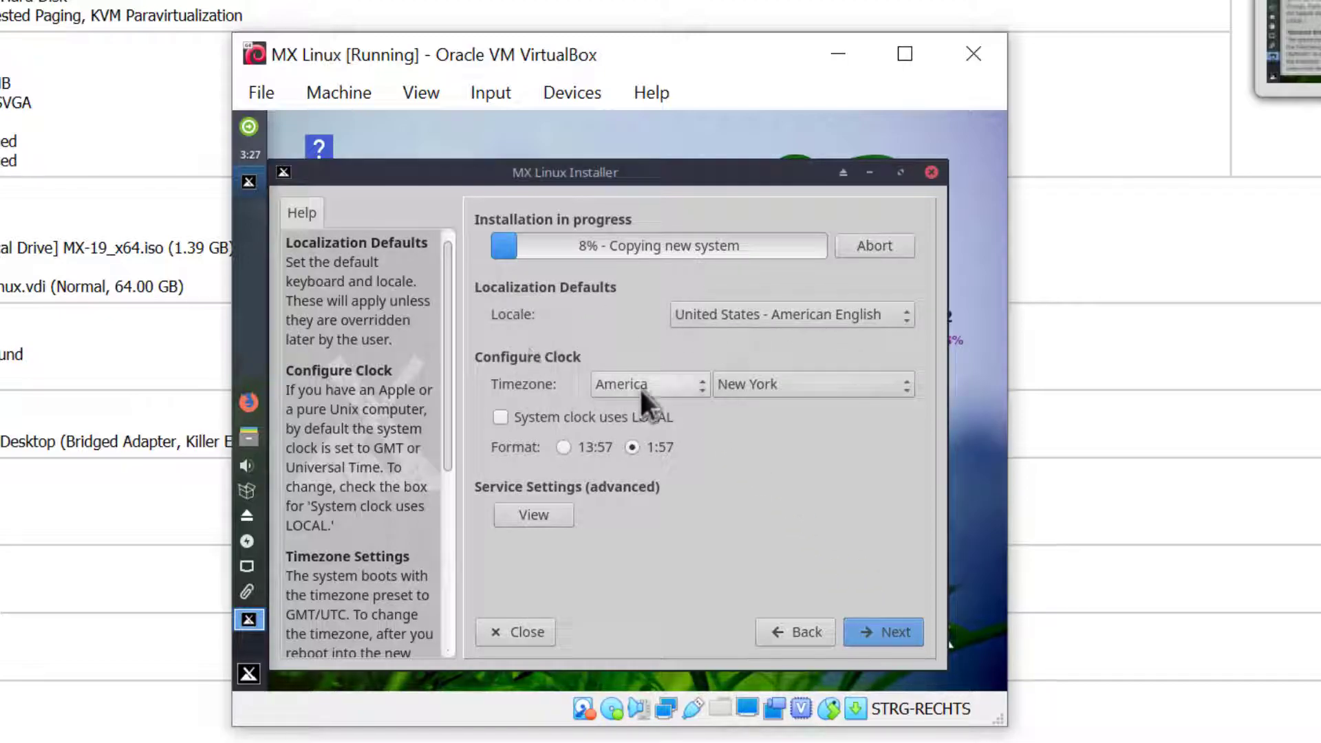
left_click(648, 384)
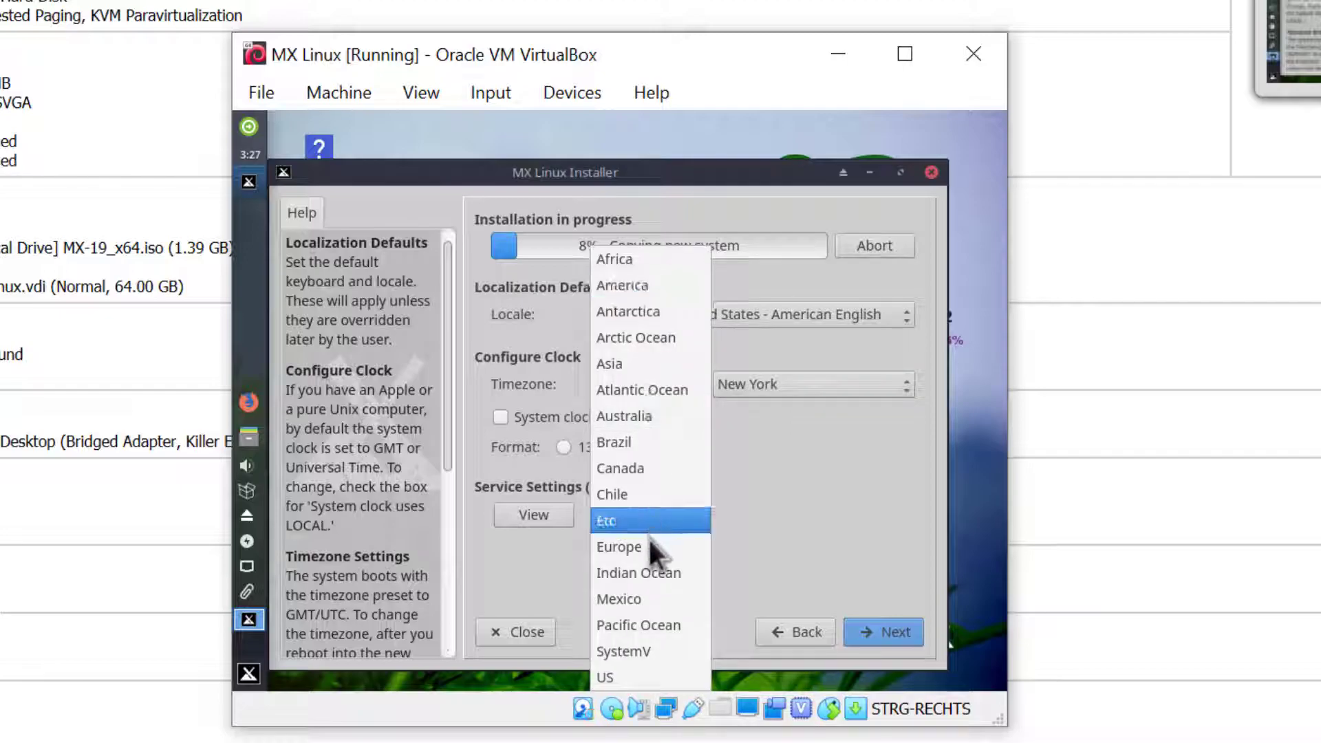
left_click(619, 547)
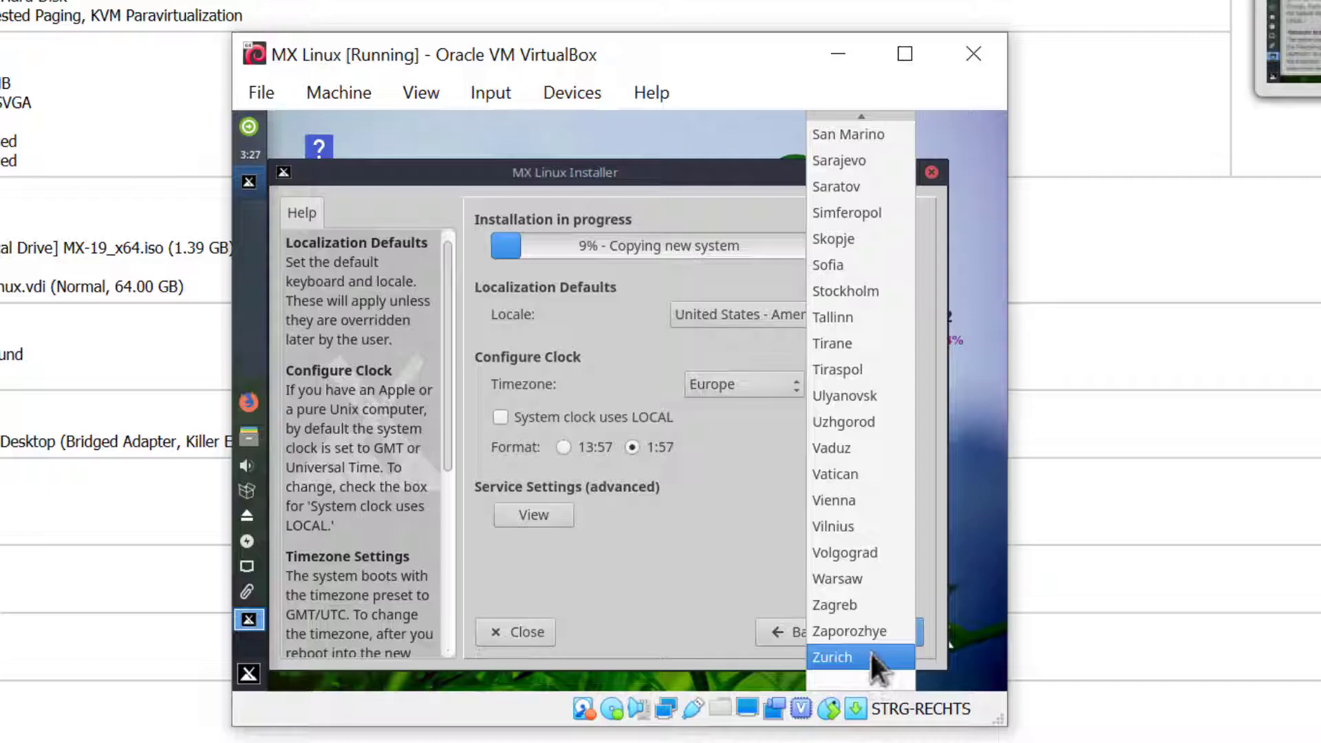
left_click(831, 656)
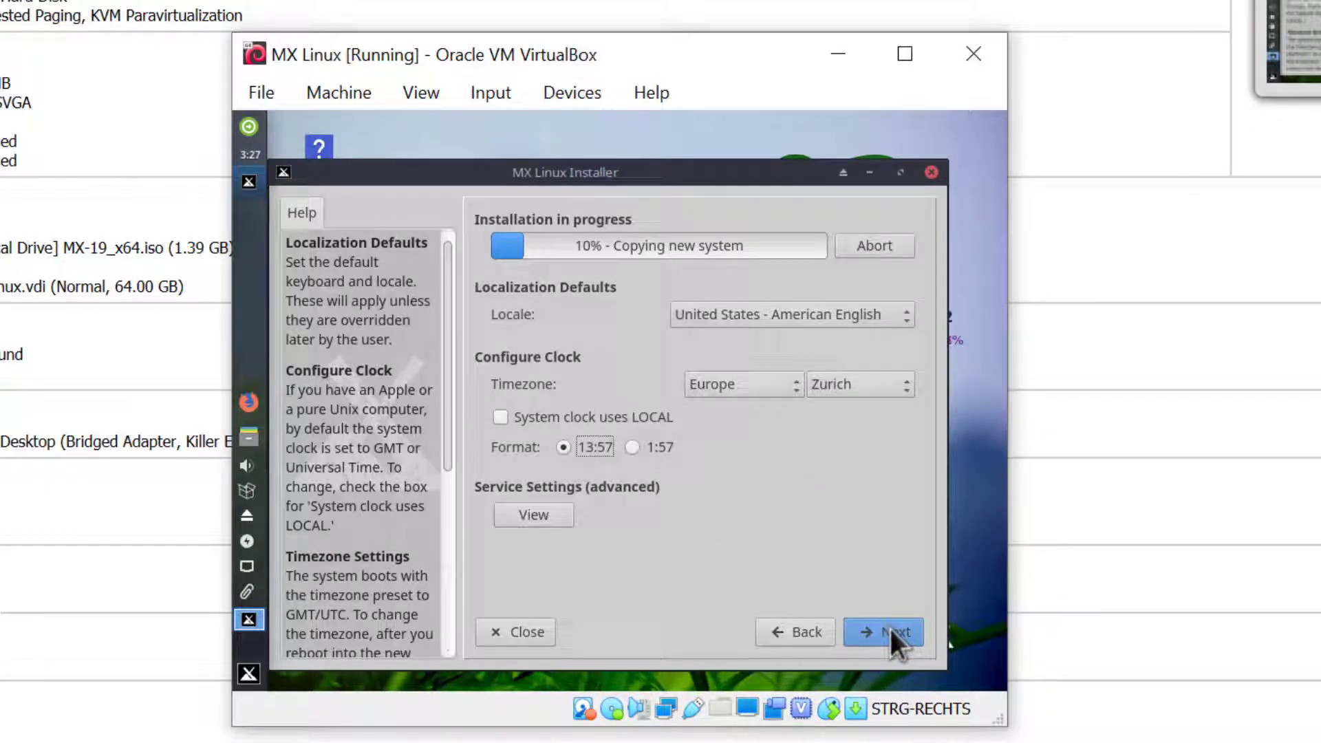
- Accept the locale settings, enter username 'erm' with matching user and root passwords, and continue
left_click(885, 632)
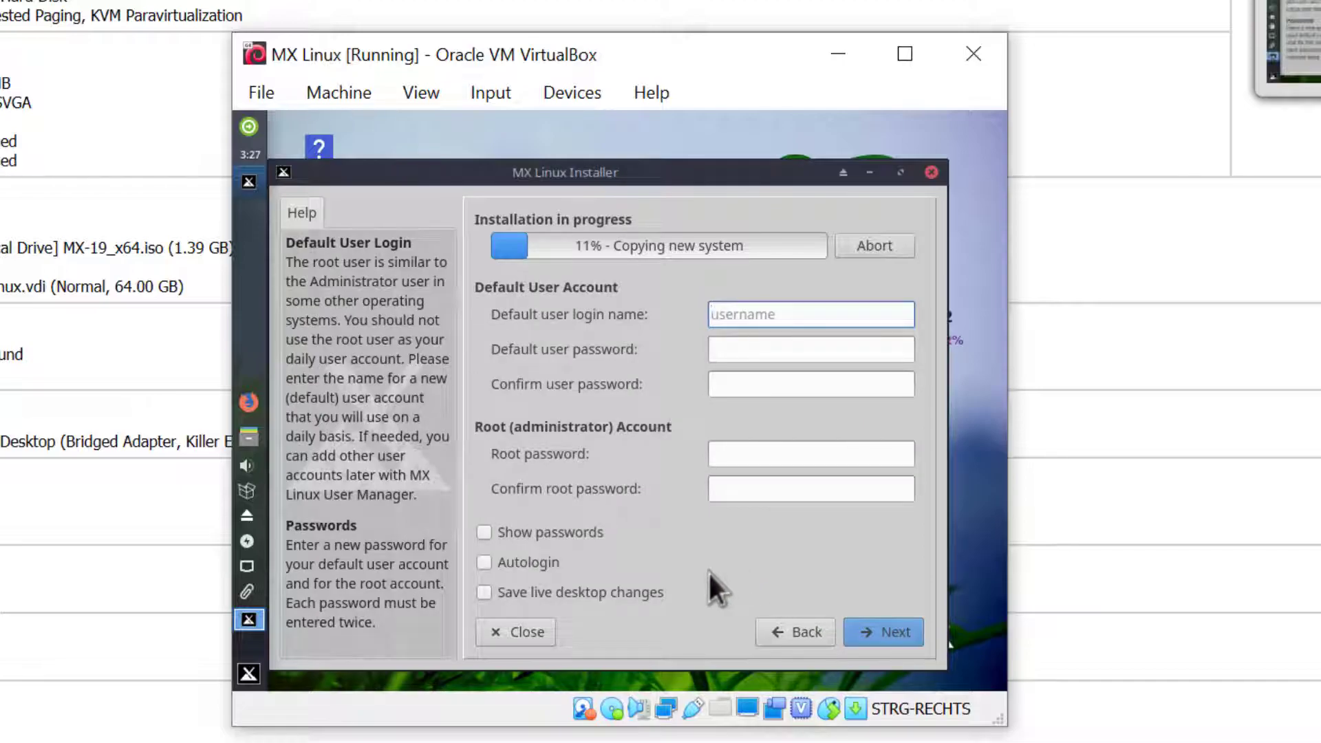
type("ermanno")
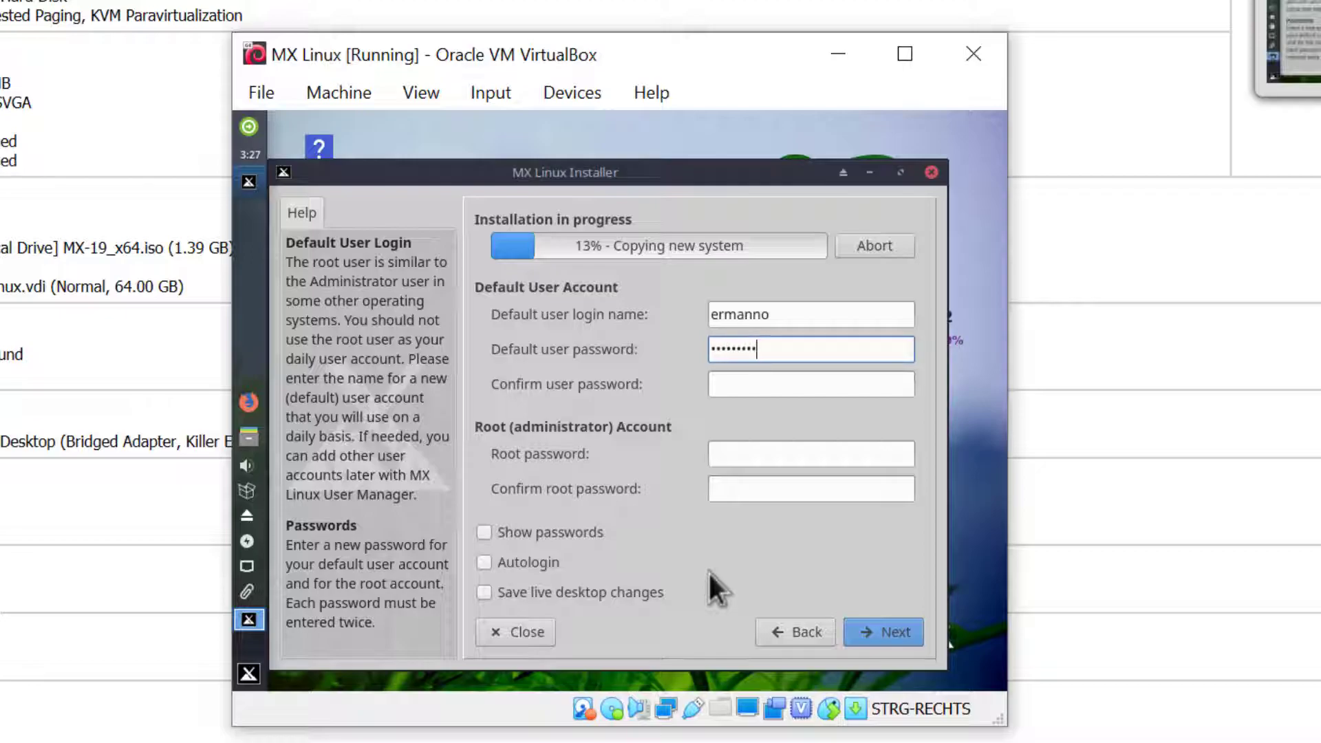
type("•••••••")
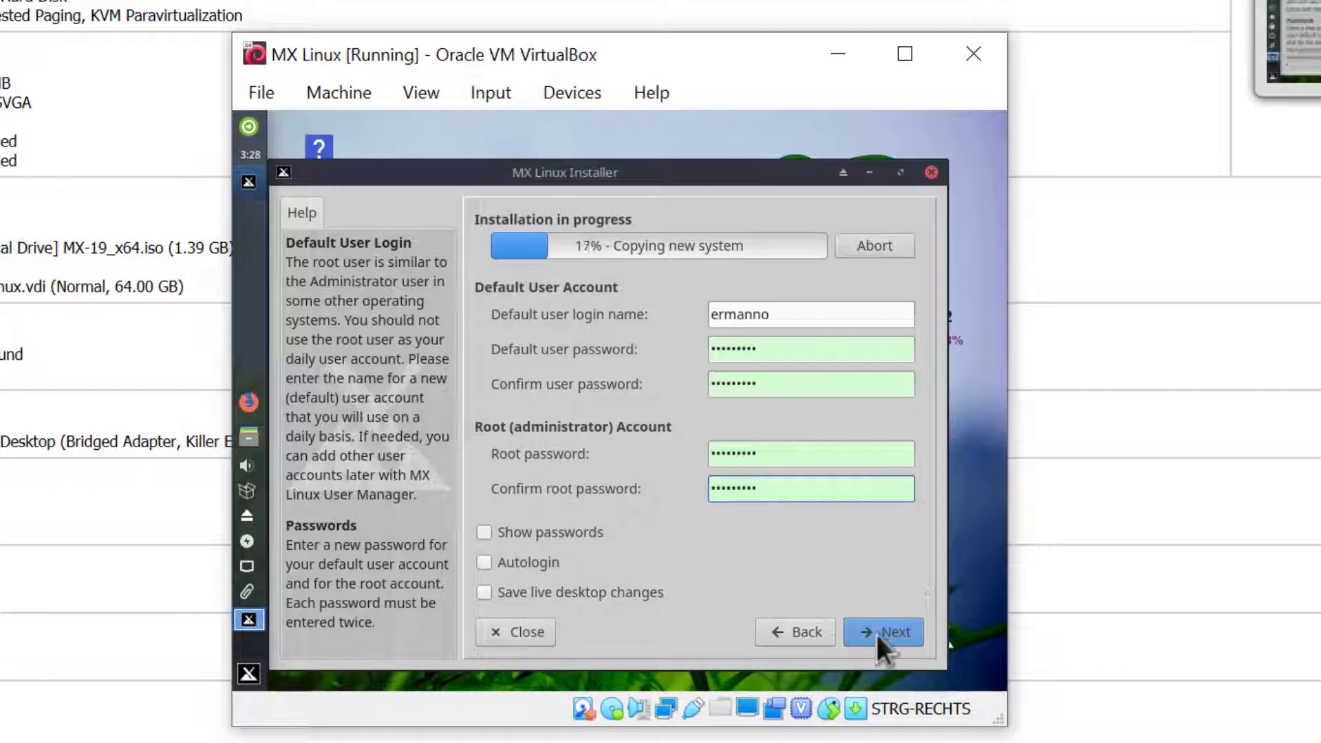
left_click(885, 632)
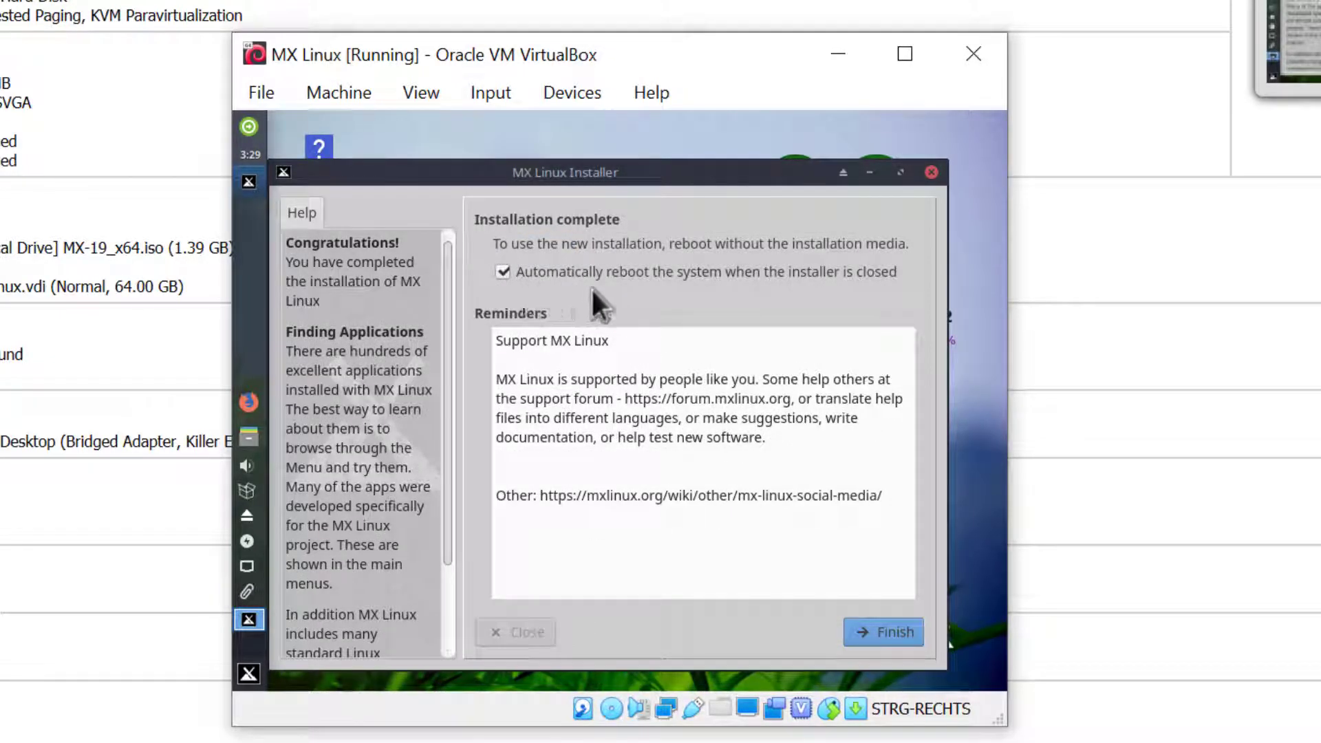
mouse_move(564, 311)
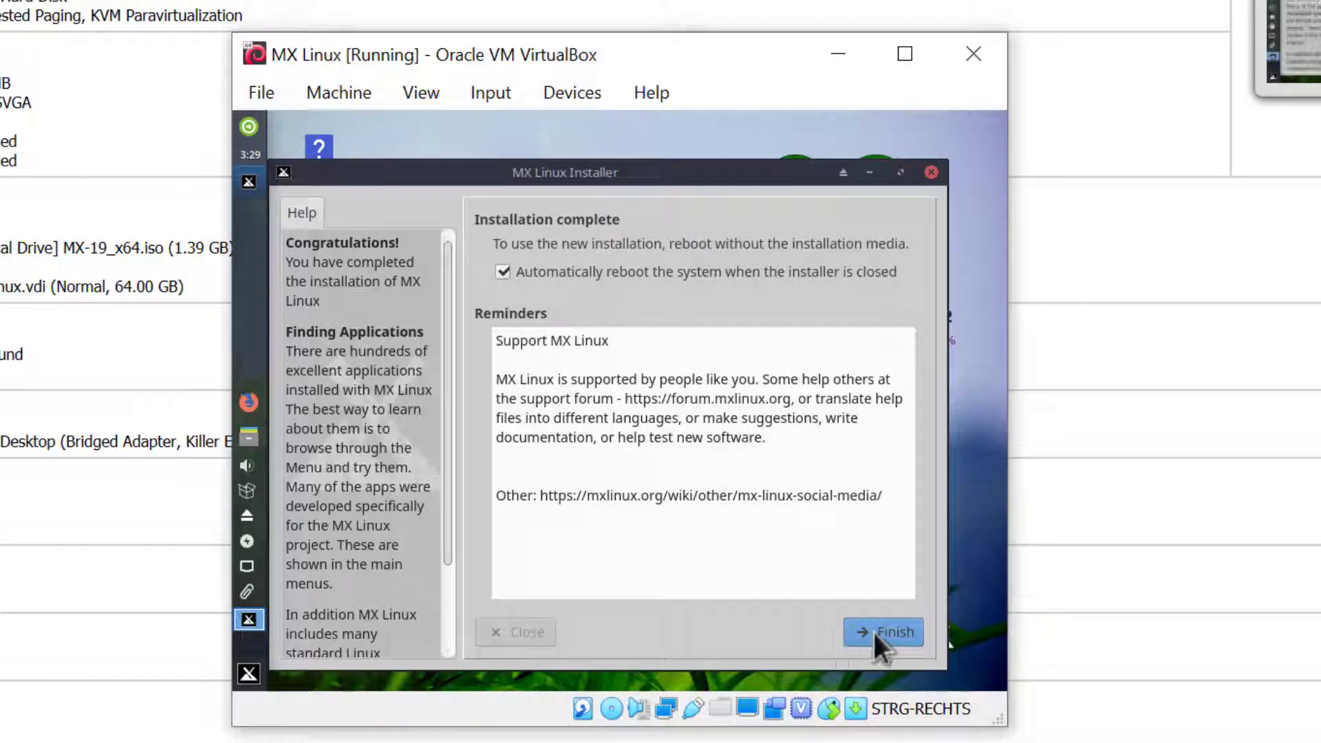
- Finish the MX Linux installer with automatic reboot left enabled
left_click(891, 632)
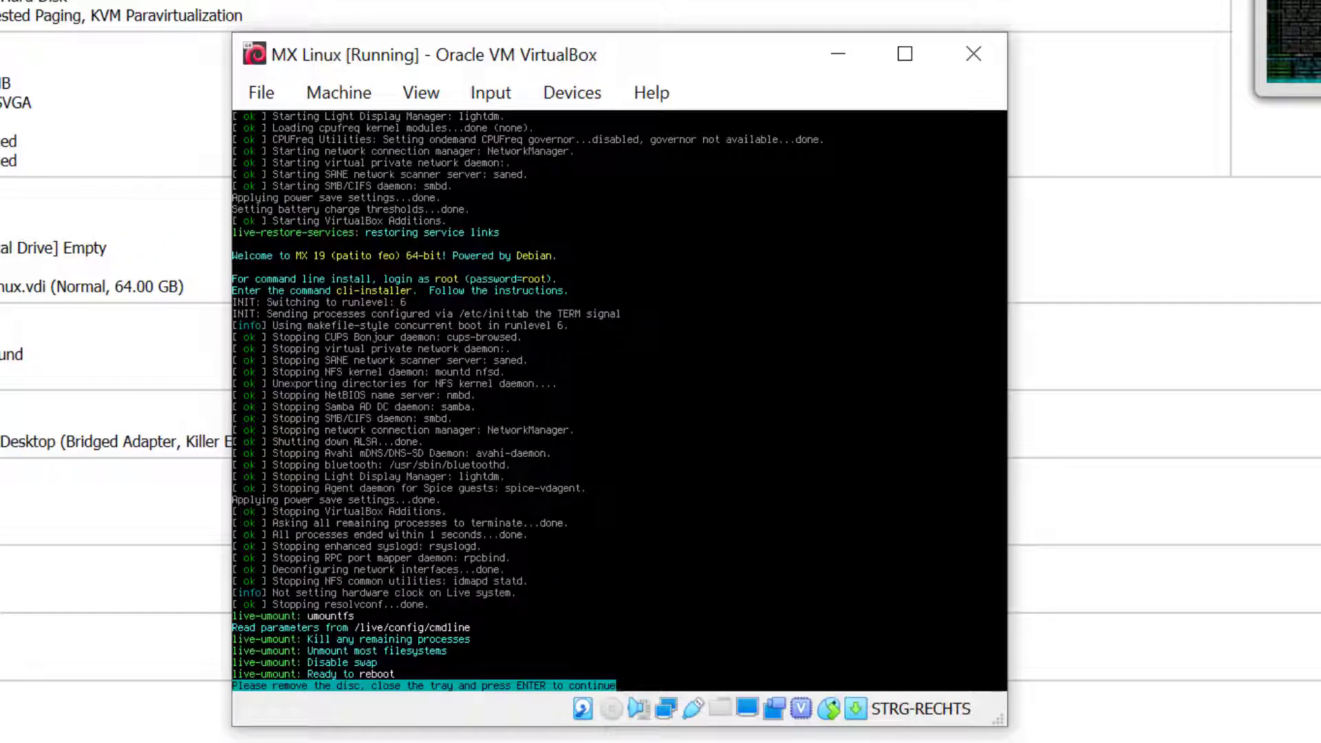
- Check Devices > Optical Drives to confirm the install disc is removed before rebooting
left_click(571, 92)
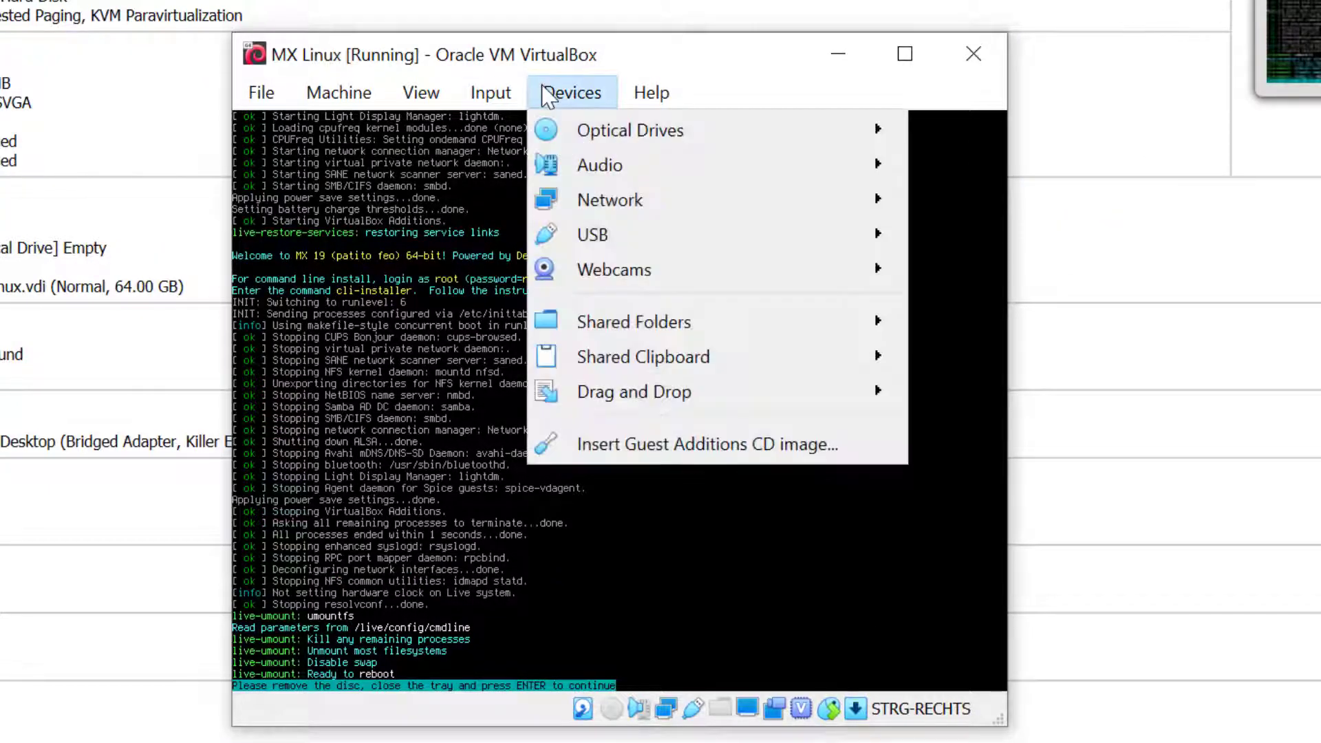
mouse_move(630, 129)
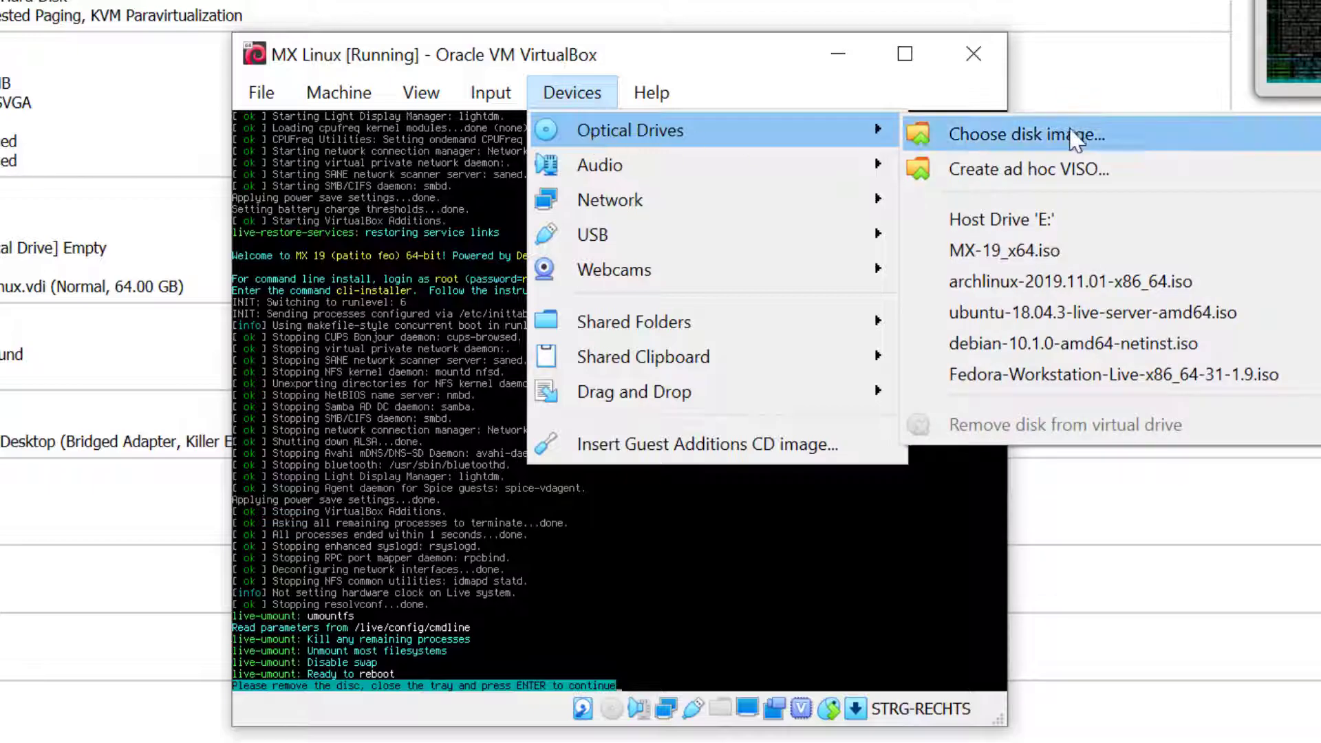
left_click(652, 92)
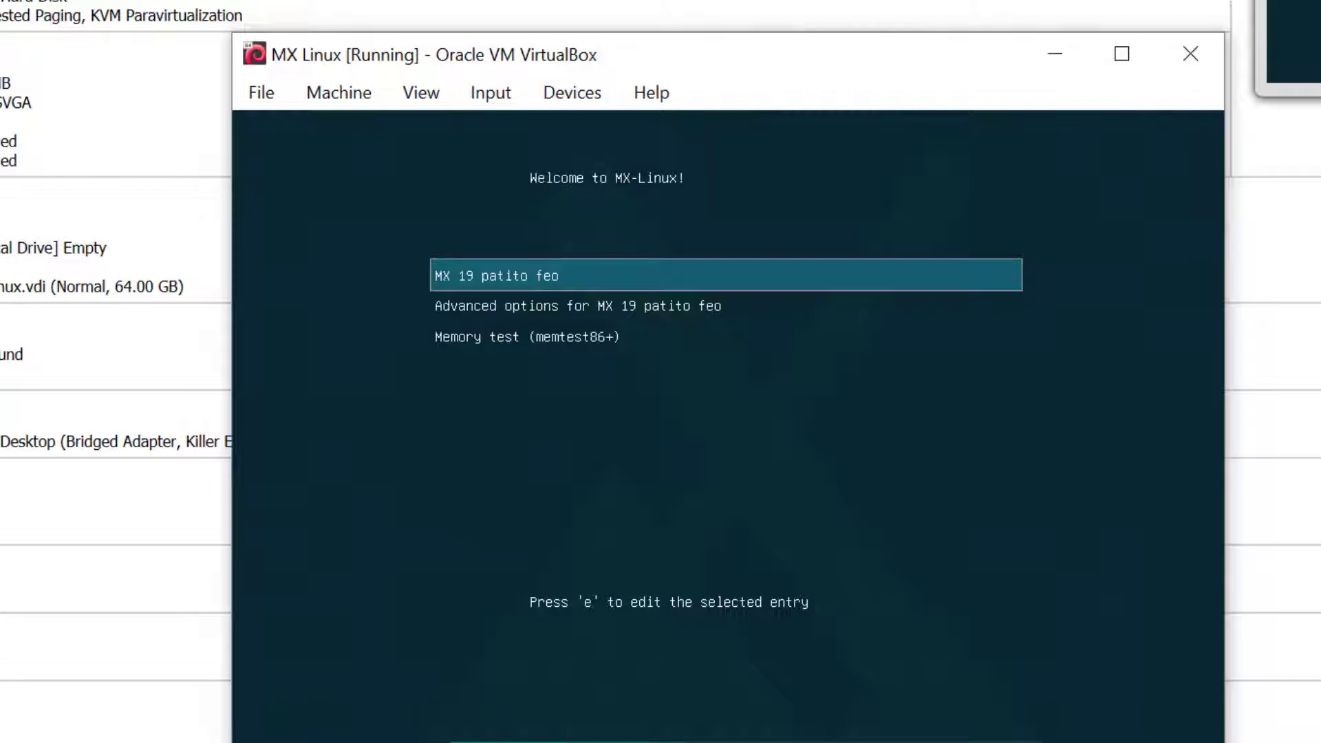
mouse_move(373, 334)
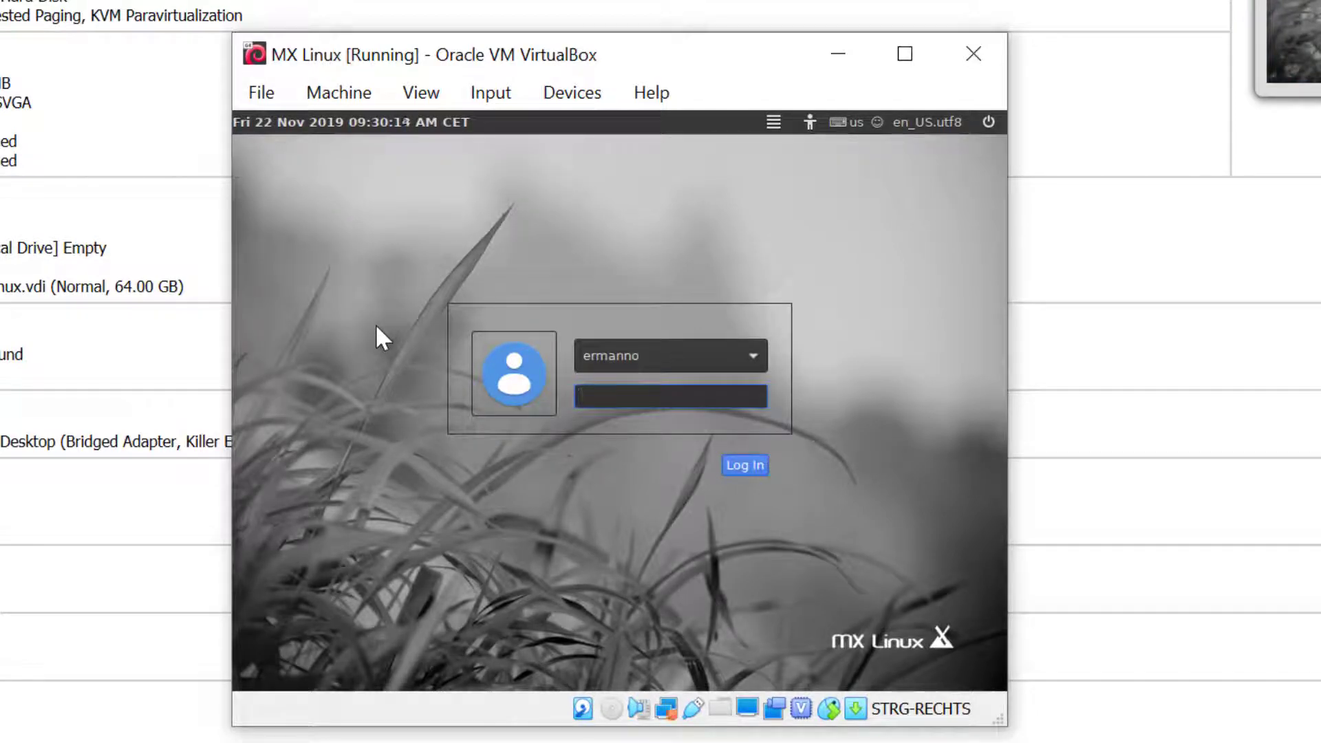
- Log in to the freshly installed MX Linux desktop with the user password
type("password")
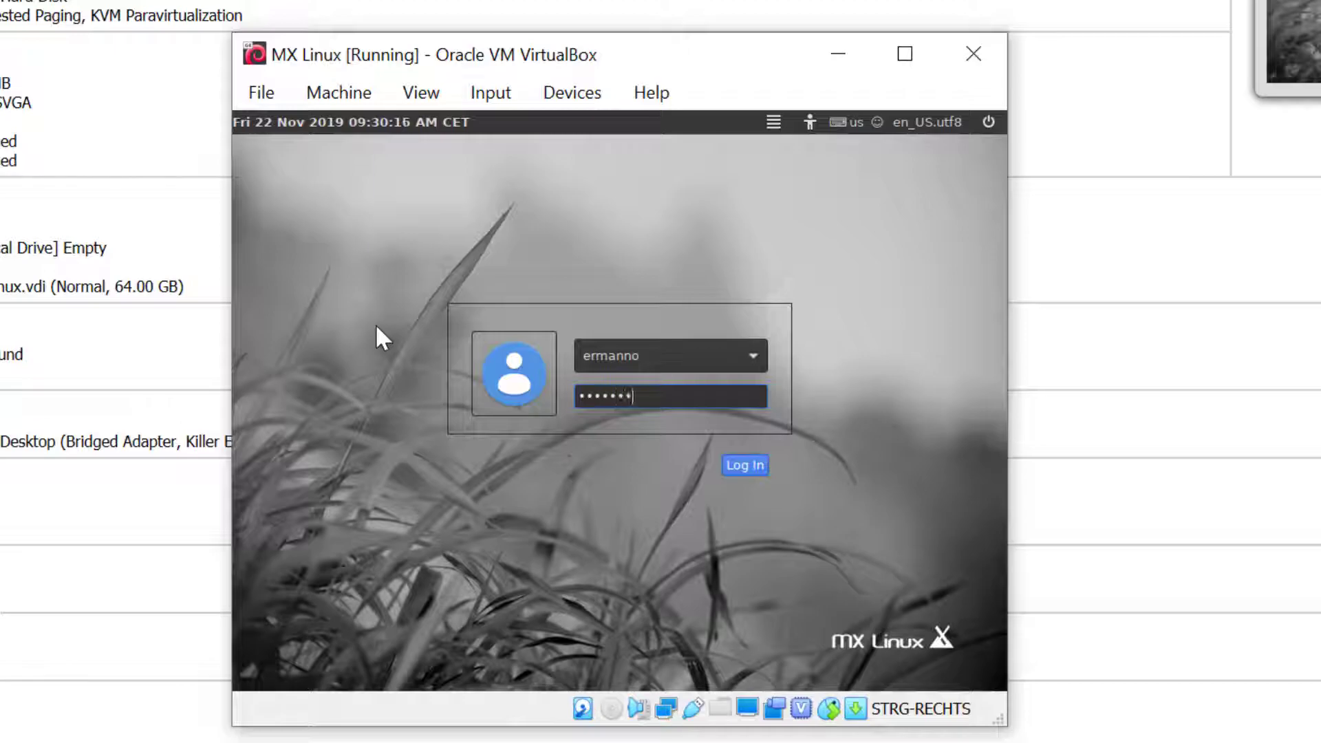
left_click(745, 465)
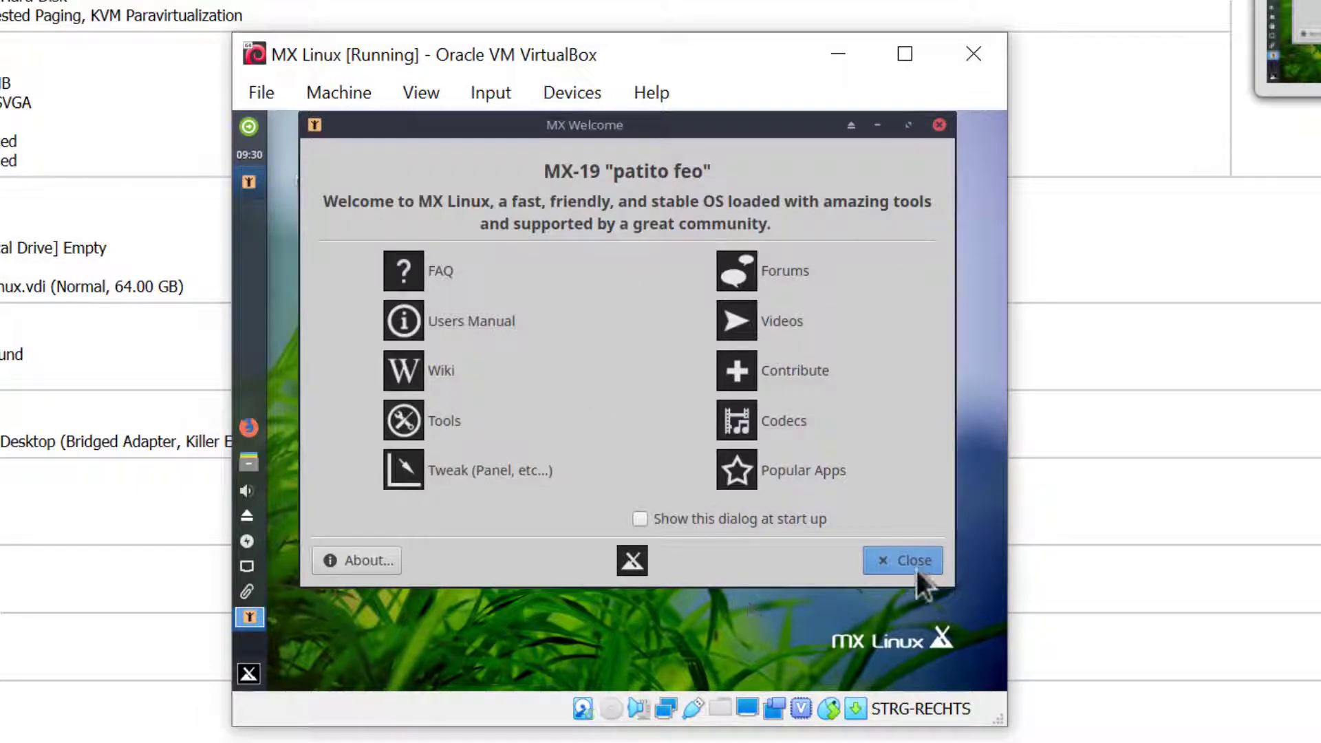
- Close MX Welcome and enable Auto-resize Guest Display from the View menu
left_click(902, 560)
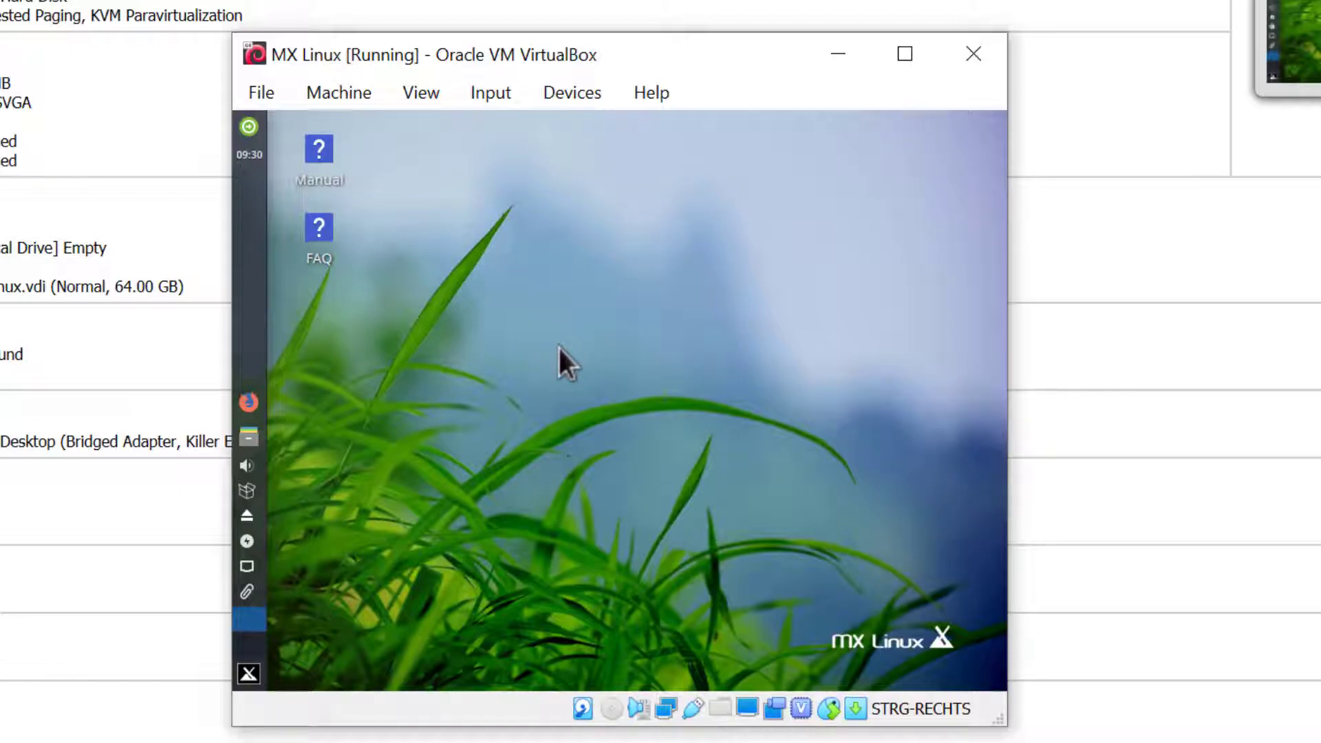
left_click(420, 94)
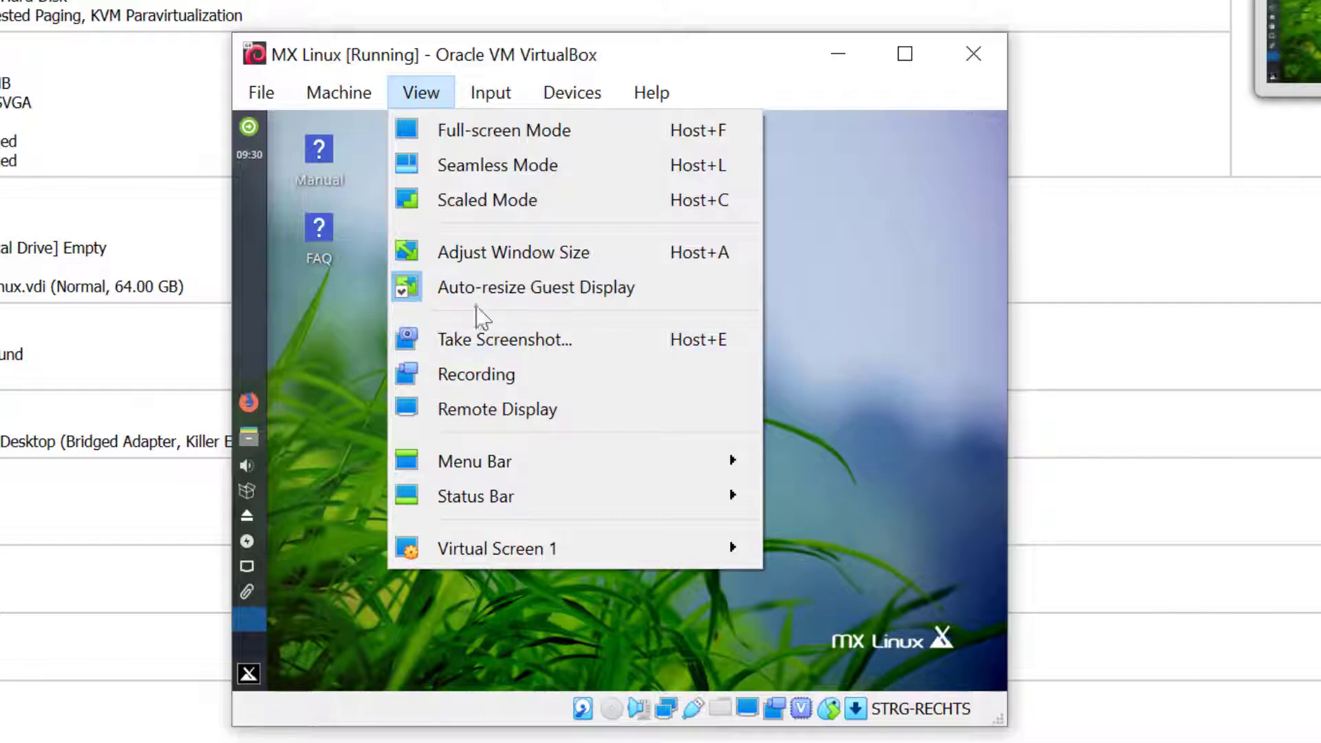
mouse_move(534, 314)
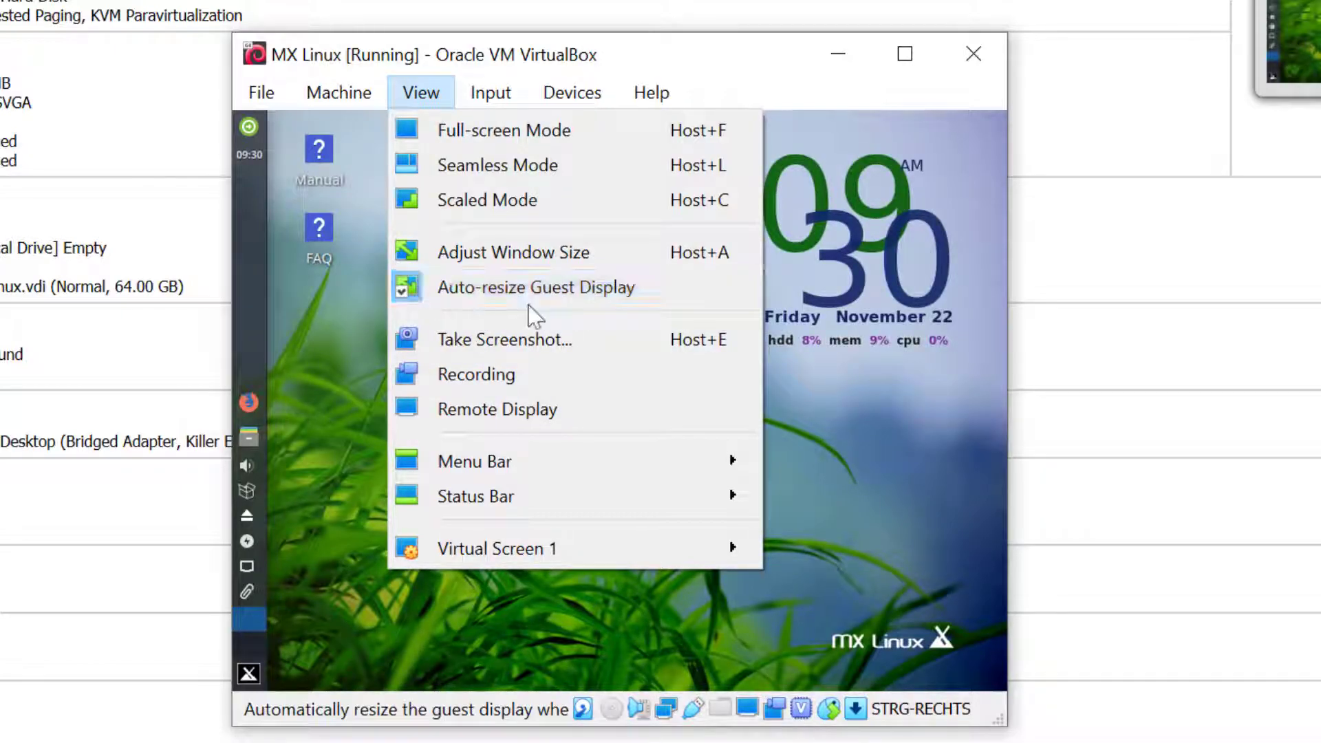
mouse_move(565, 294)
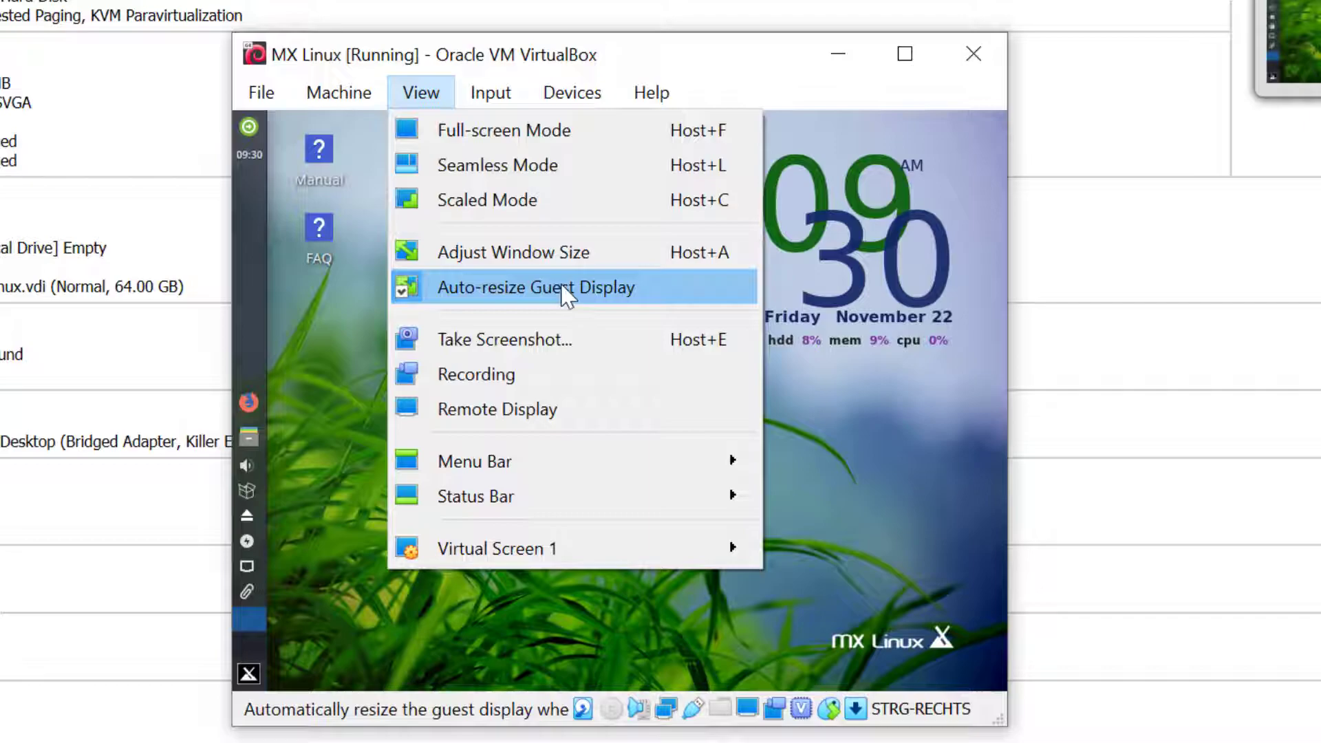
left_click(536, 287)
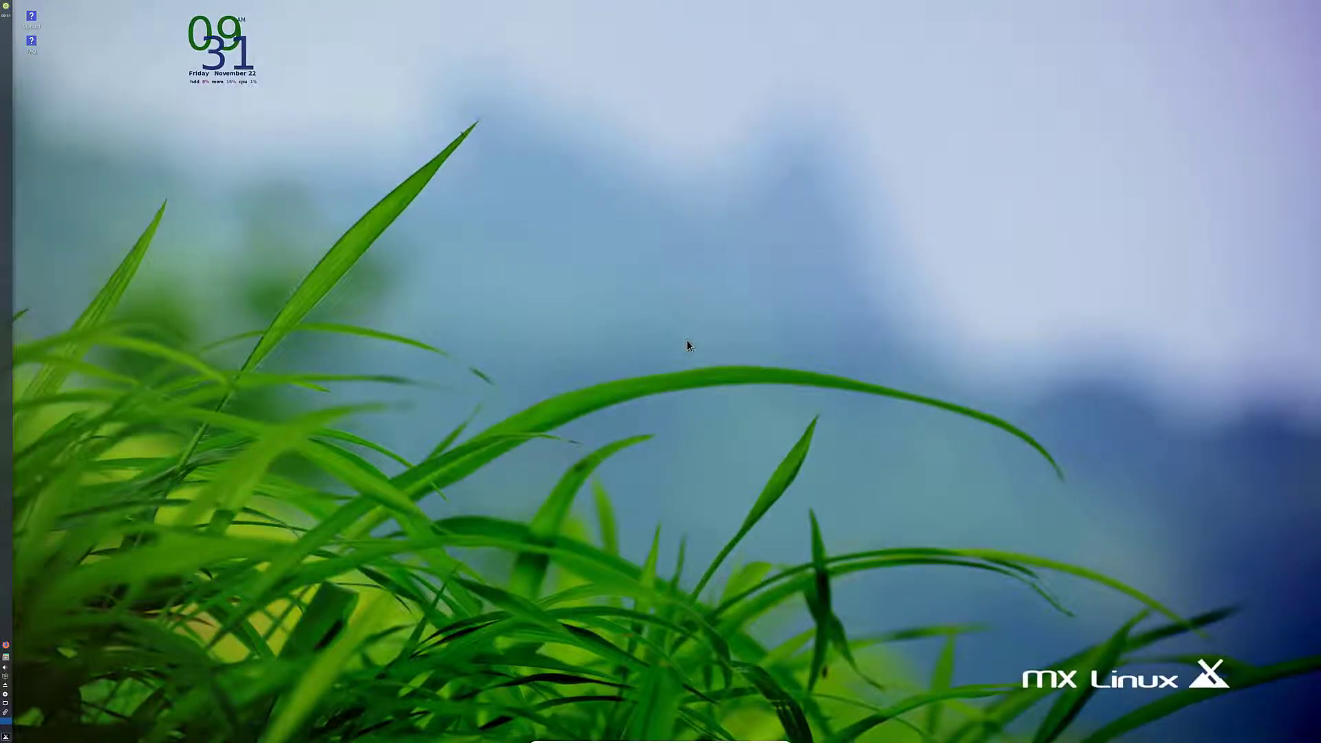
mouse_move(452, 314)
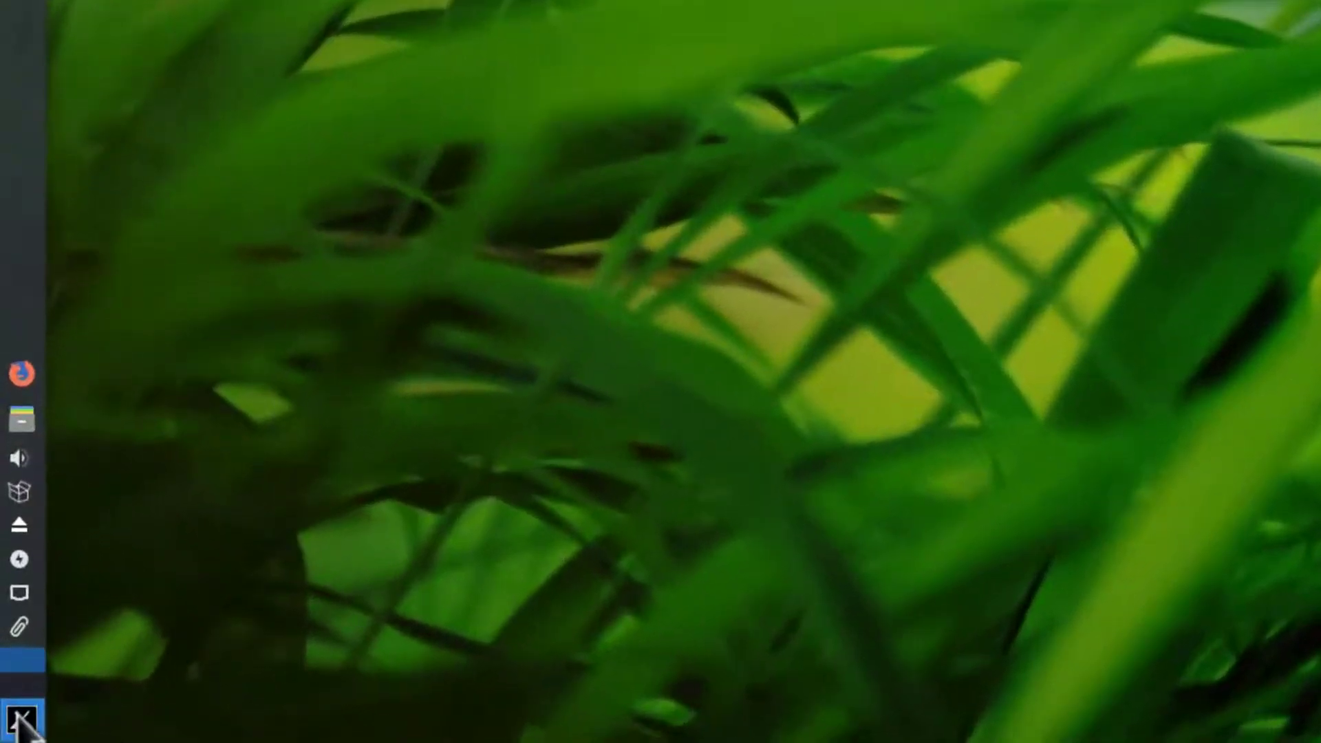
- Set Window Scaling to 2x in Appearance settings and close the dialog
left_click(17, 713)
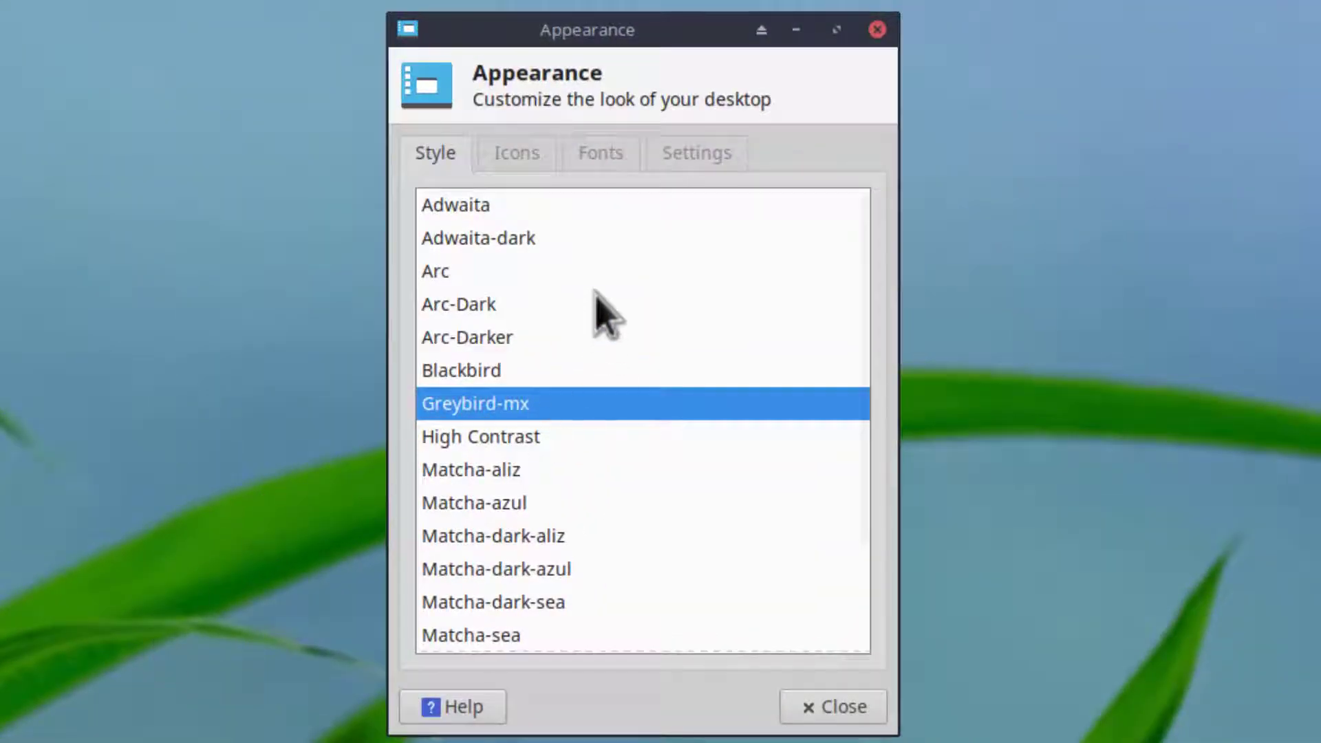
left_click(697, 153)
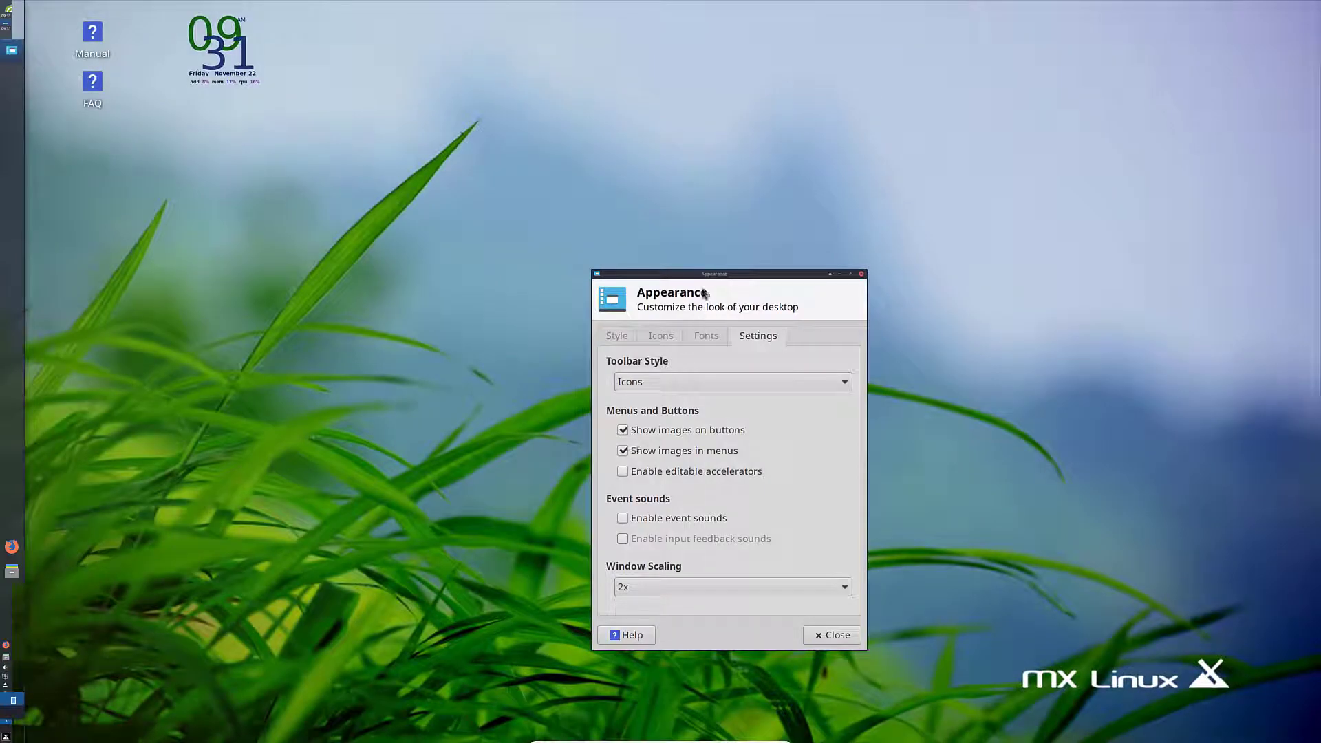
left_click_drag(714, 273, 635, 153)
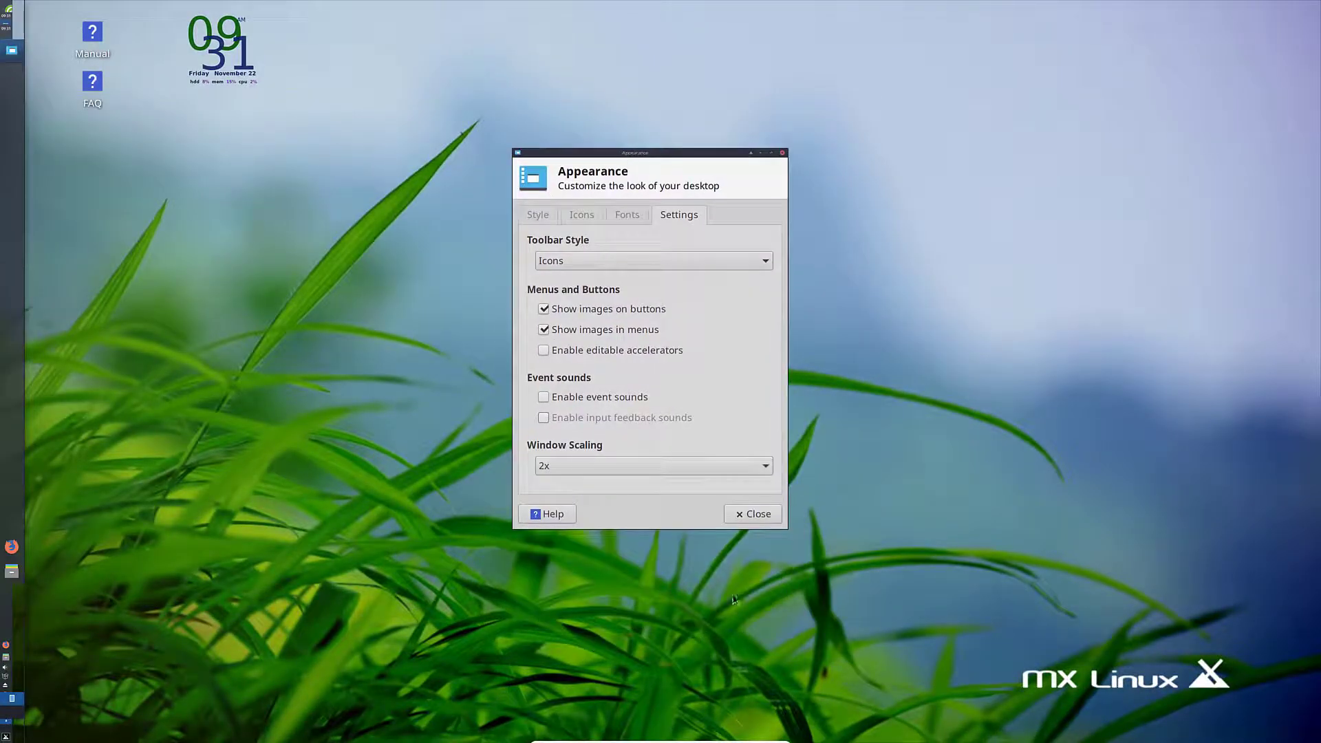
left_click(752, 513)
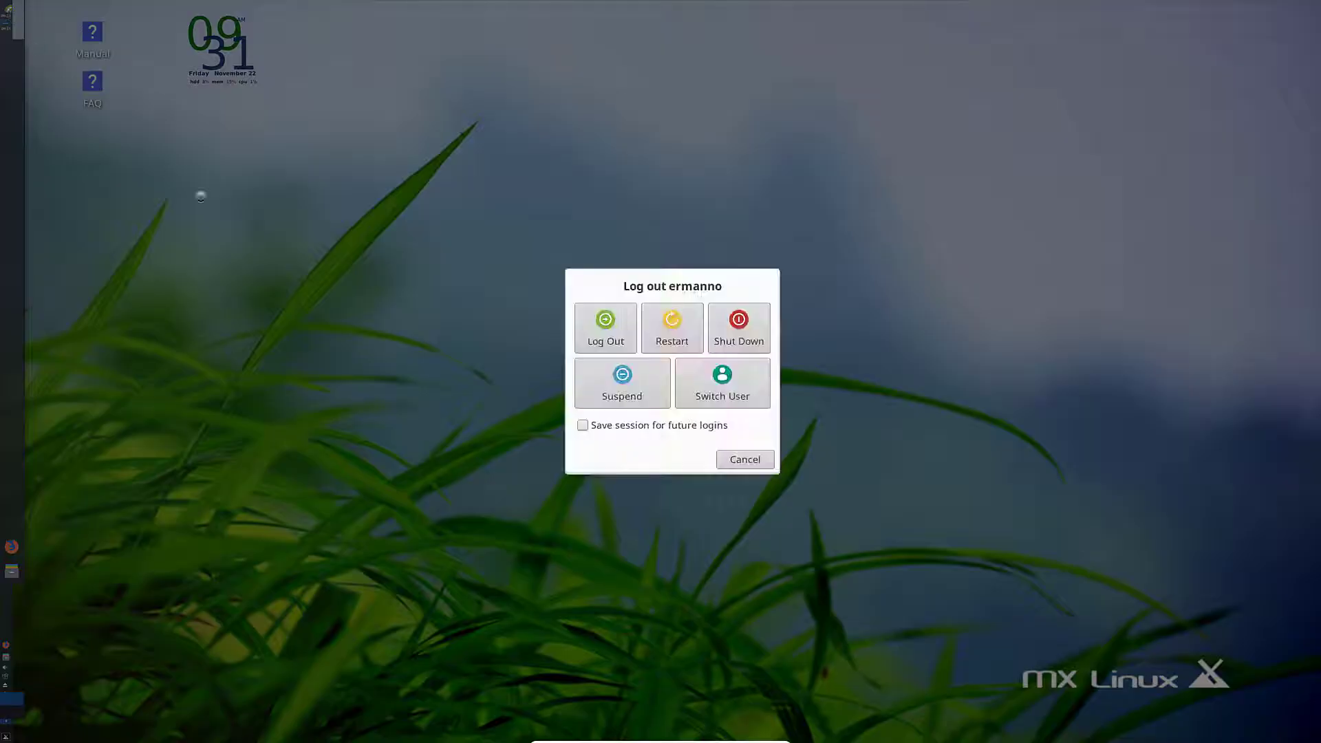
- Log out of the session and log back in so the 2x scaling takes effect
left_click(605, 328)
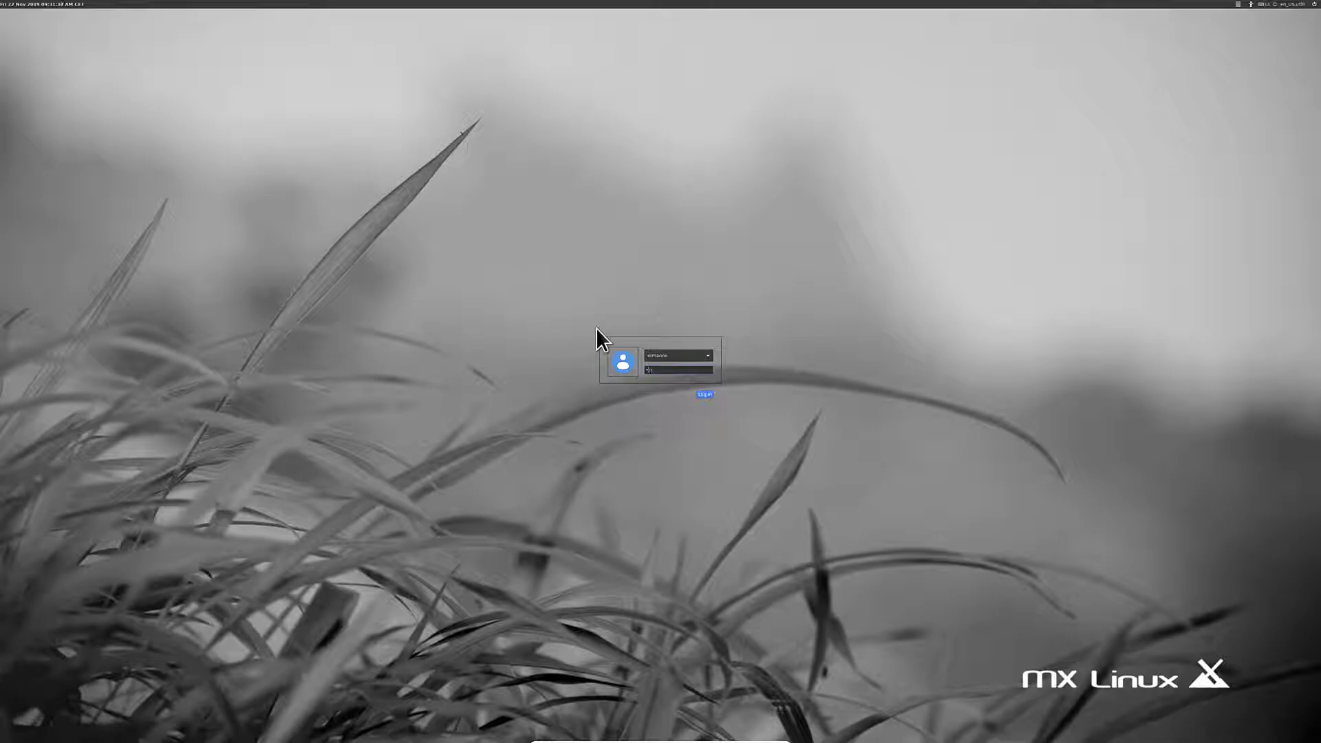
left_click(703, 394)
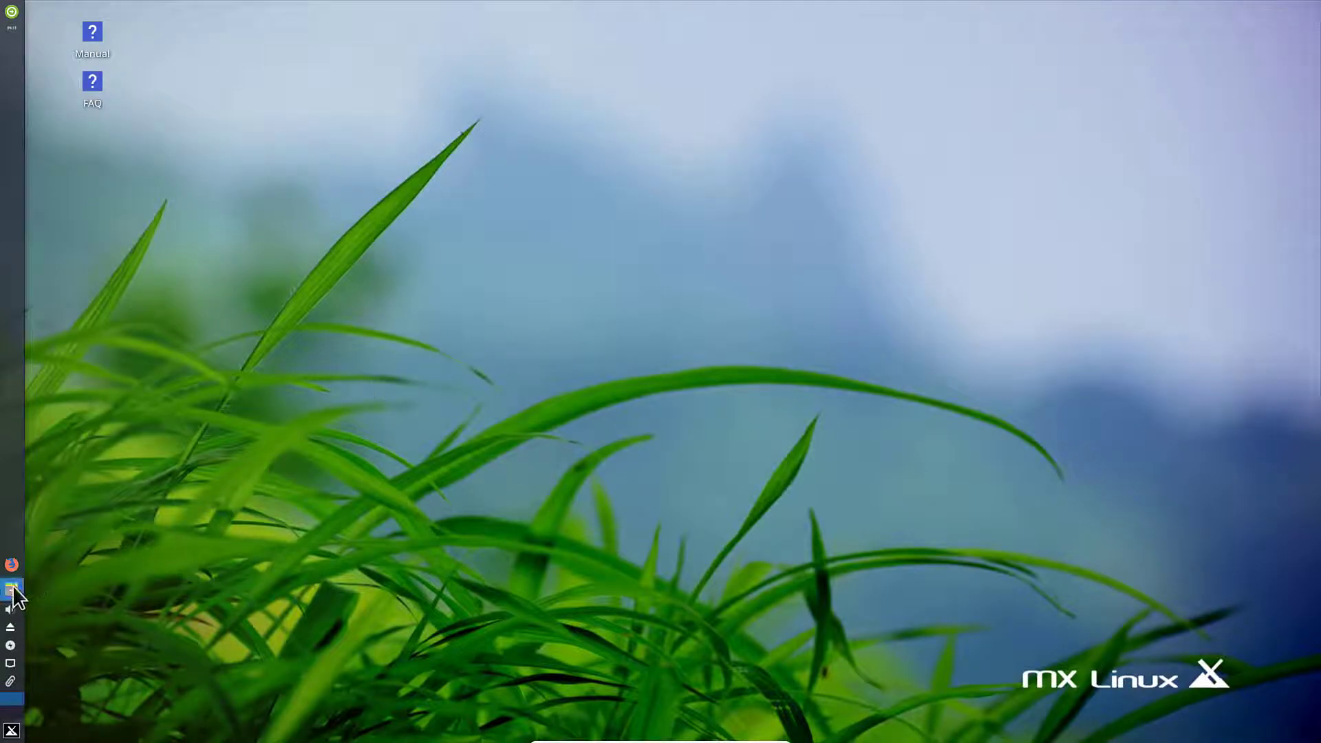
- Open the File Manager and search the applications menu for Window Manager
left_click(10, 589)
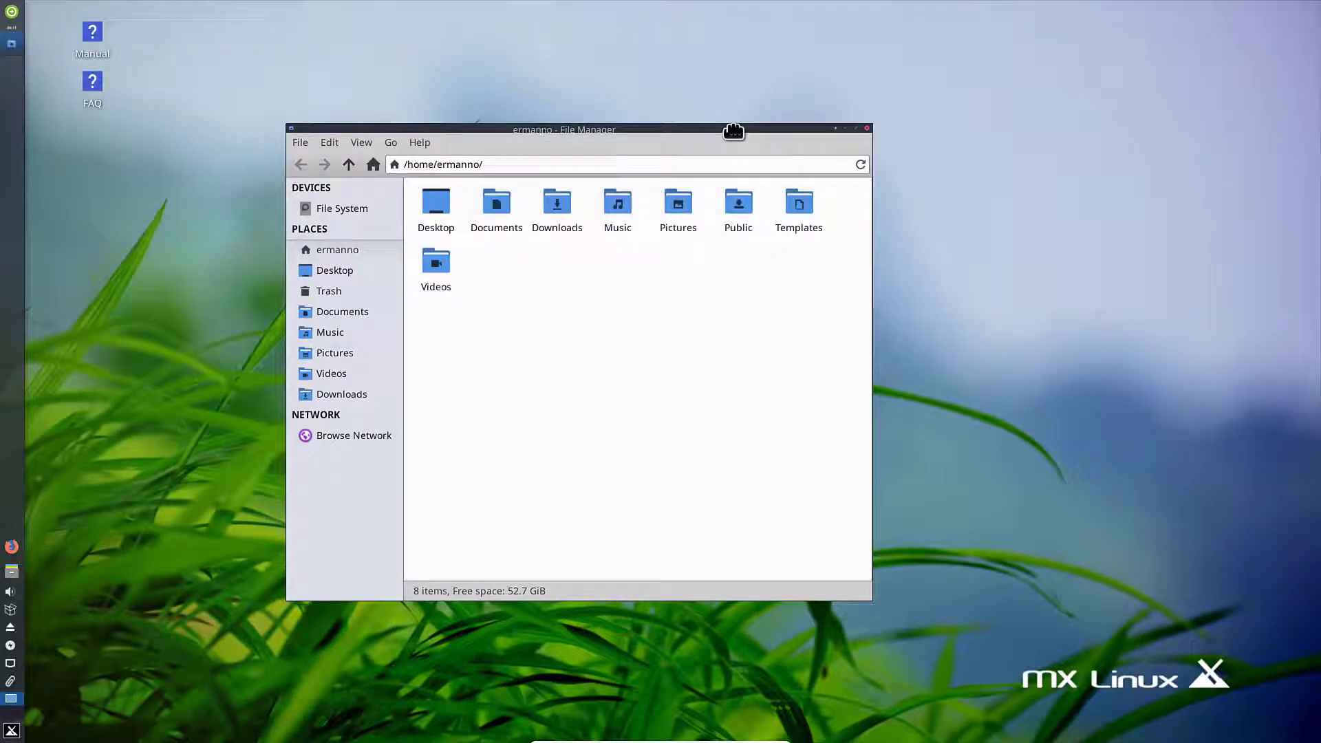
left_click(434, 261)
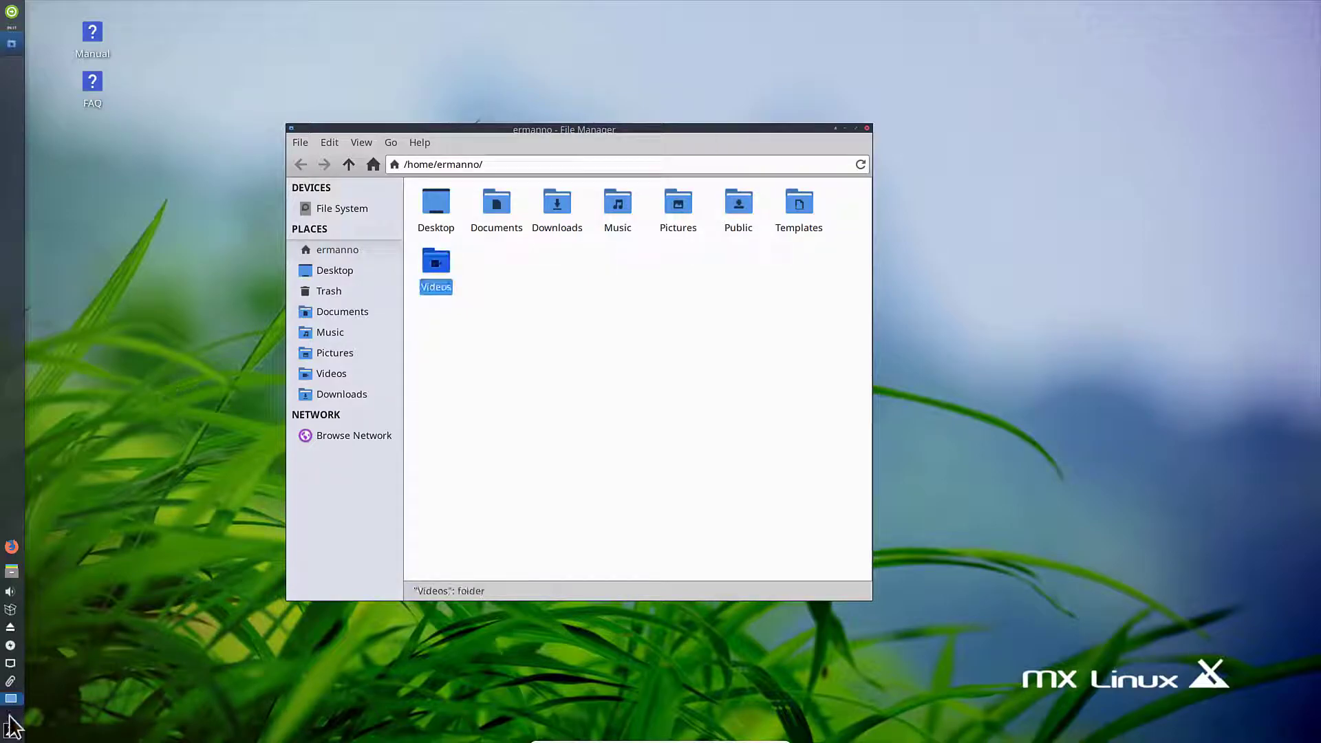
left_click(10, 724)
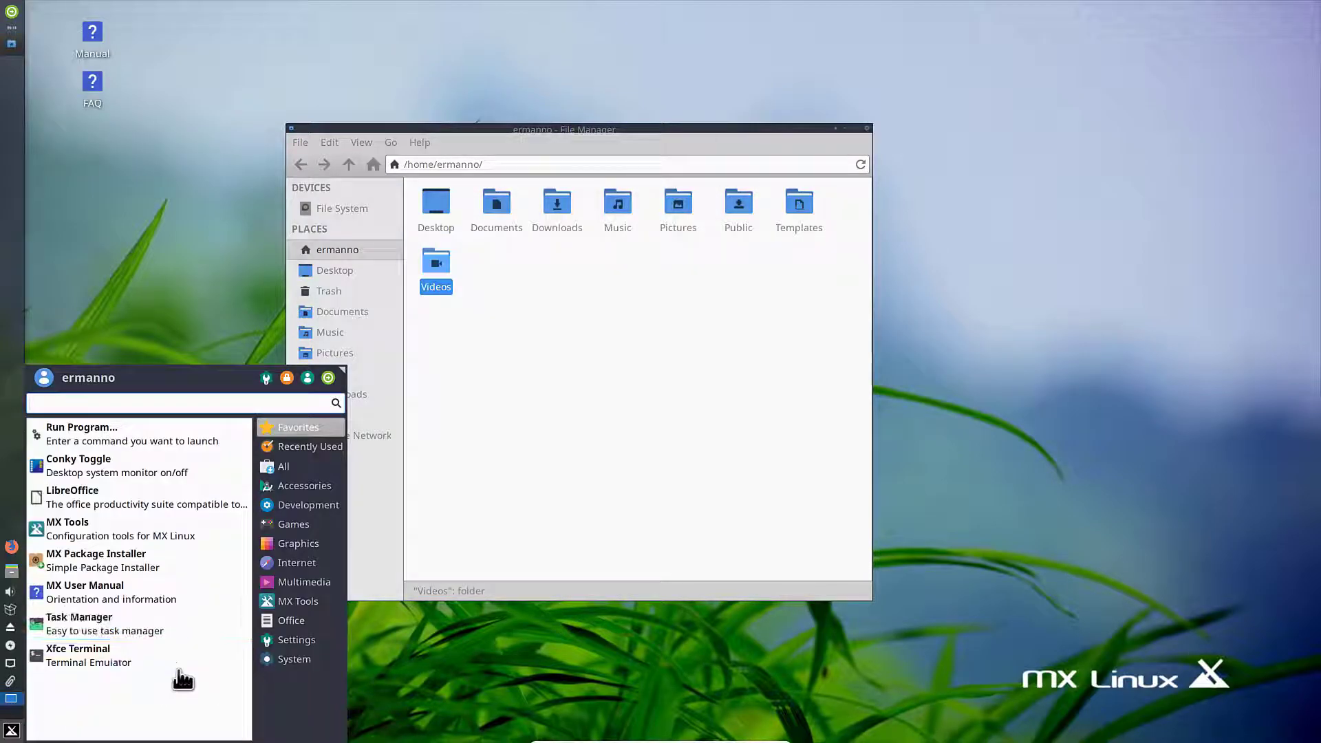
type("wi")
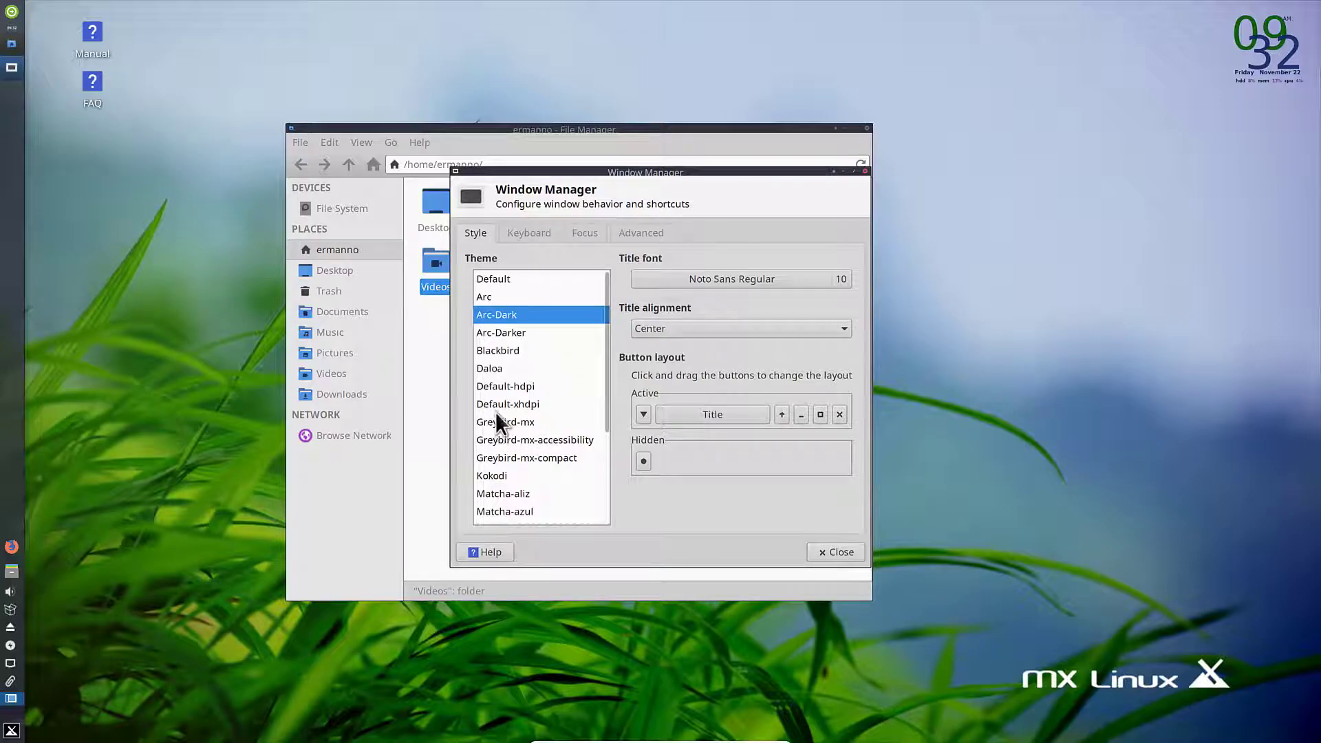
- Apply the Default-hdpi window theme, then close Window Manager and the File Manager
left_click(505, 386)
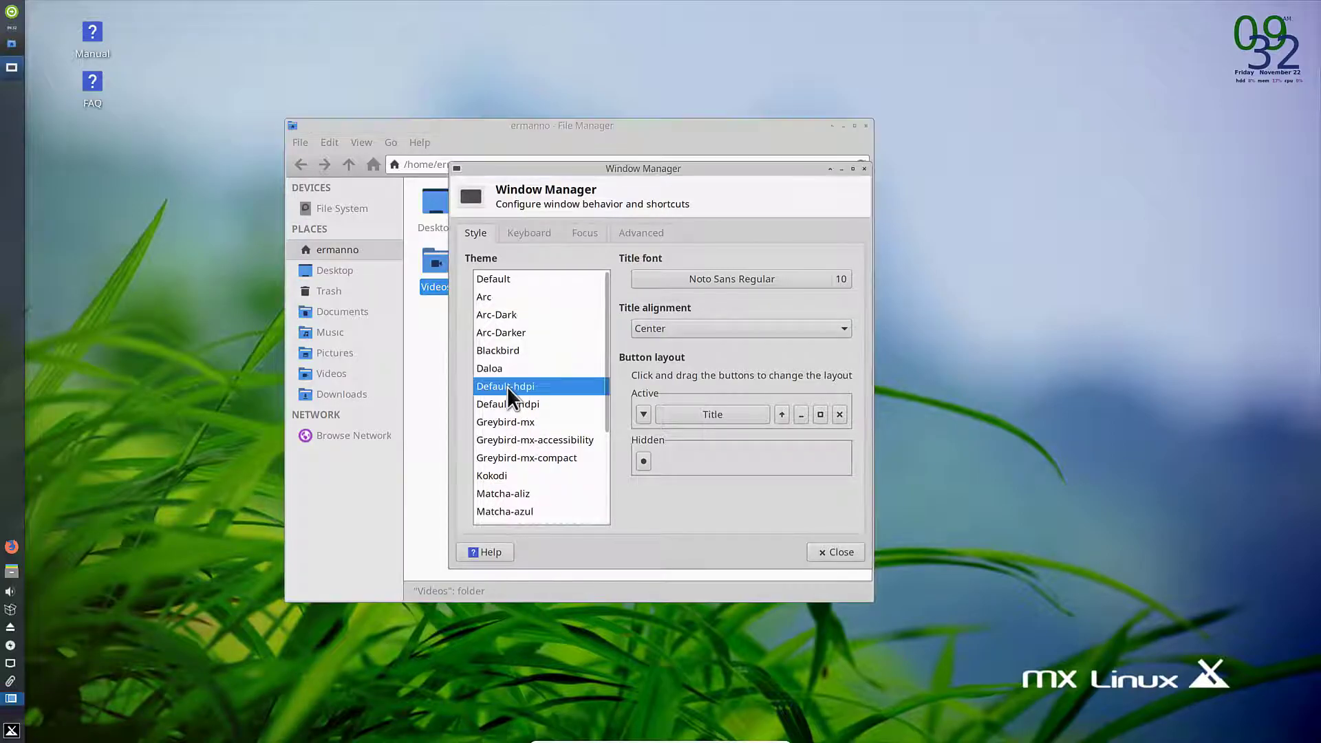
left_click(835, 551)
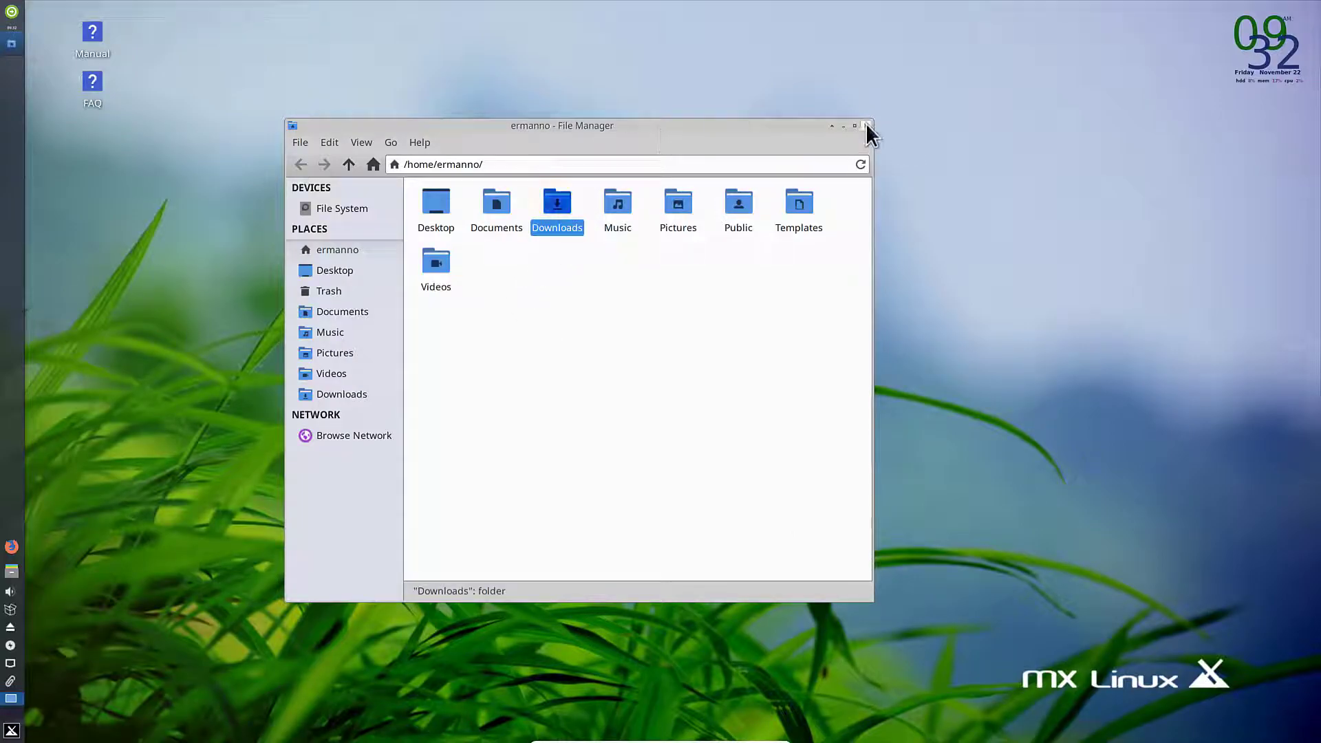
left_click(855, 125)
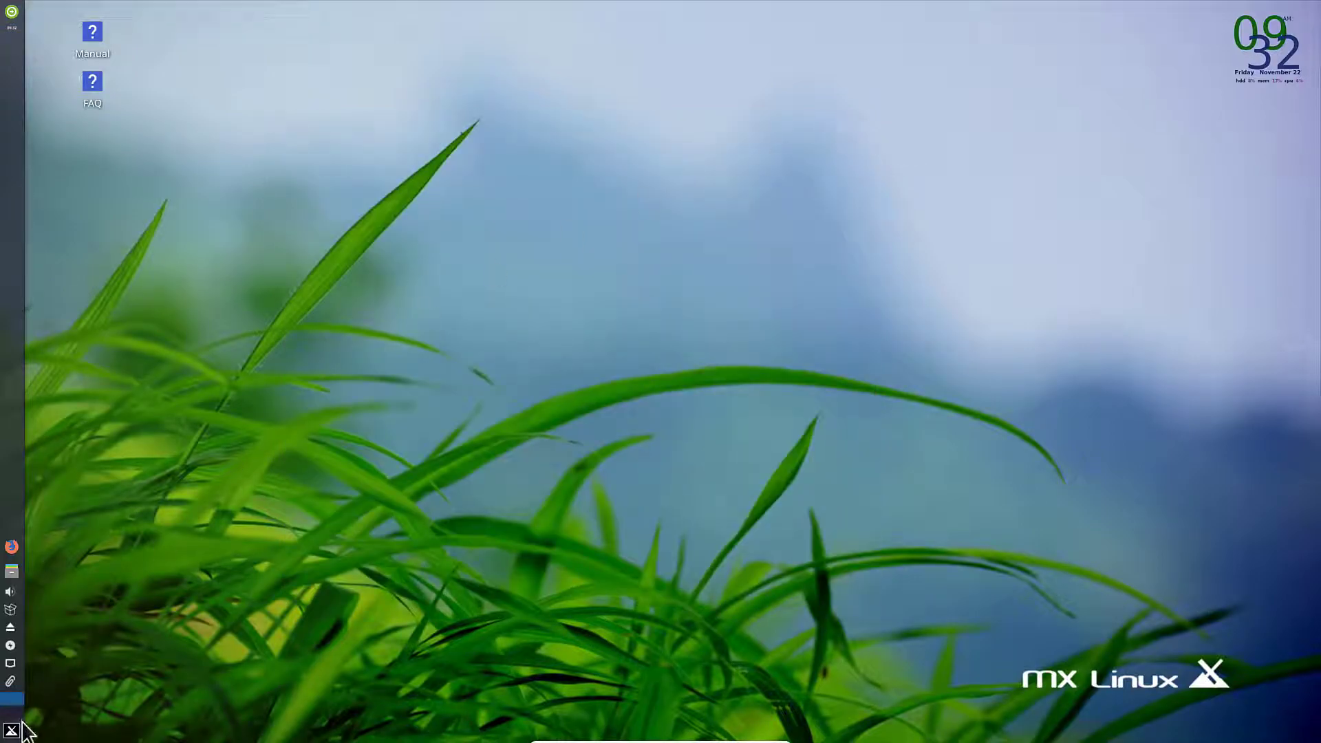
- Launch Xfce Terminal and run sudo apt update followed by sudo apt upgrade
left_click(11, 724)
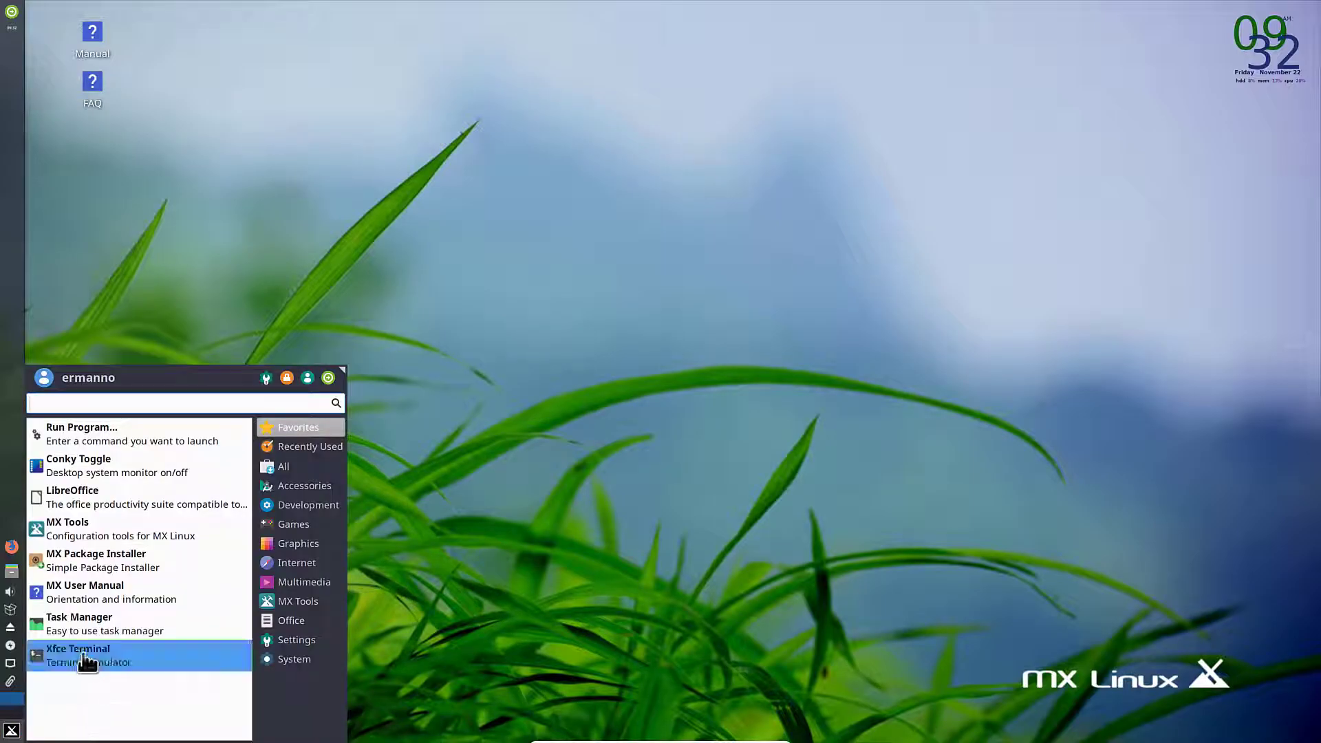
left_click(79, 650)
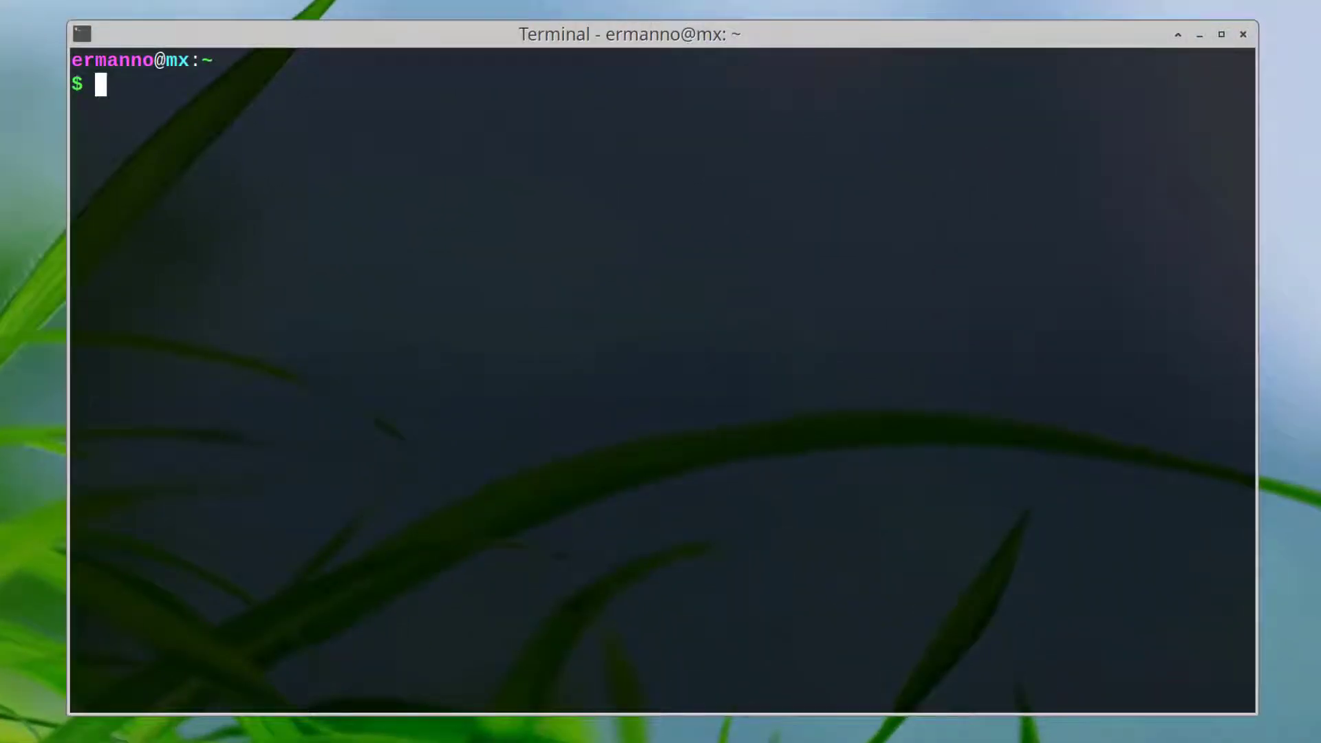
type("sud")
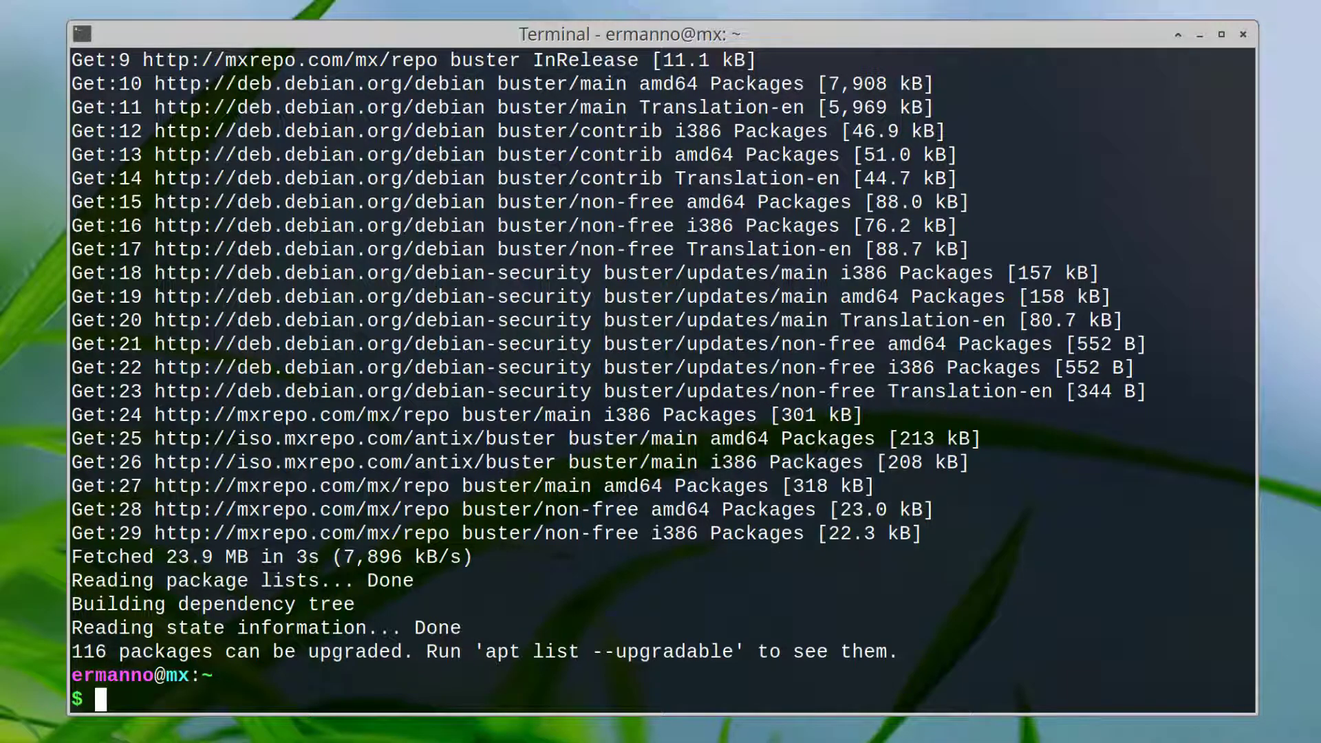
type("sudo apt upd")
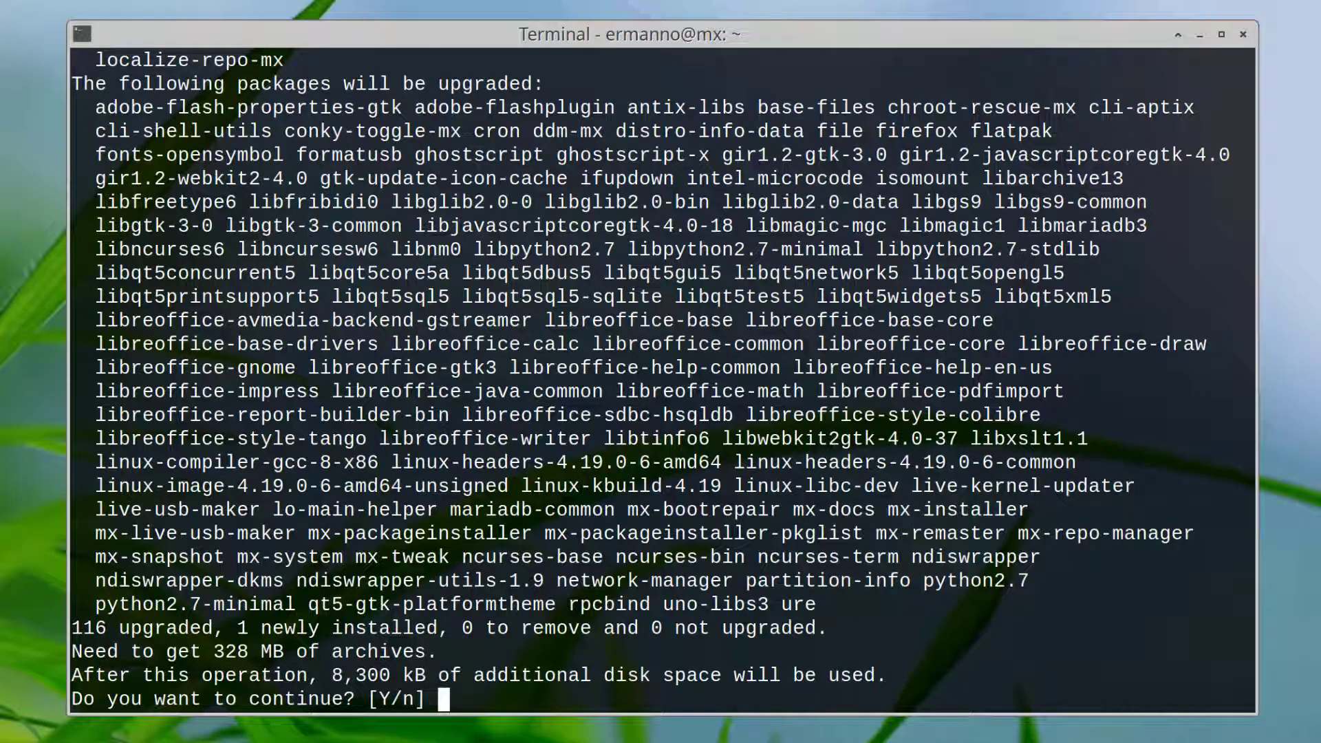
- Confirm with Y to install all 116 upgrades, then issue sudo reboot
type("Y")
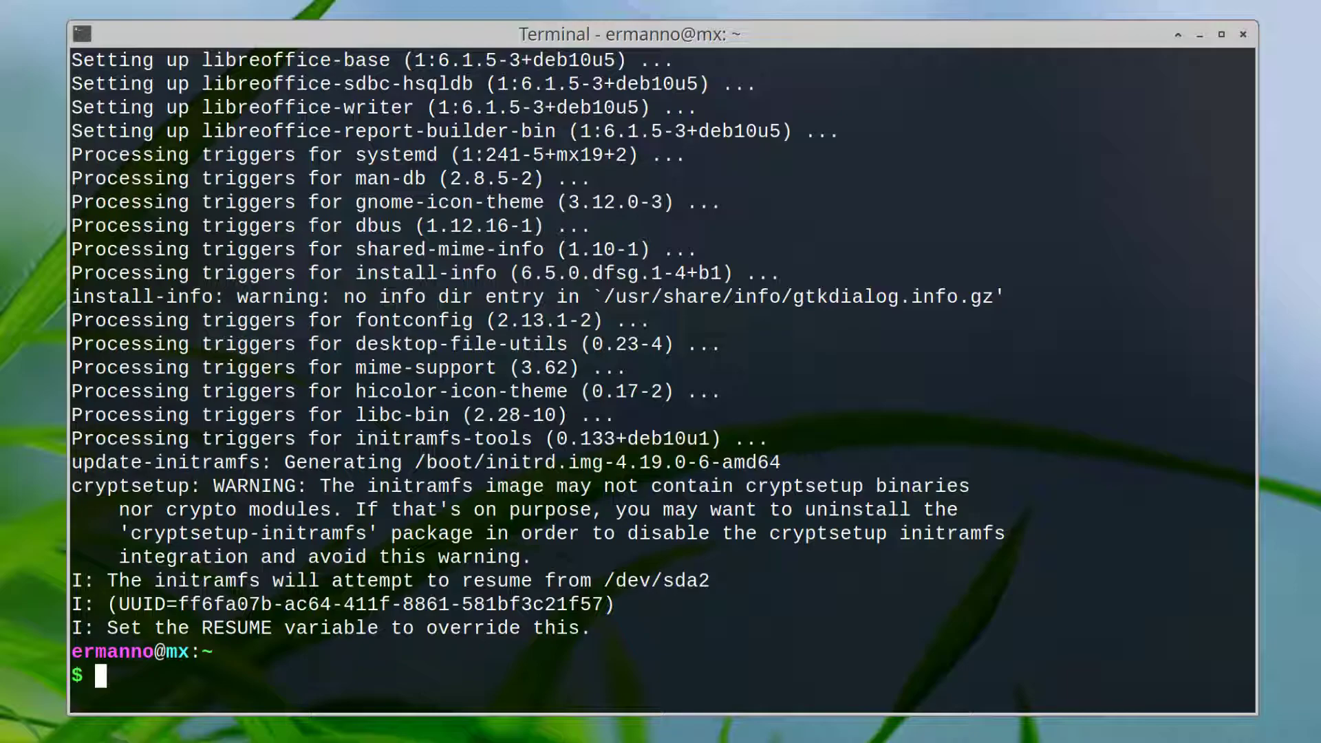
type("sudo rebo")
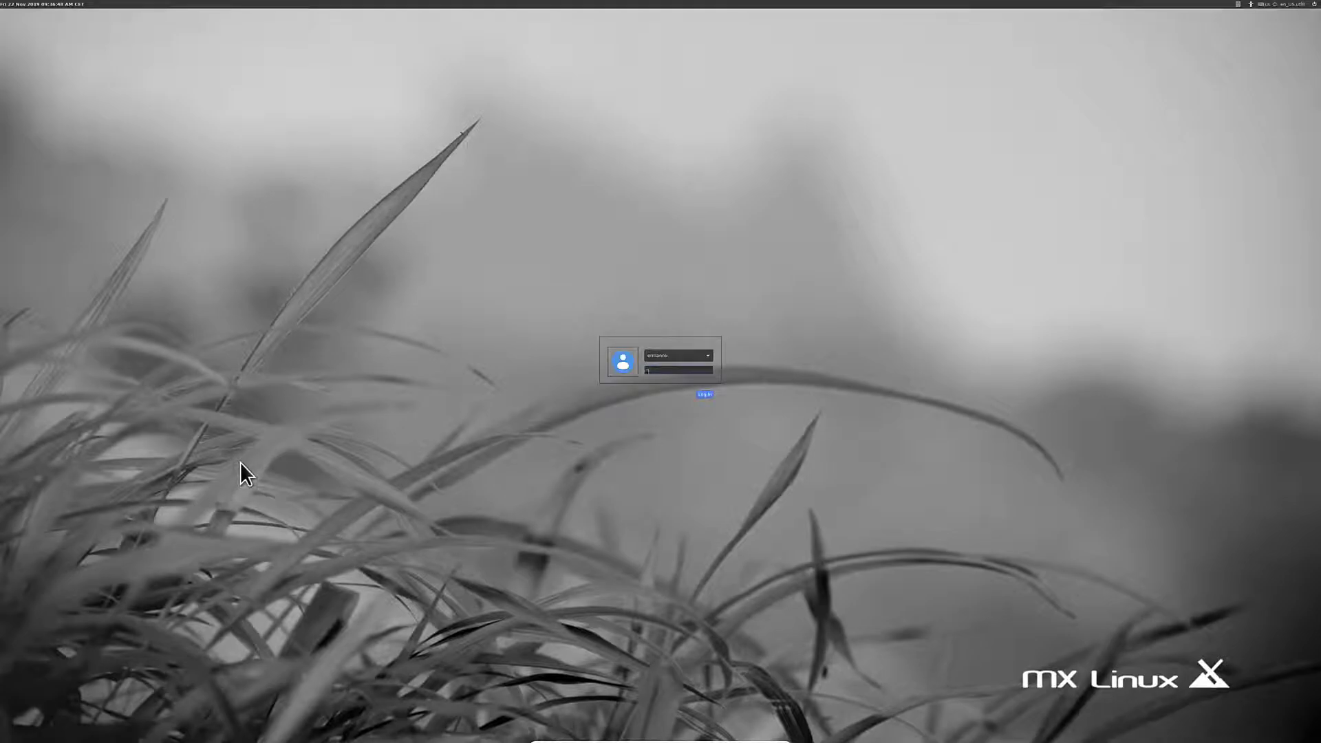
- Log in after the reboot and open the applications menu
left_click(705, 394)
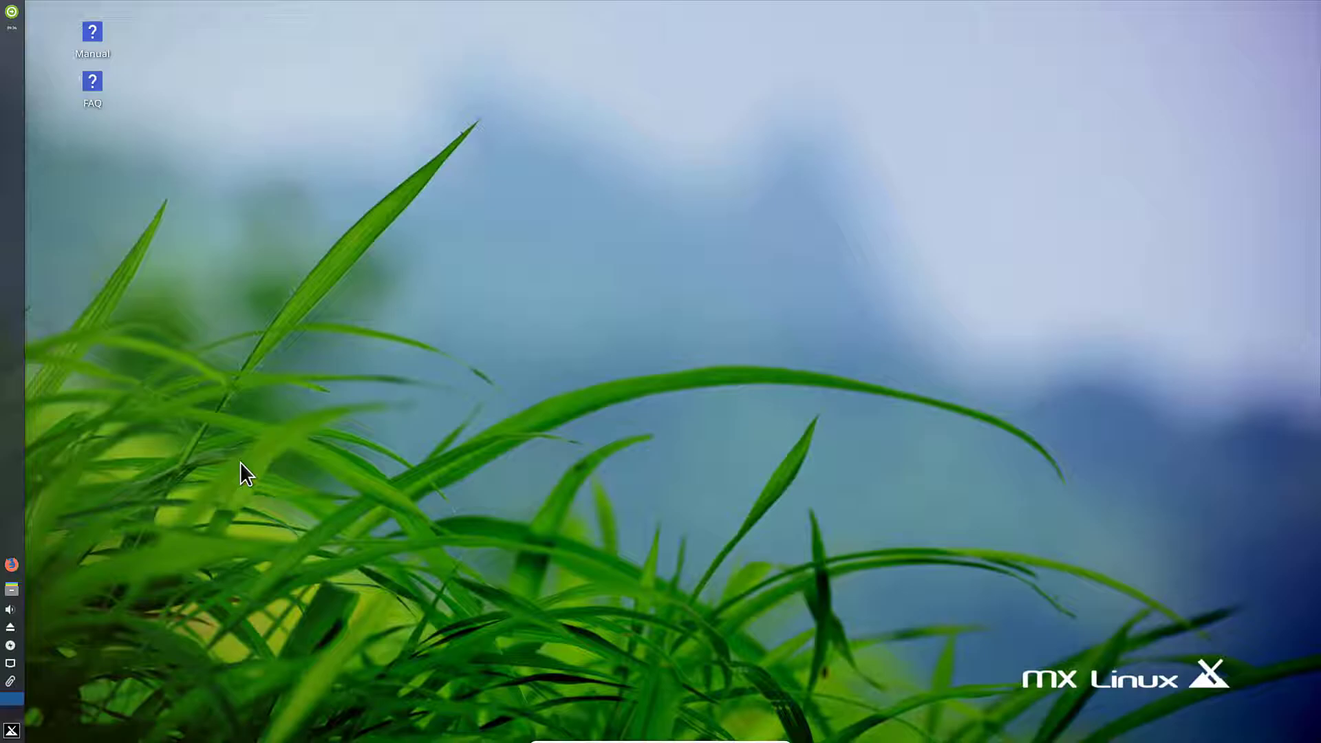
left_click(9, 724)
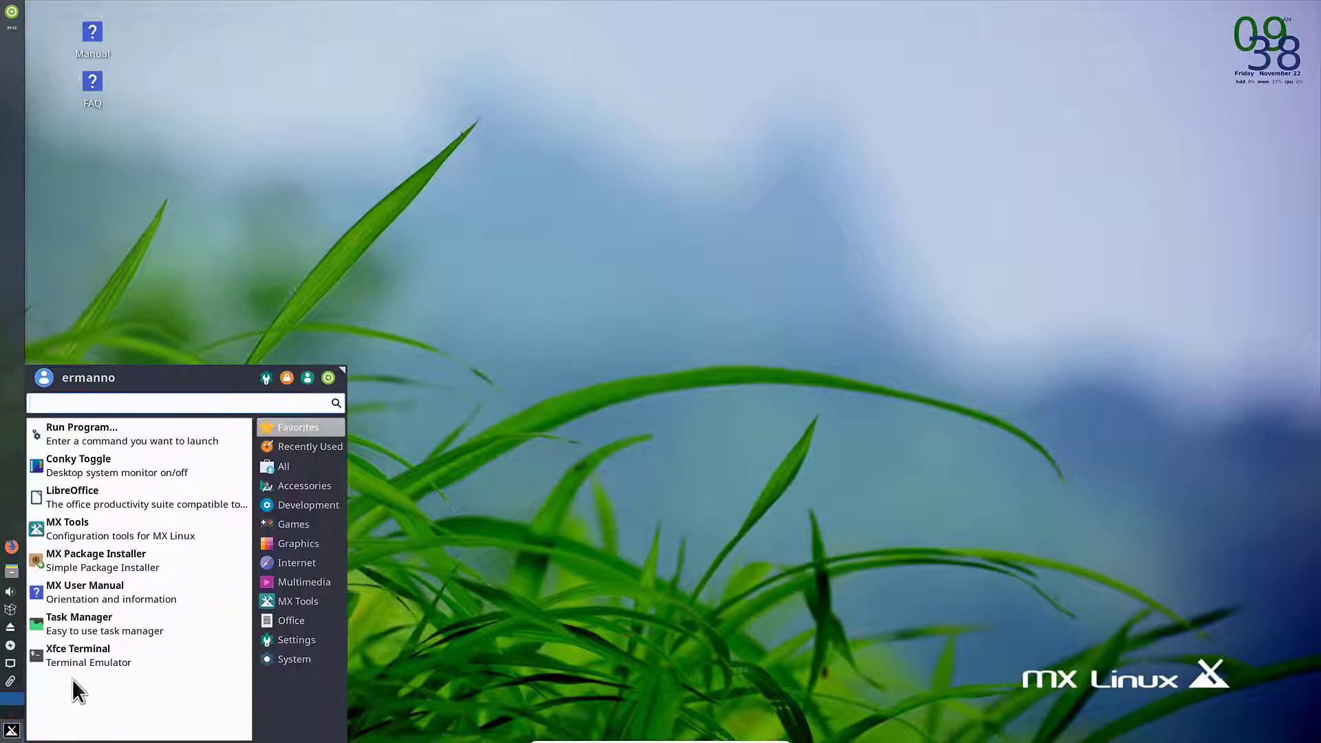
- Run uname -r in Xfce Terminal to show kernel 4.19.0-6-amd64, then dismiss the terminal
left_click(77, 650)
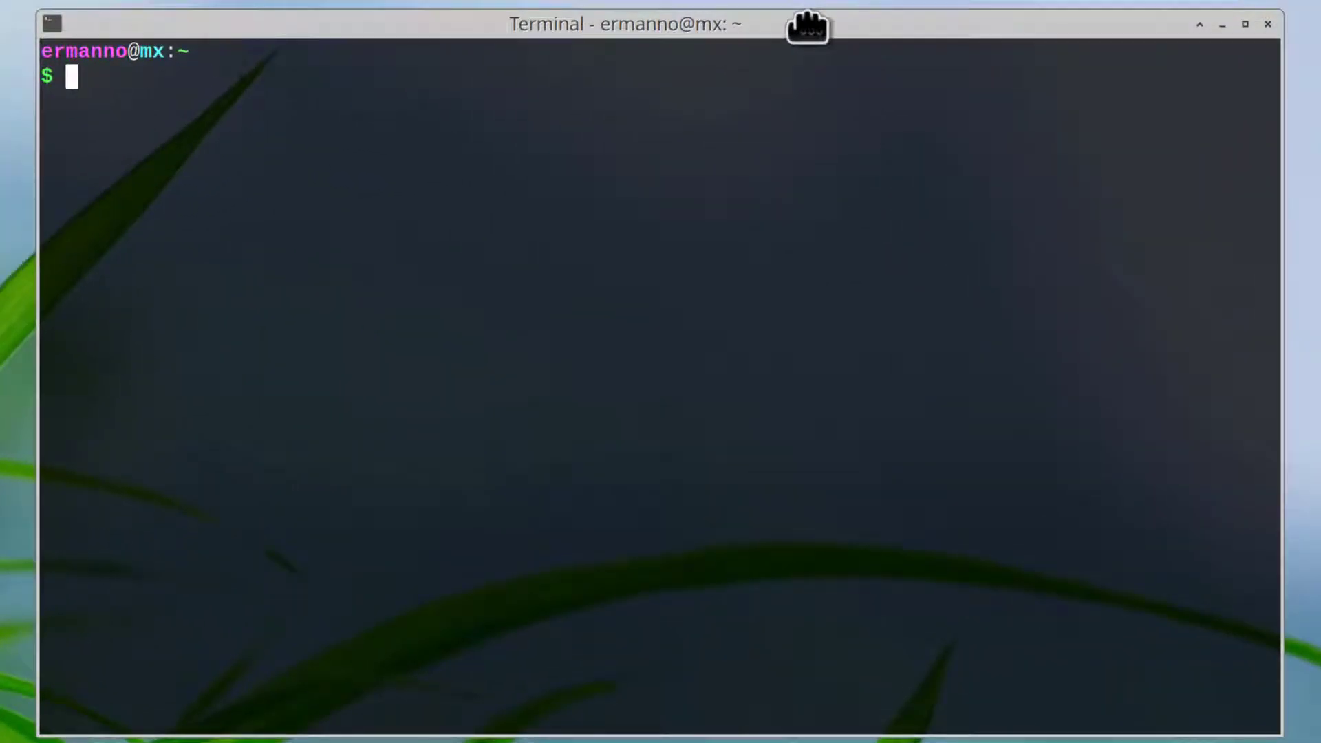
type("uname -r")
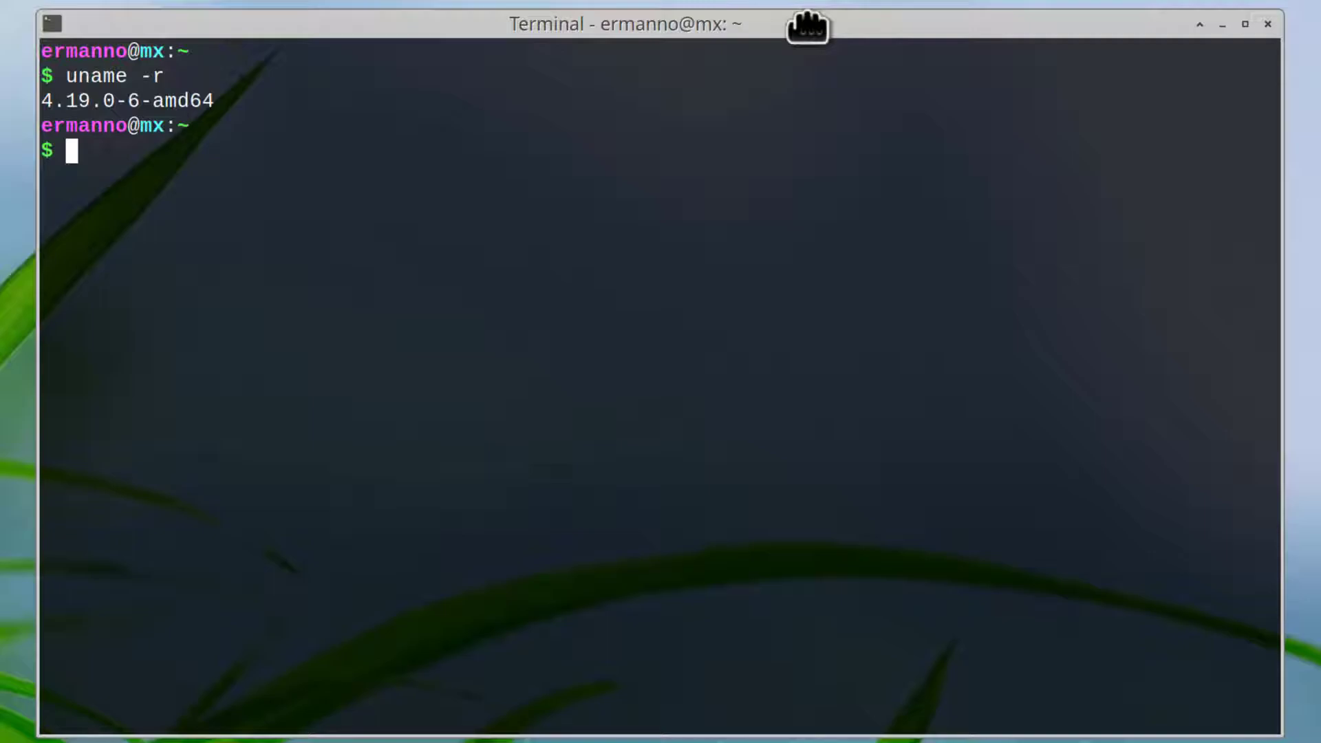
left_click(1265, 24)
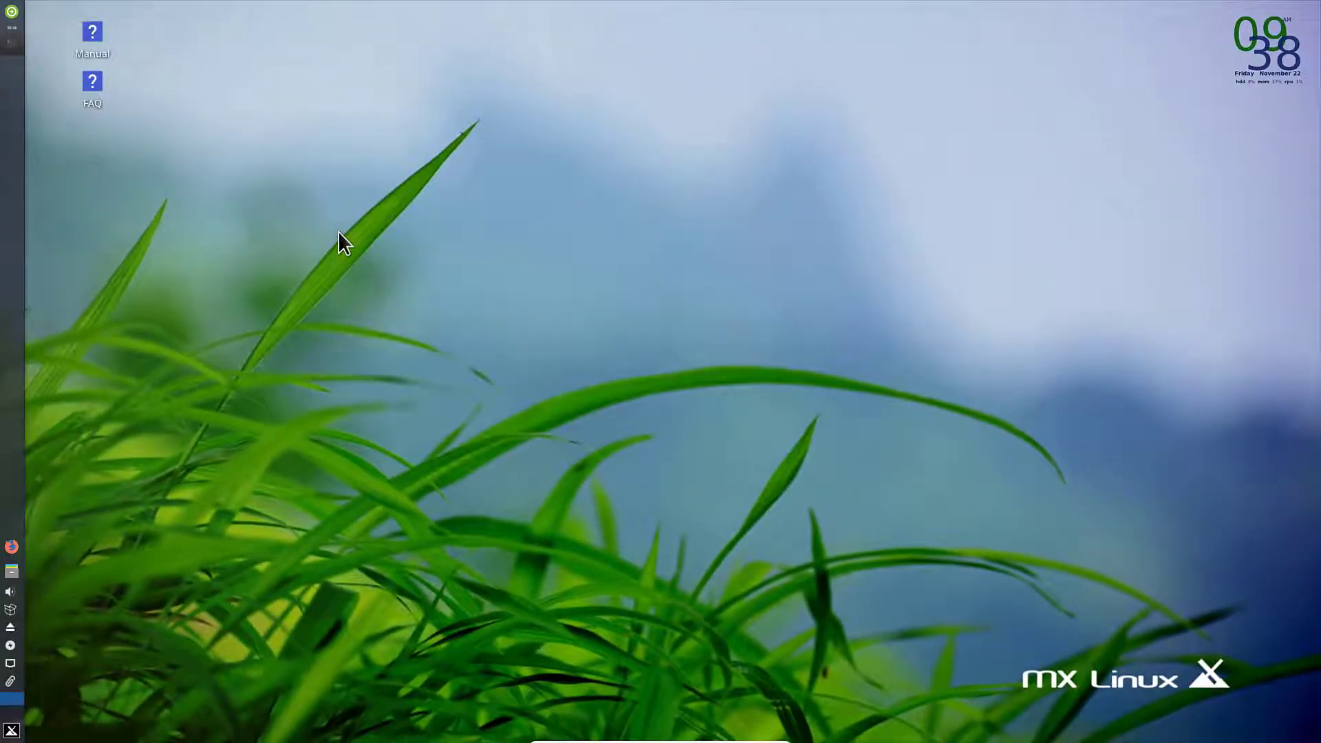